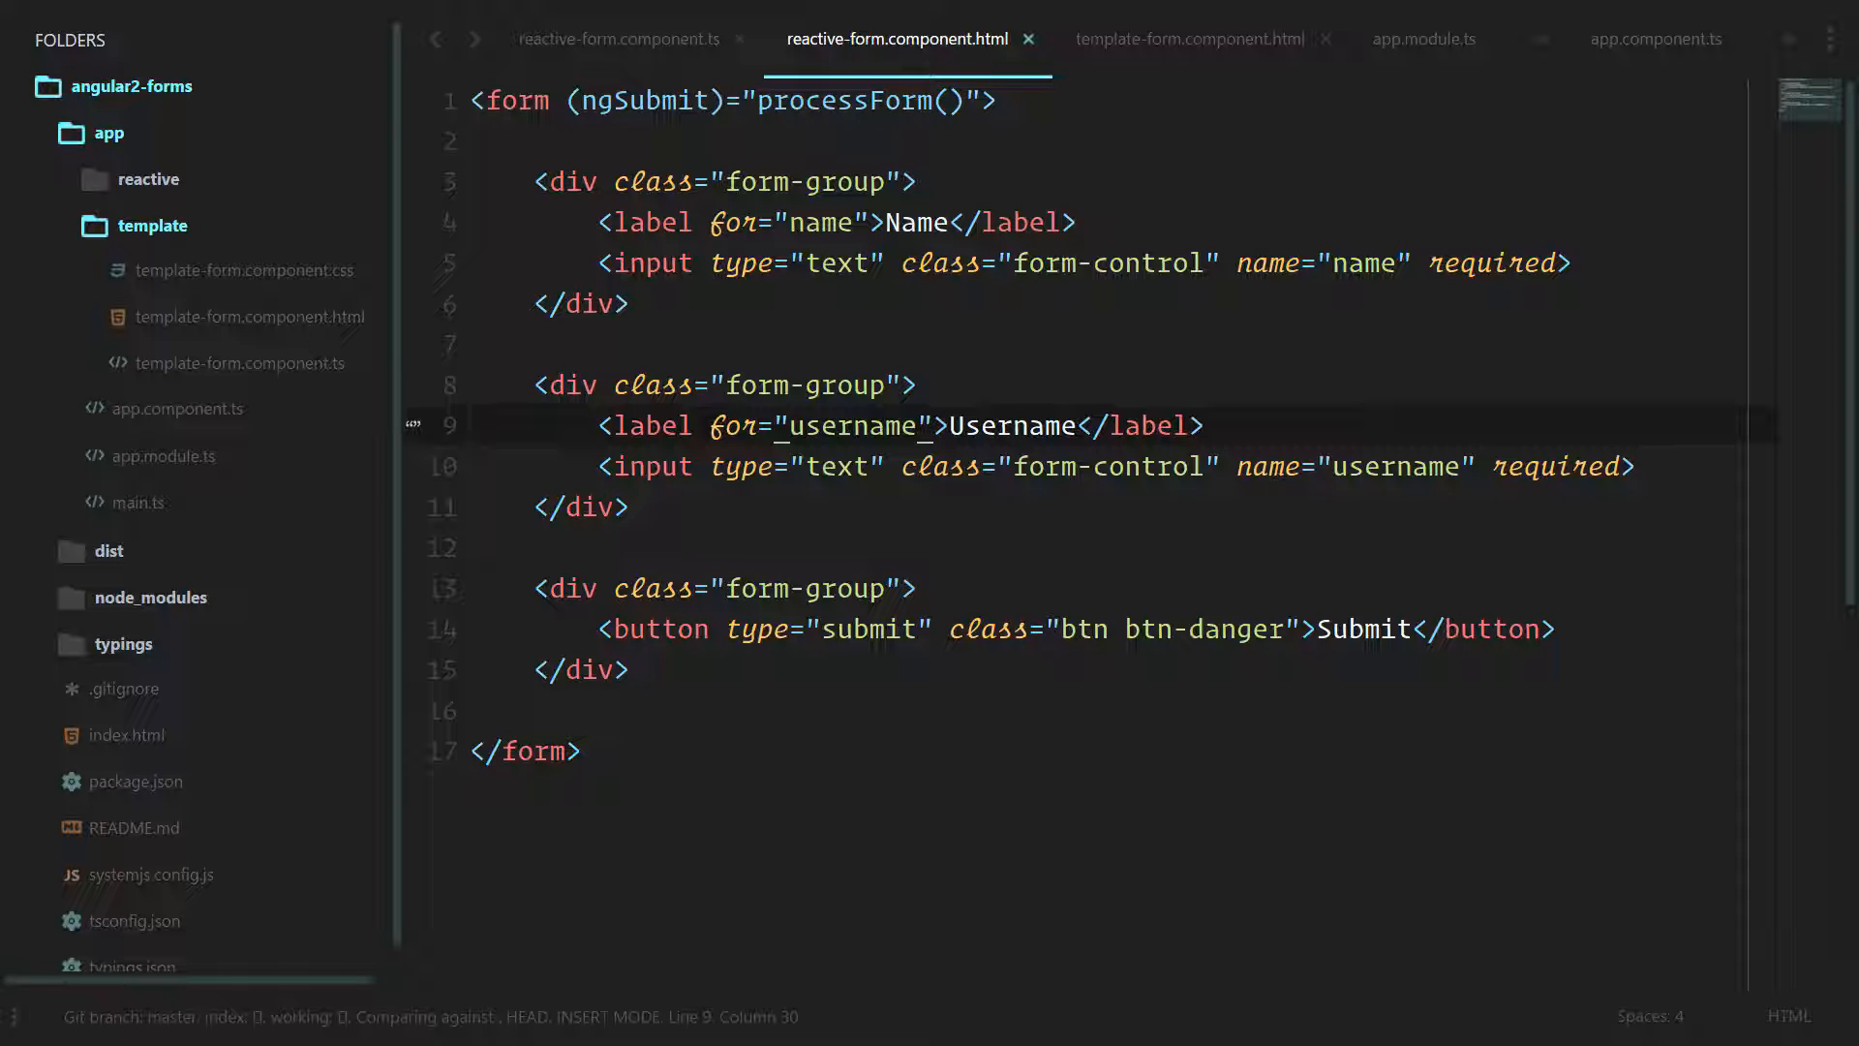
Switch to the reactive-form.component.ts tab to view the component class.
left_click(617, 38)
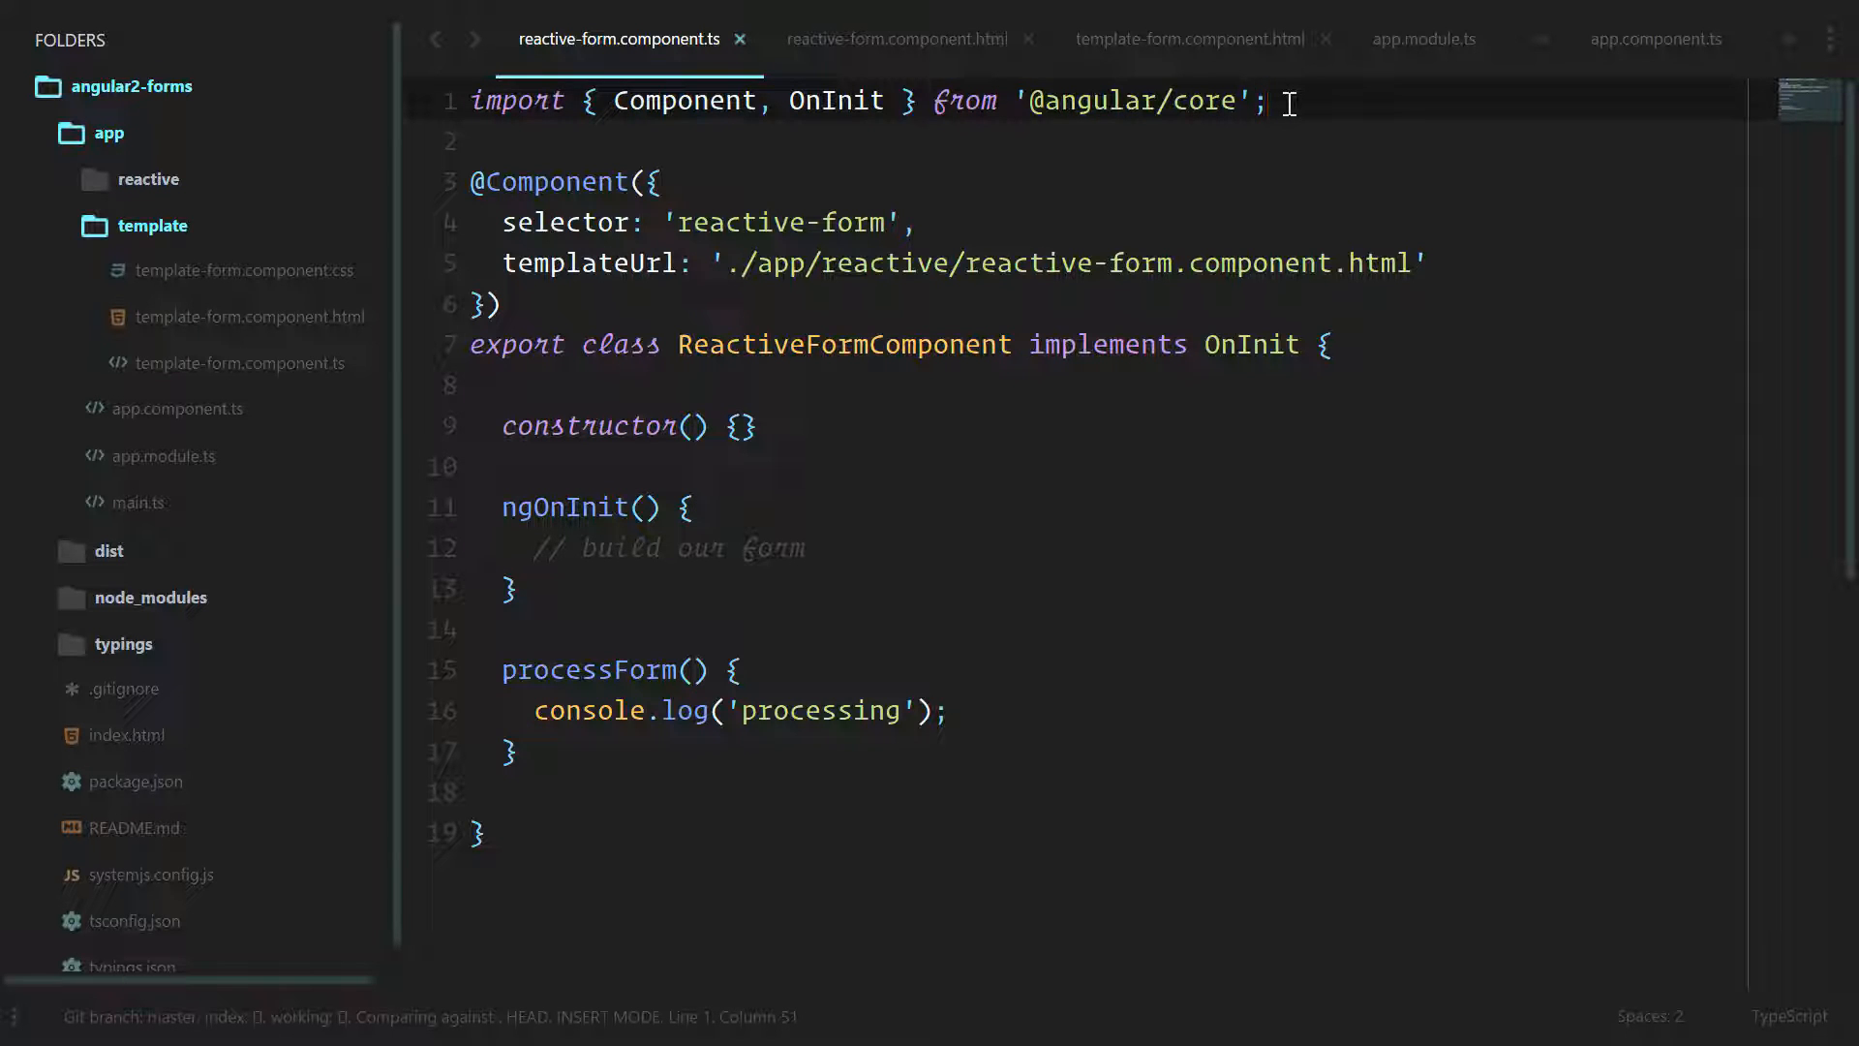
type("impo")
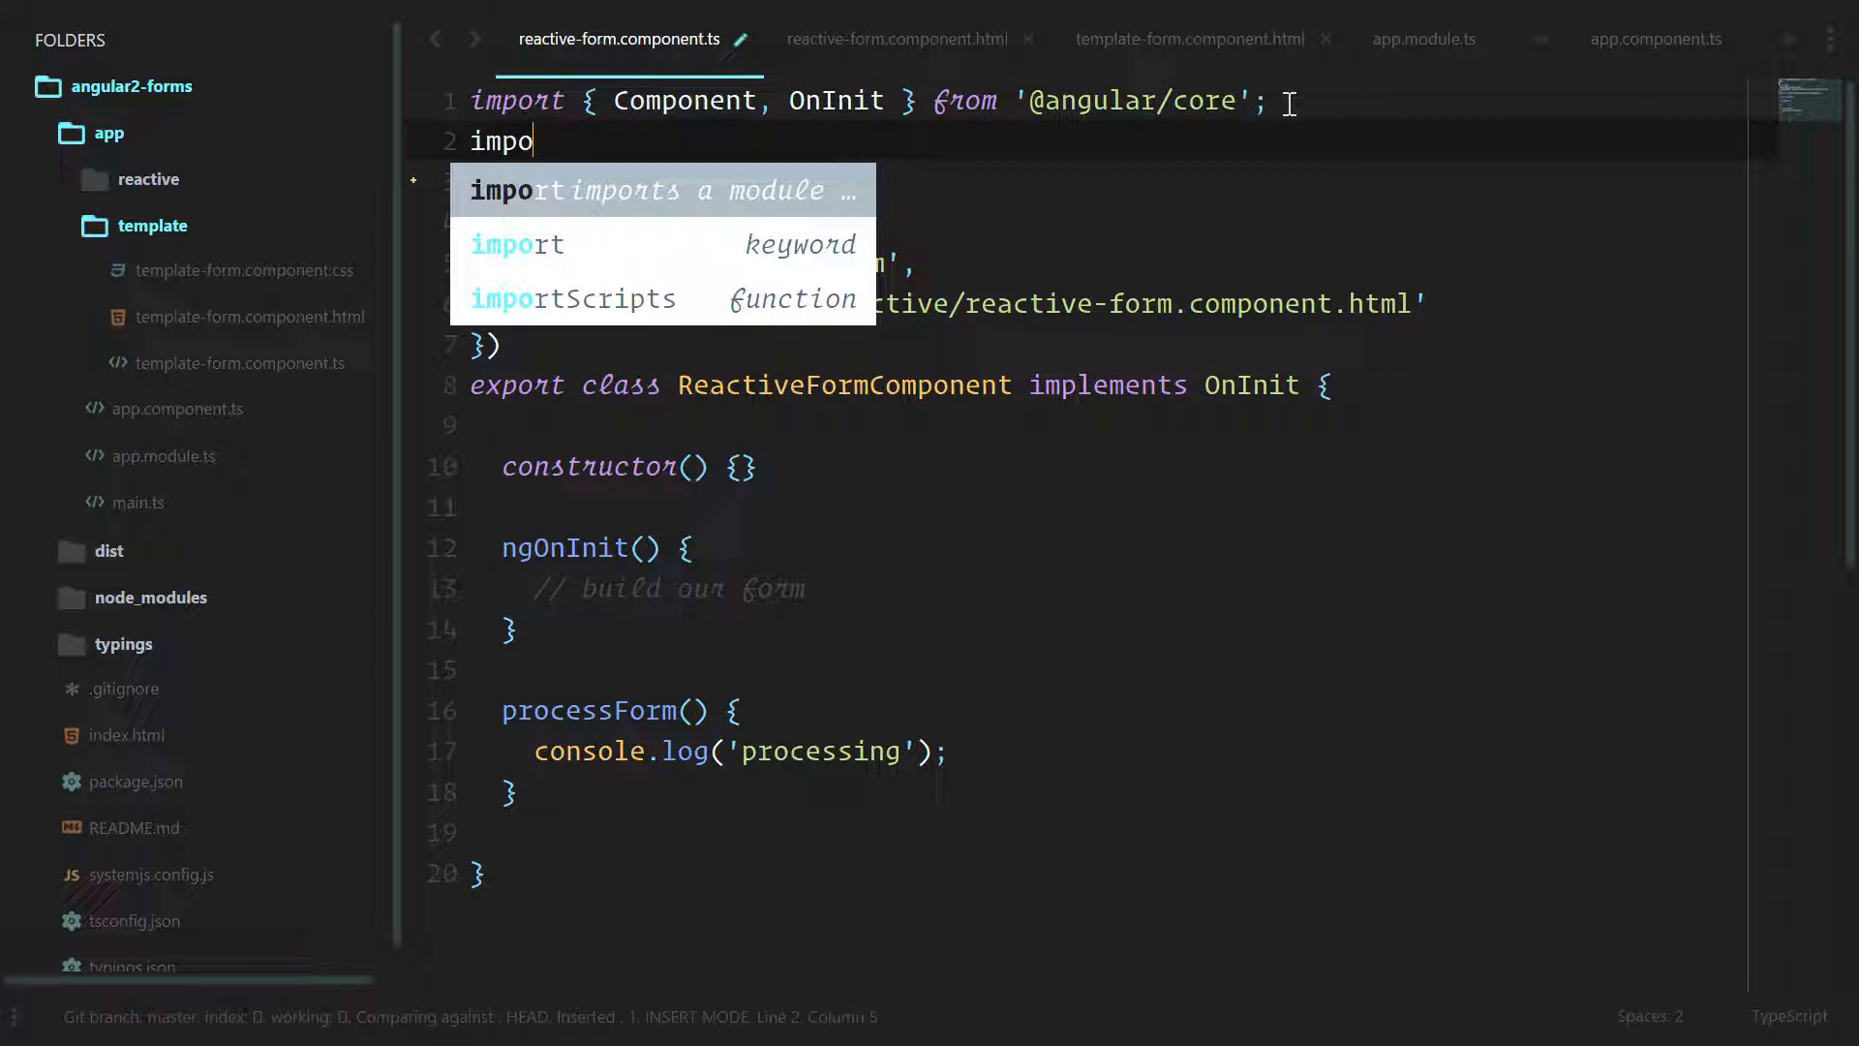
type("rt { F")
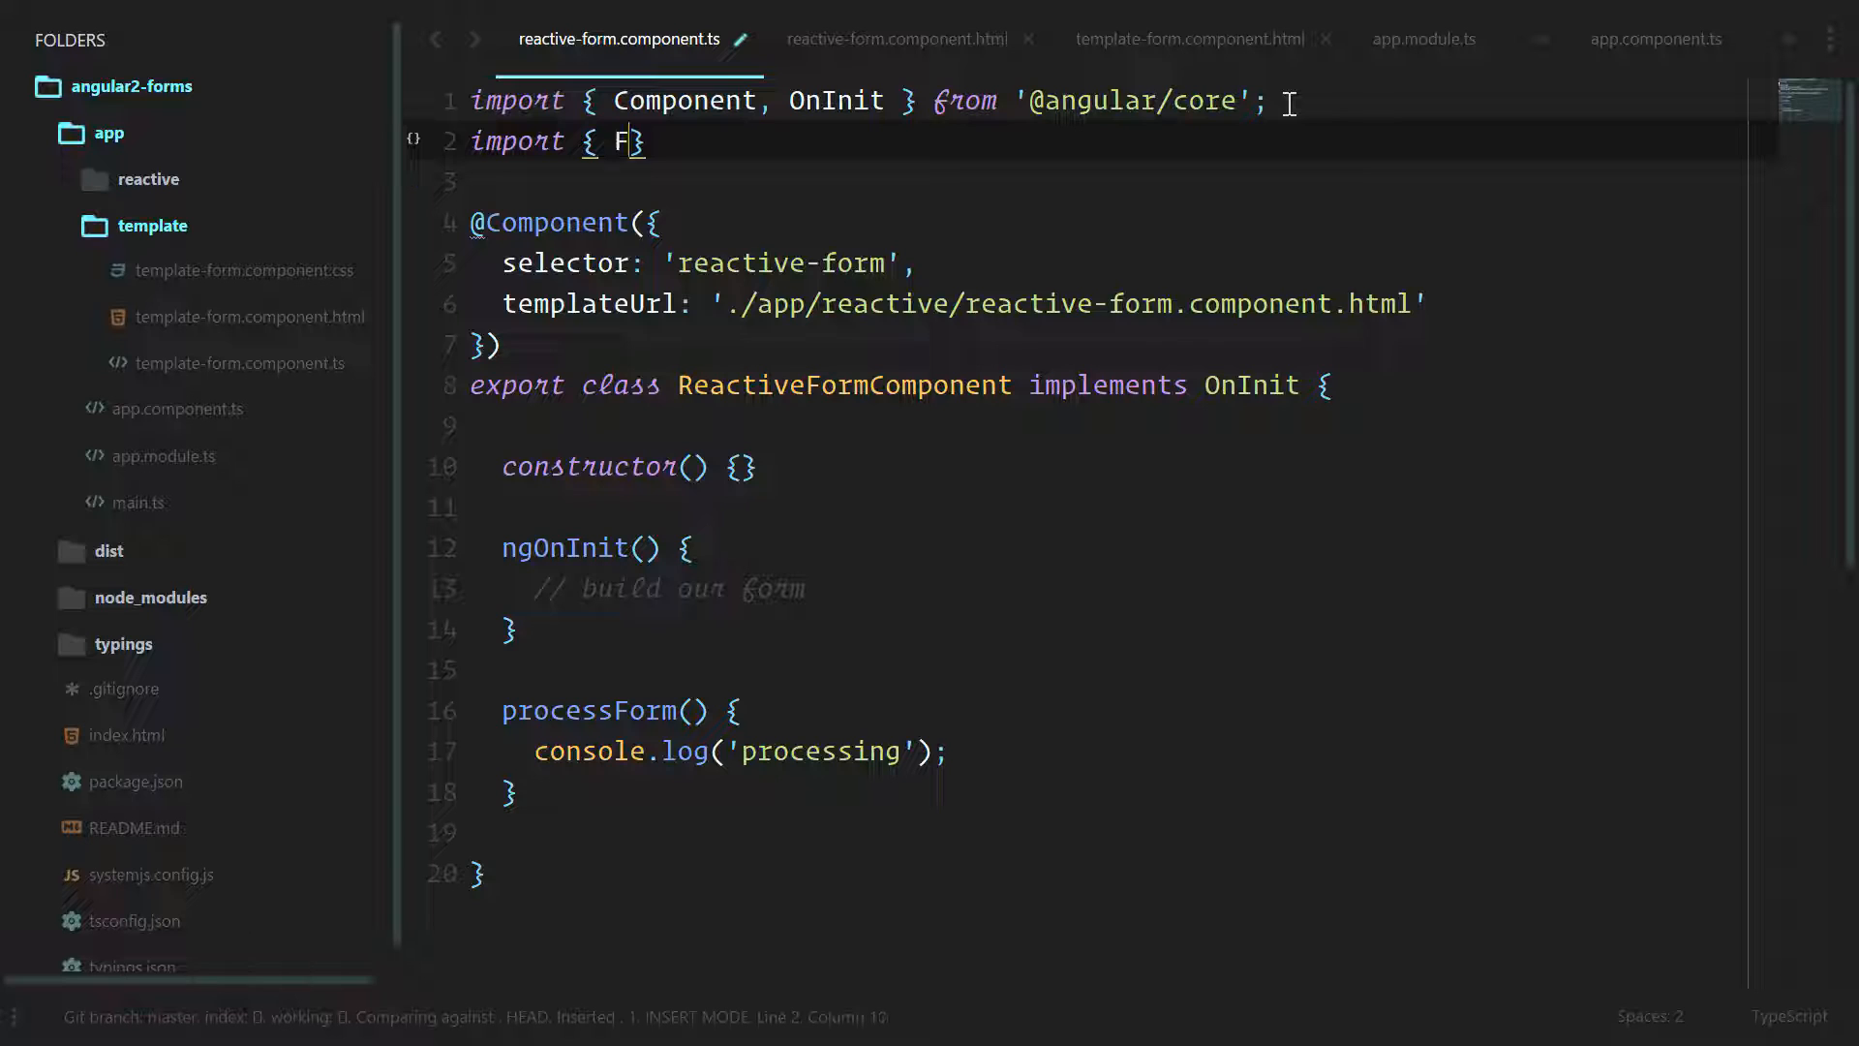
type("ormGroup, FormControl, V")
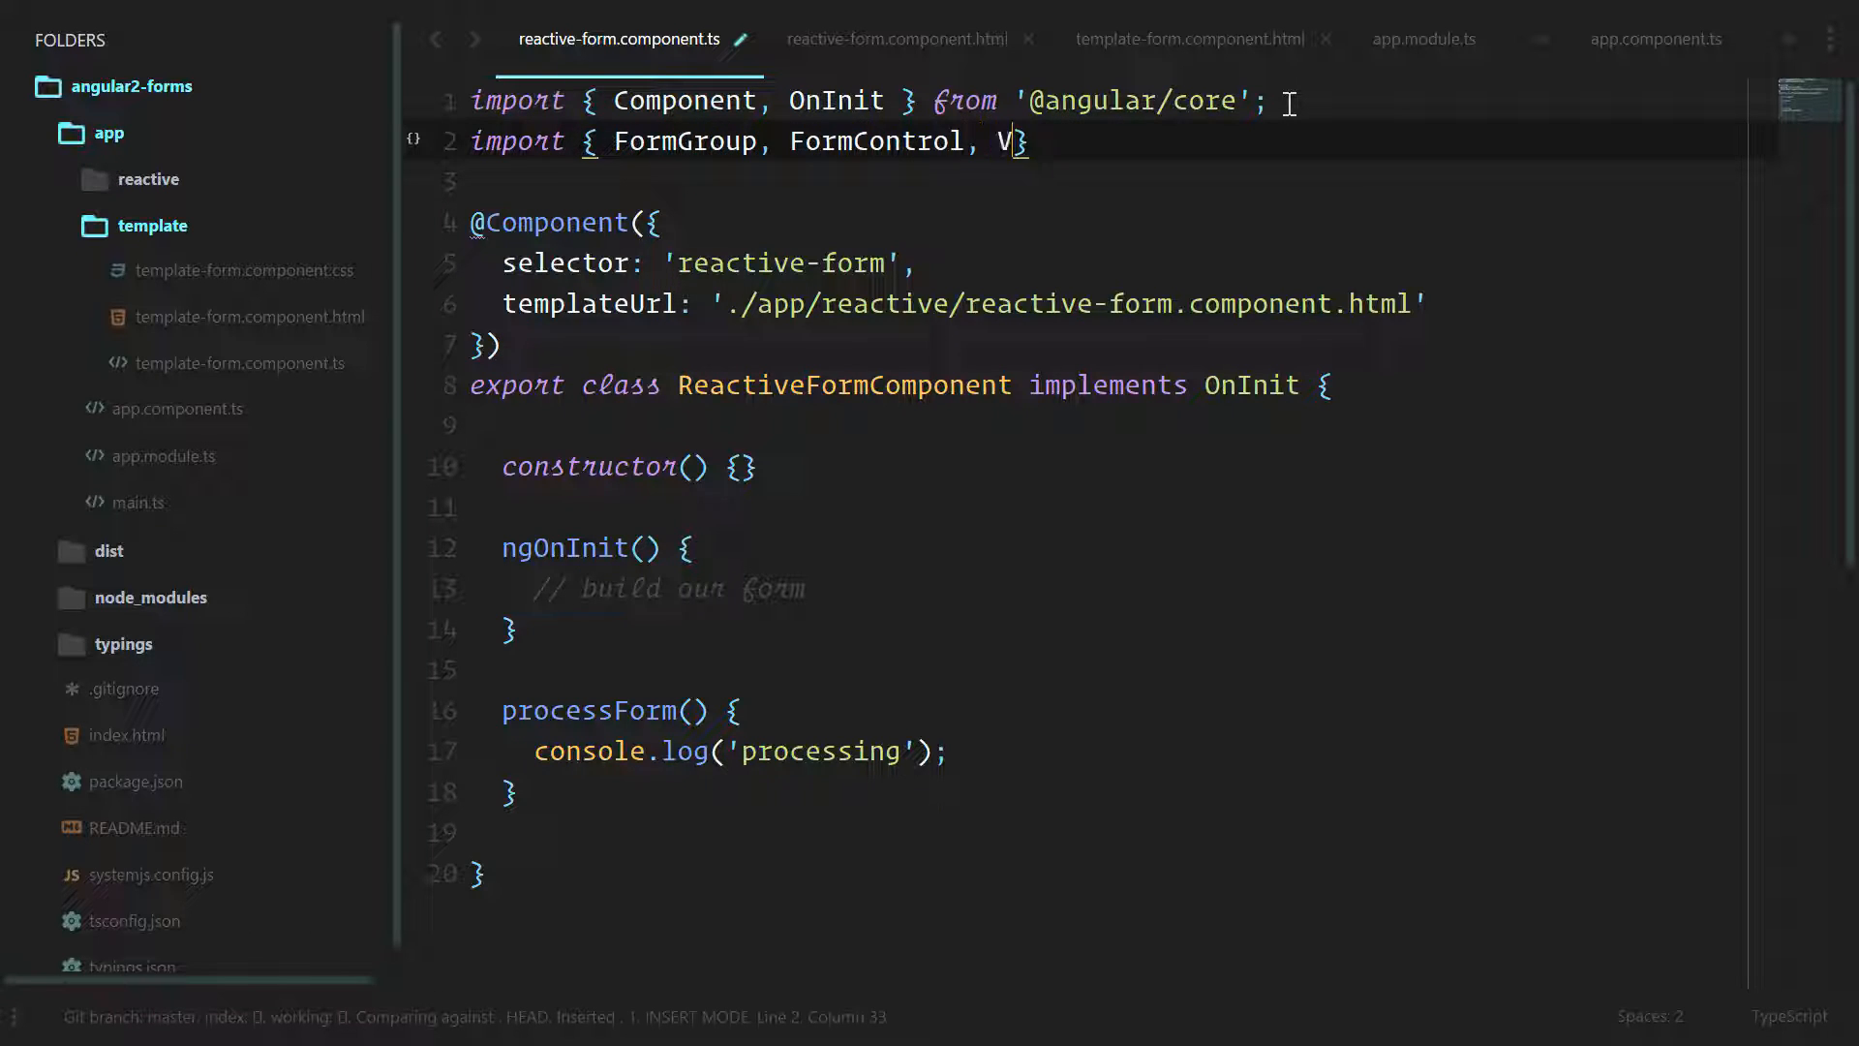
type("alidators")
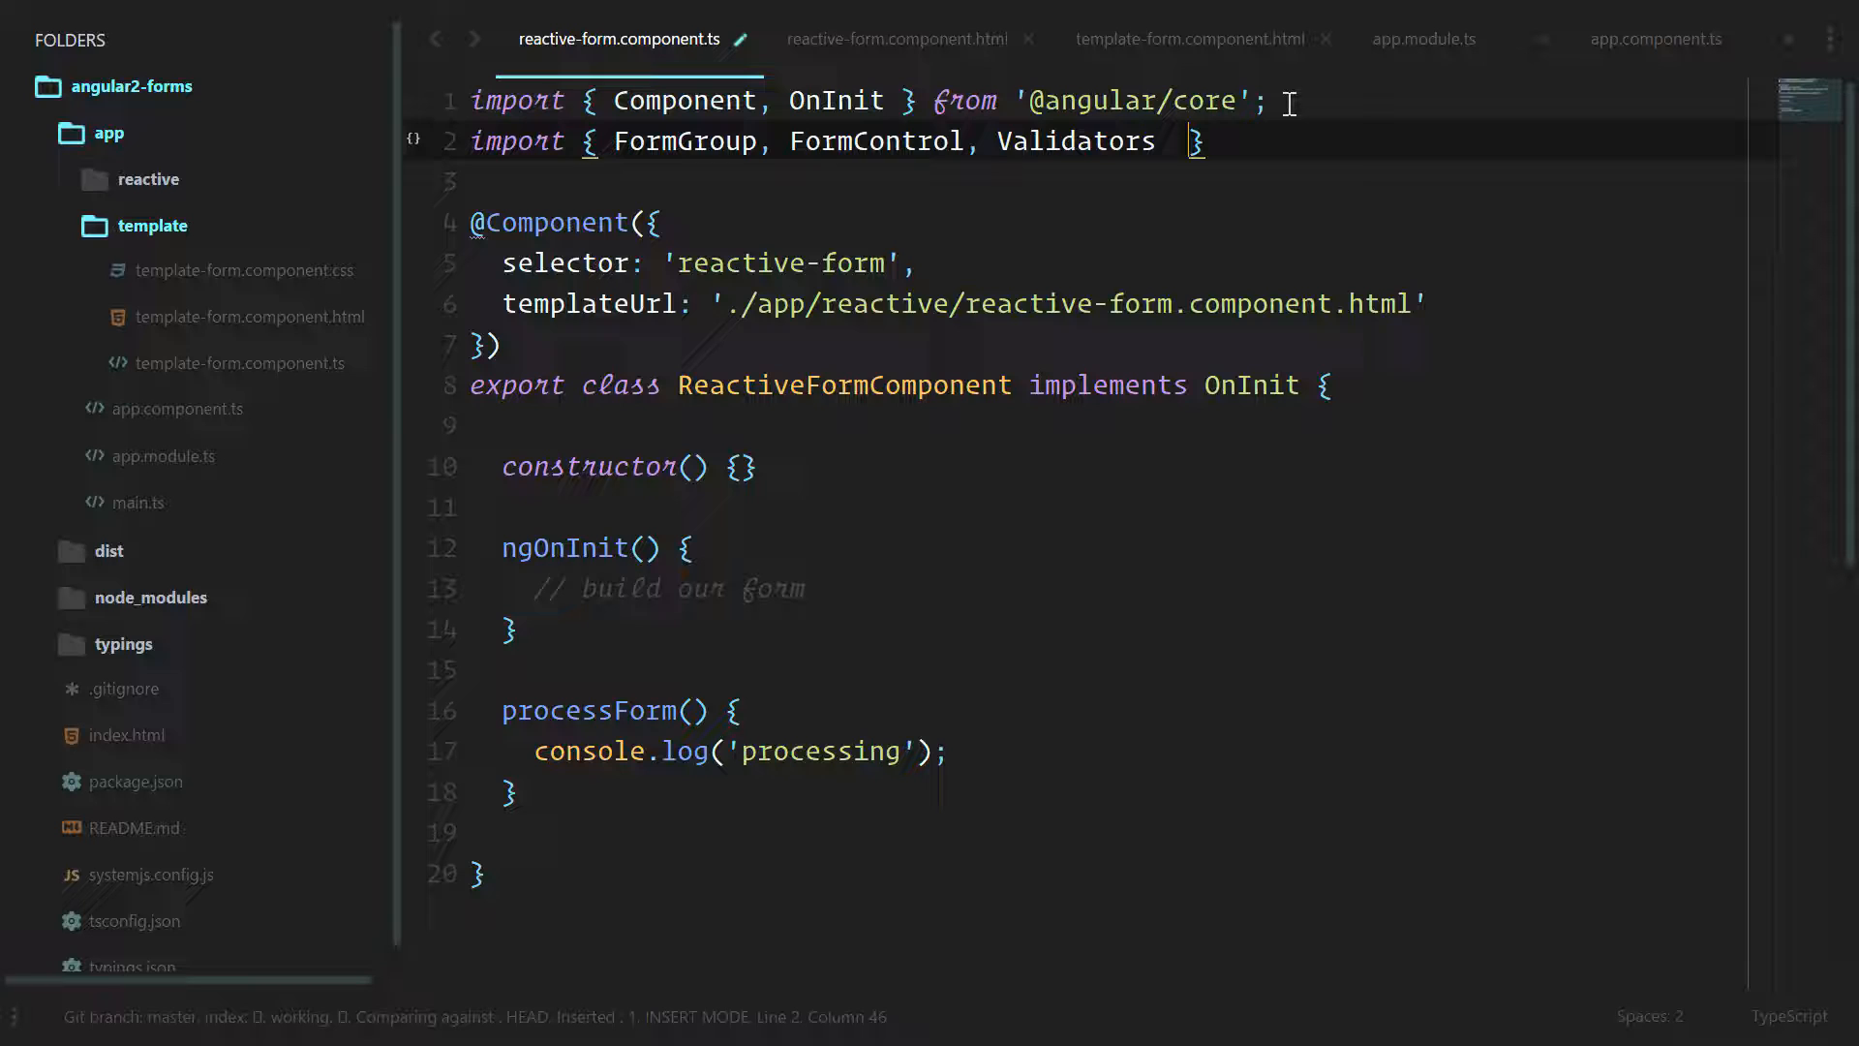
type("from '@angular/forms';")
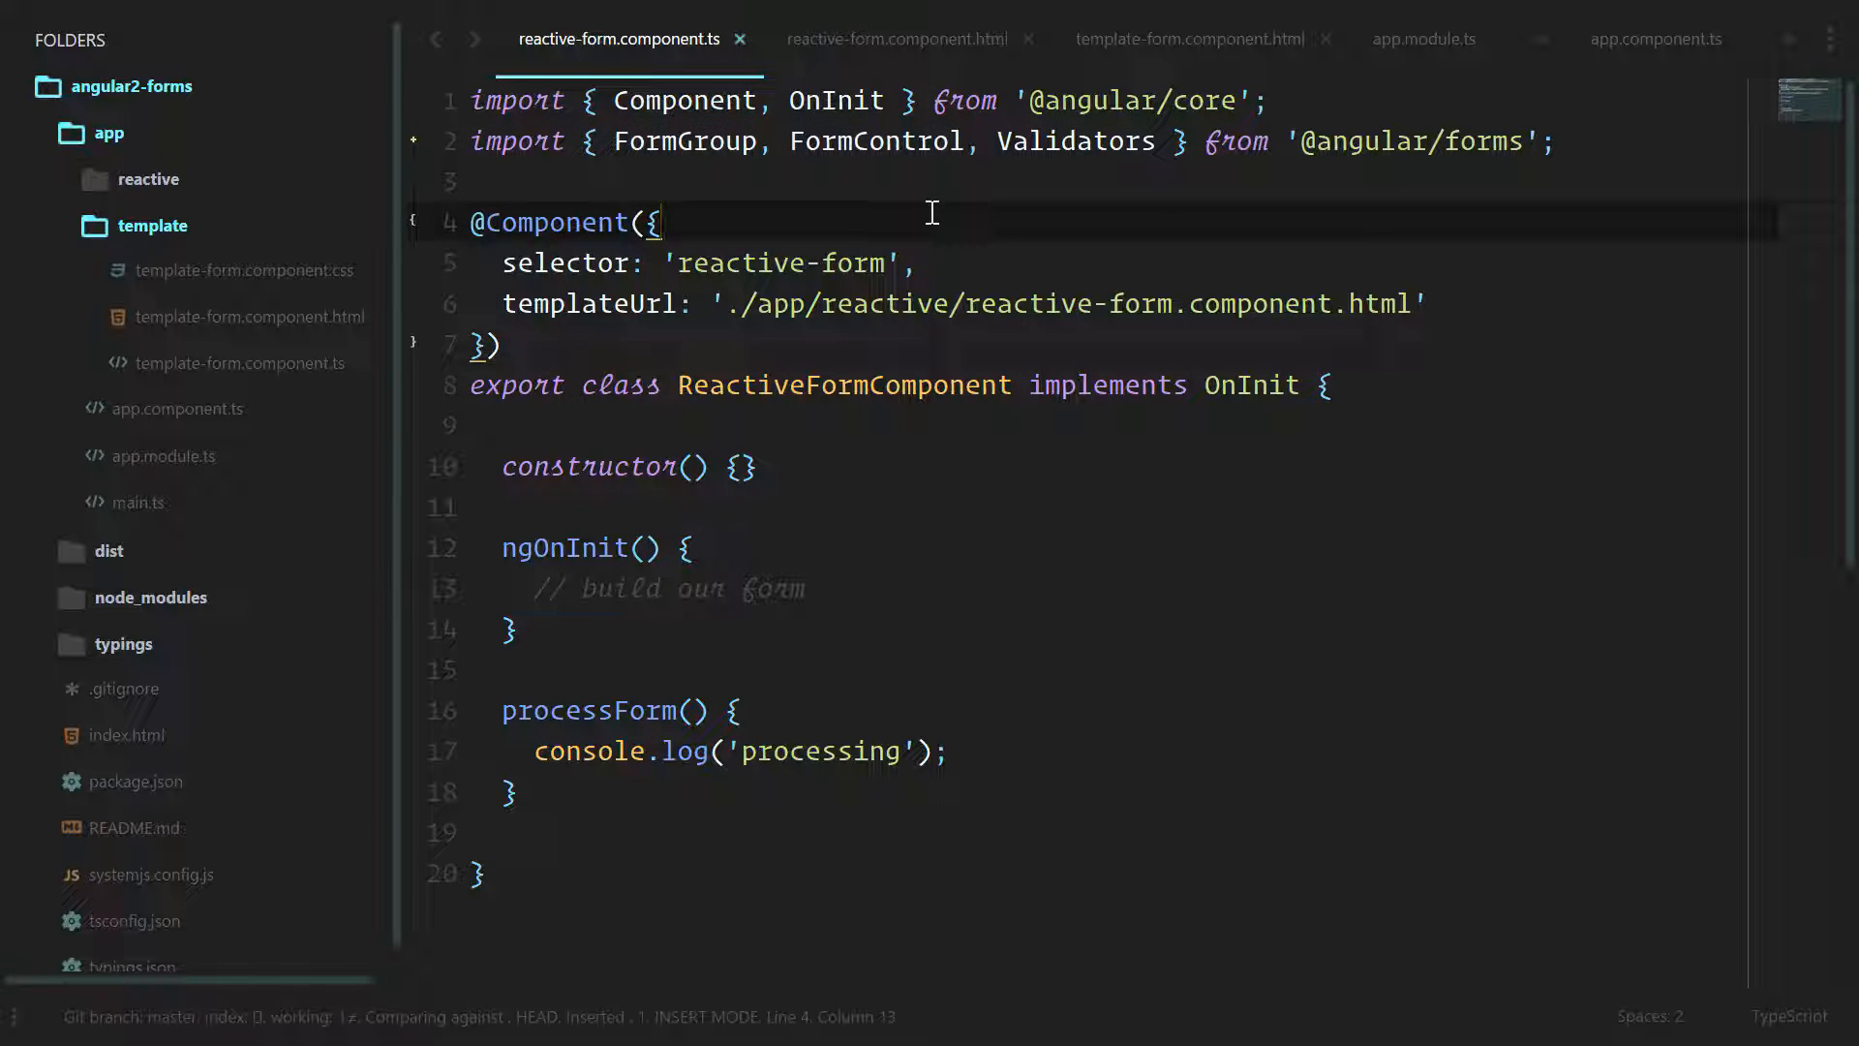
left_click(164, 455)
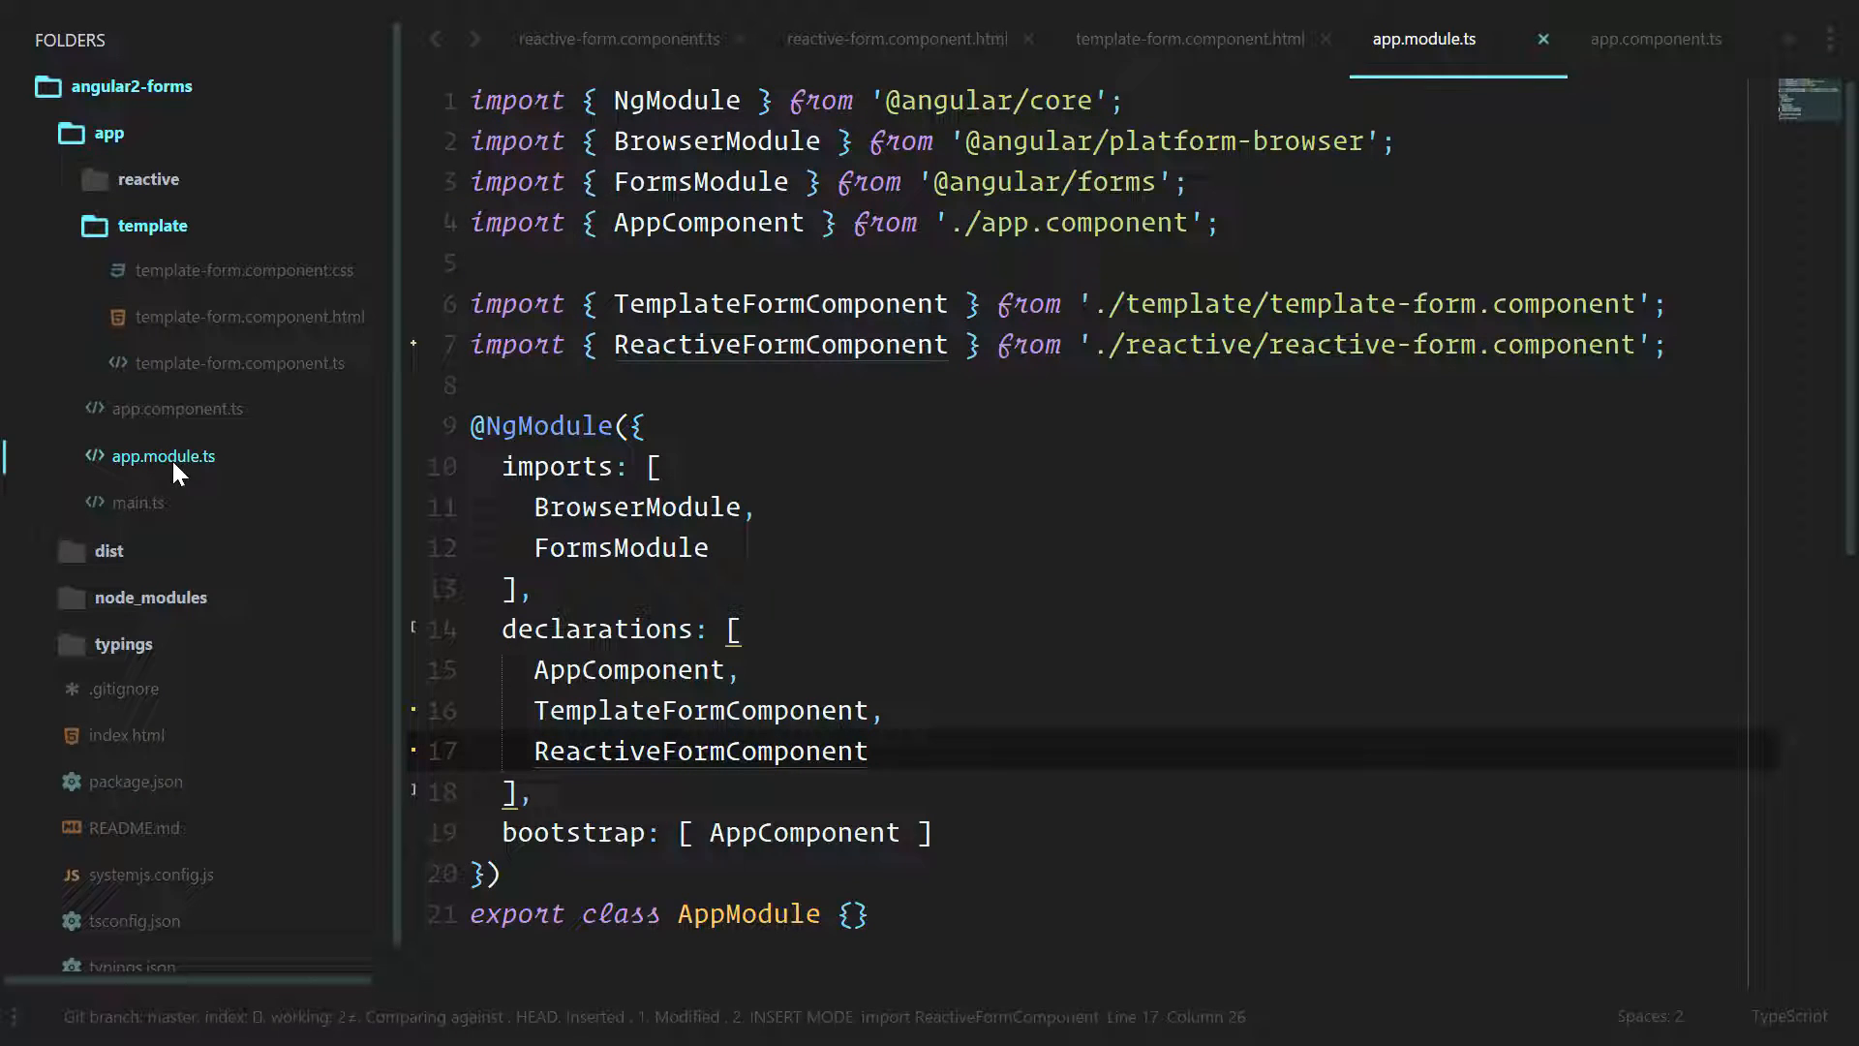
double_click(699, 181)
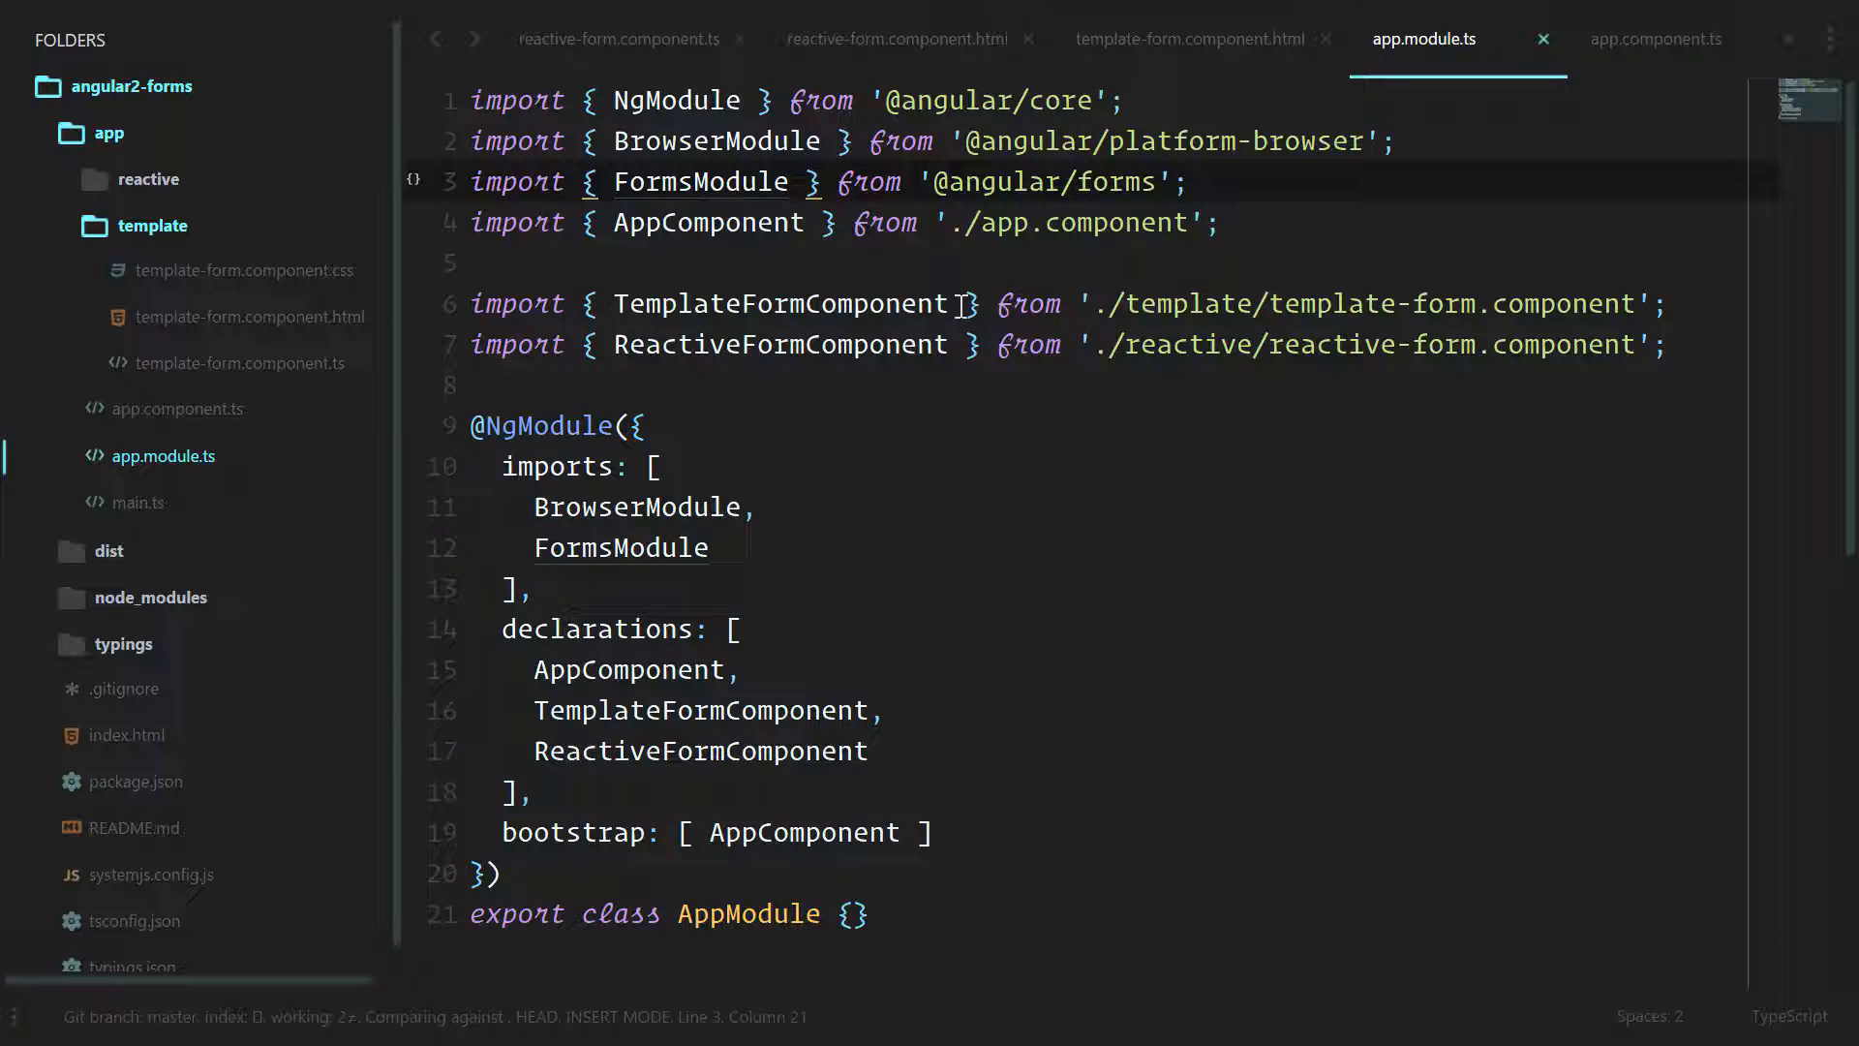
type(", Reactive")
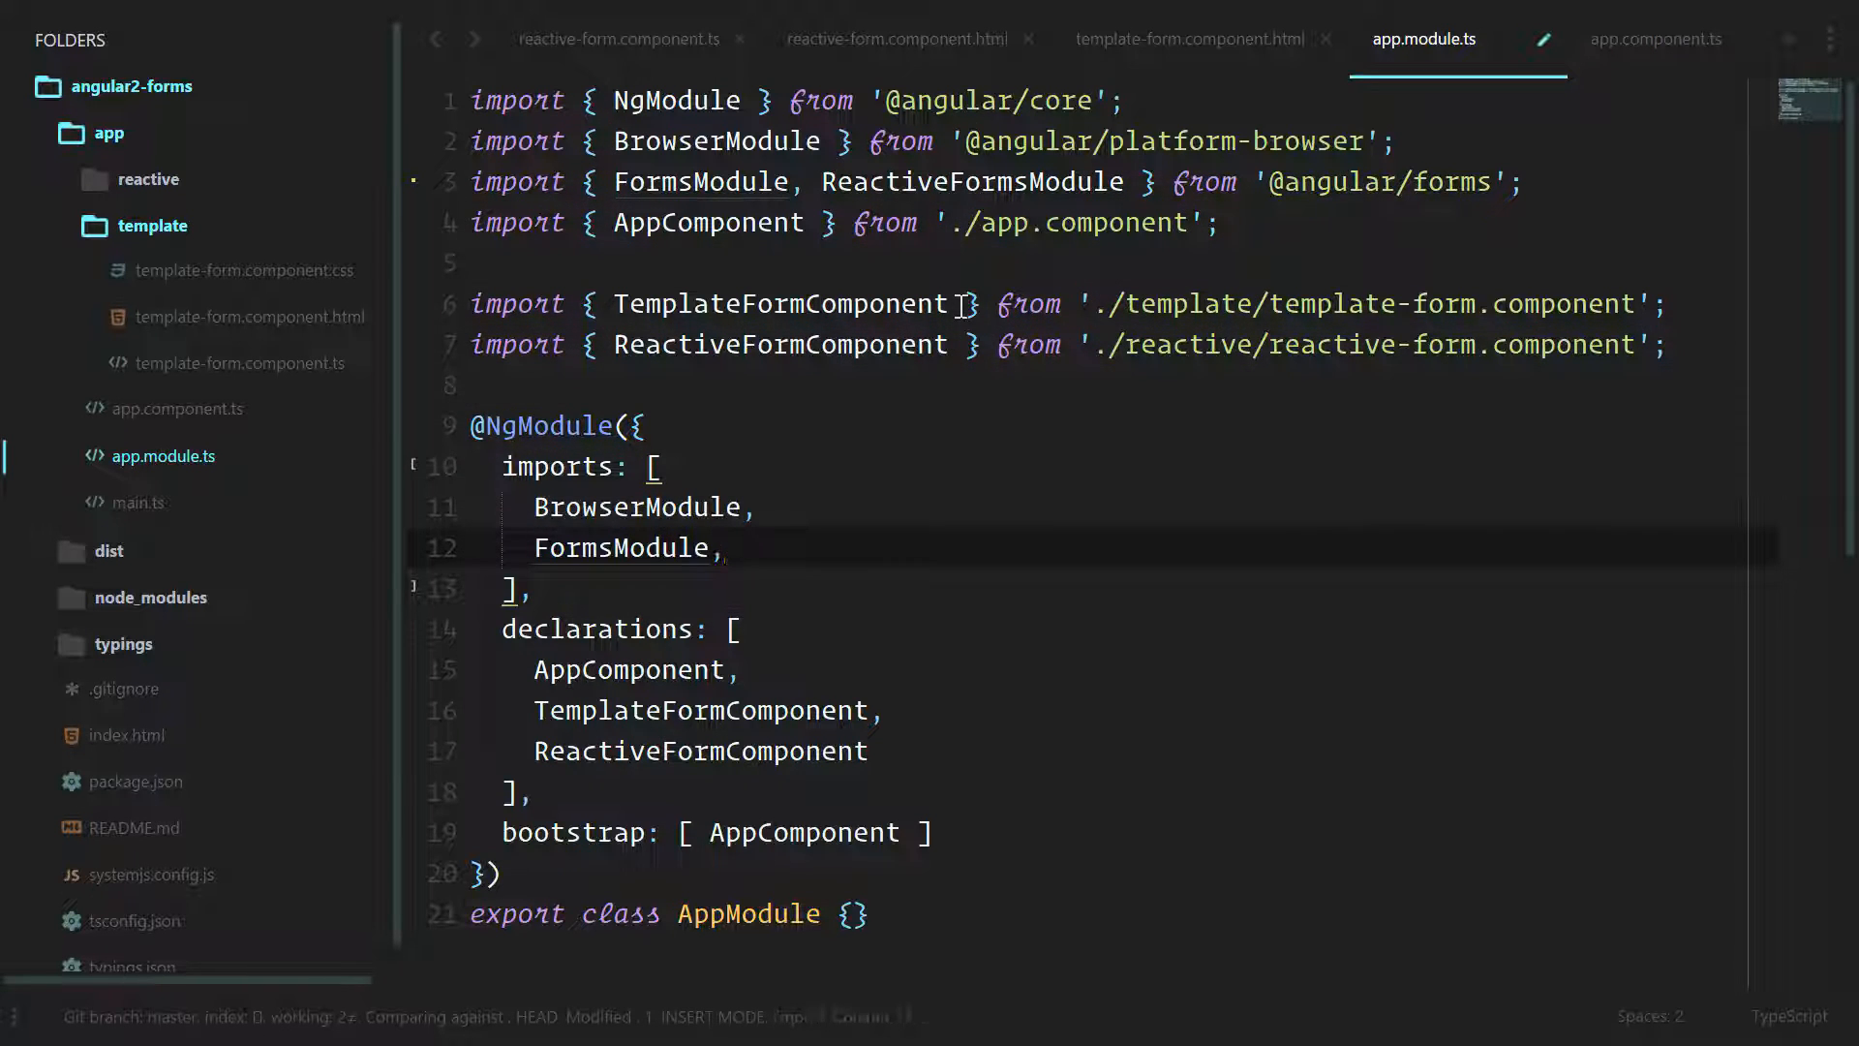
type("R")
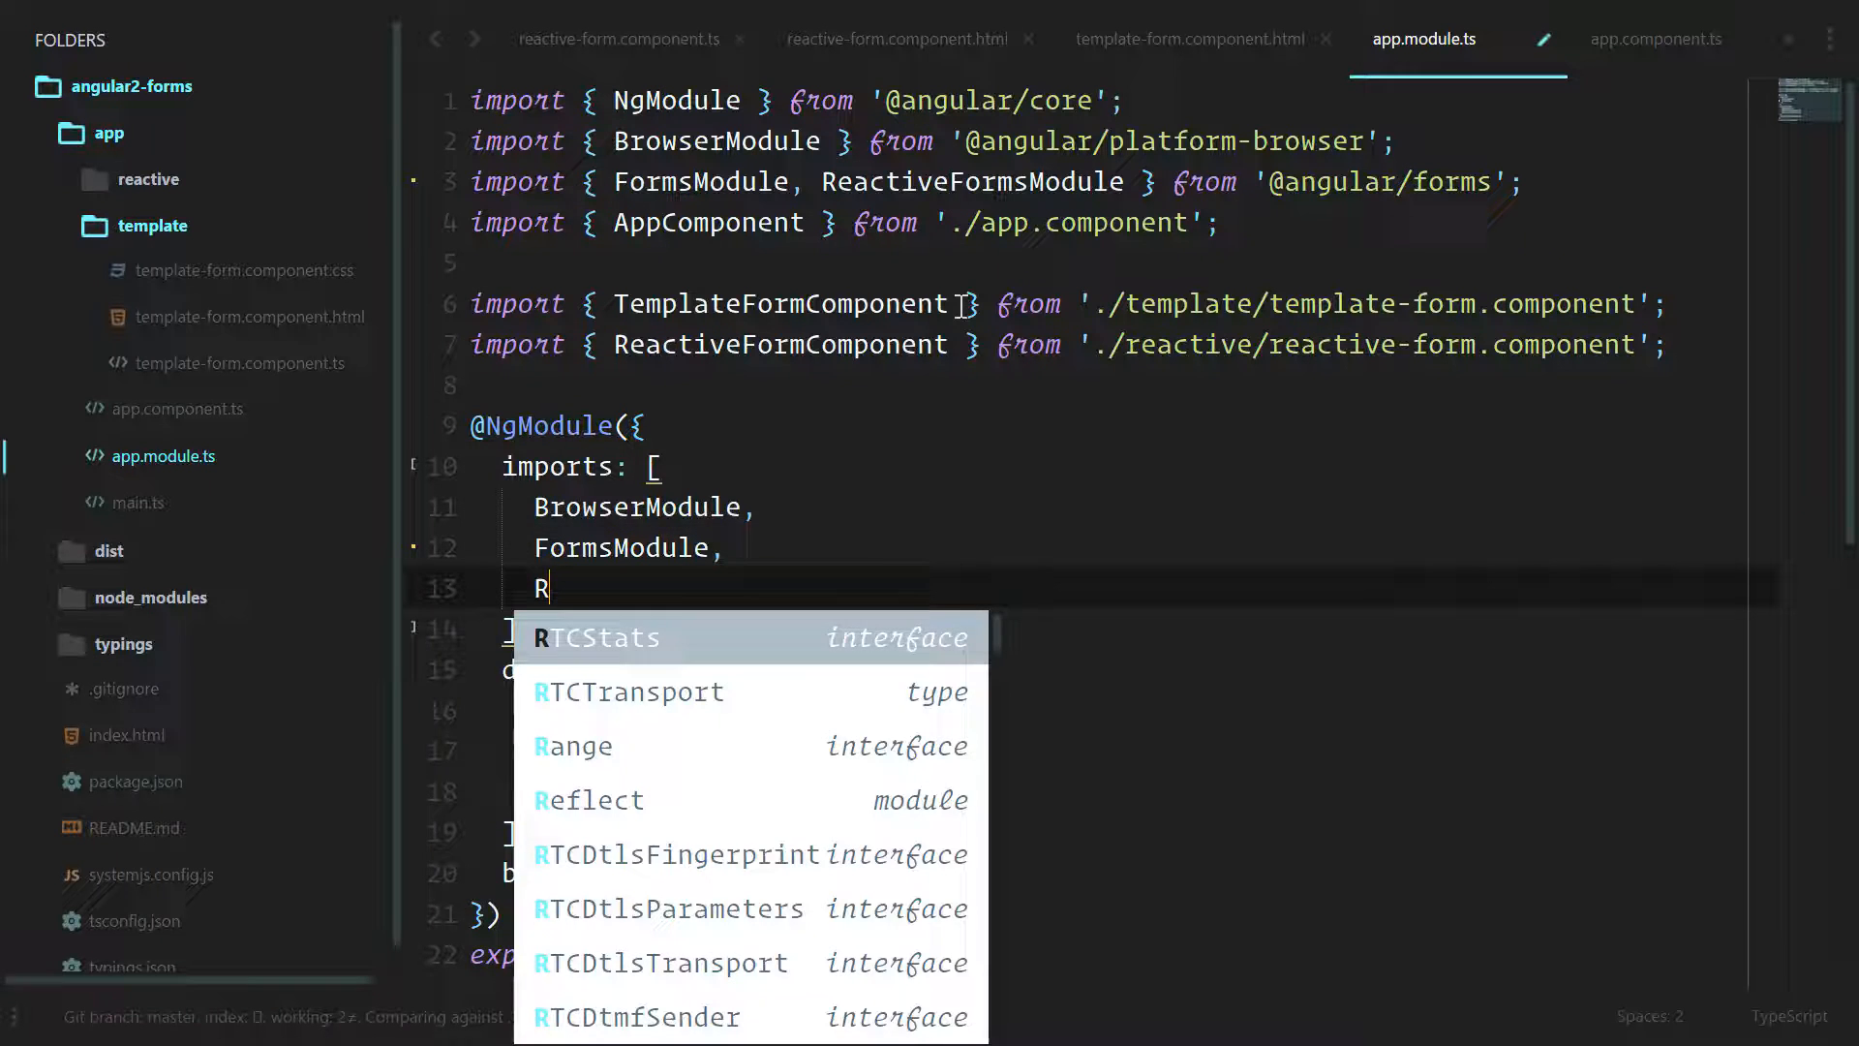
type("eactiveFormsModule")
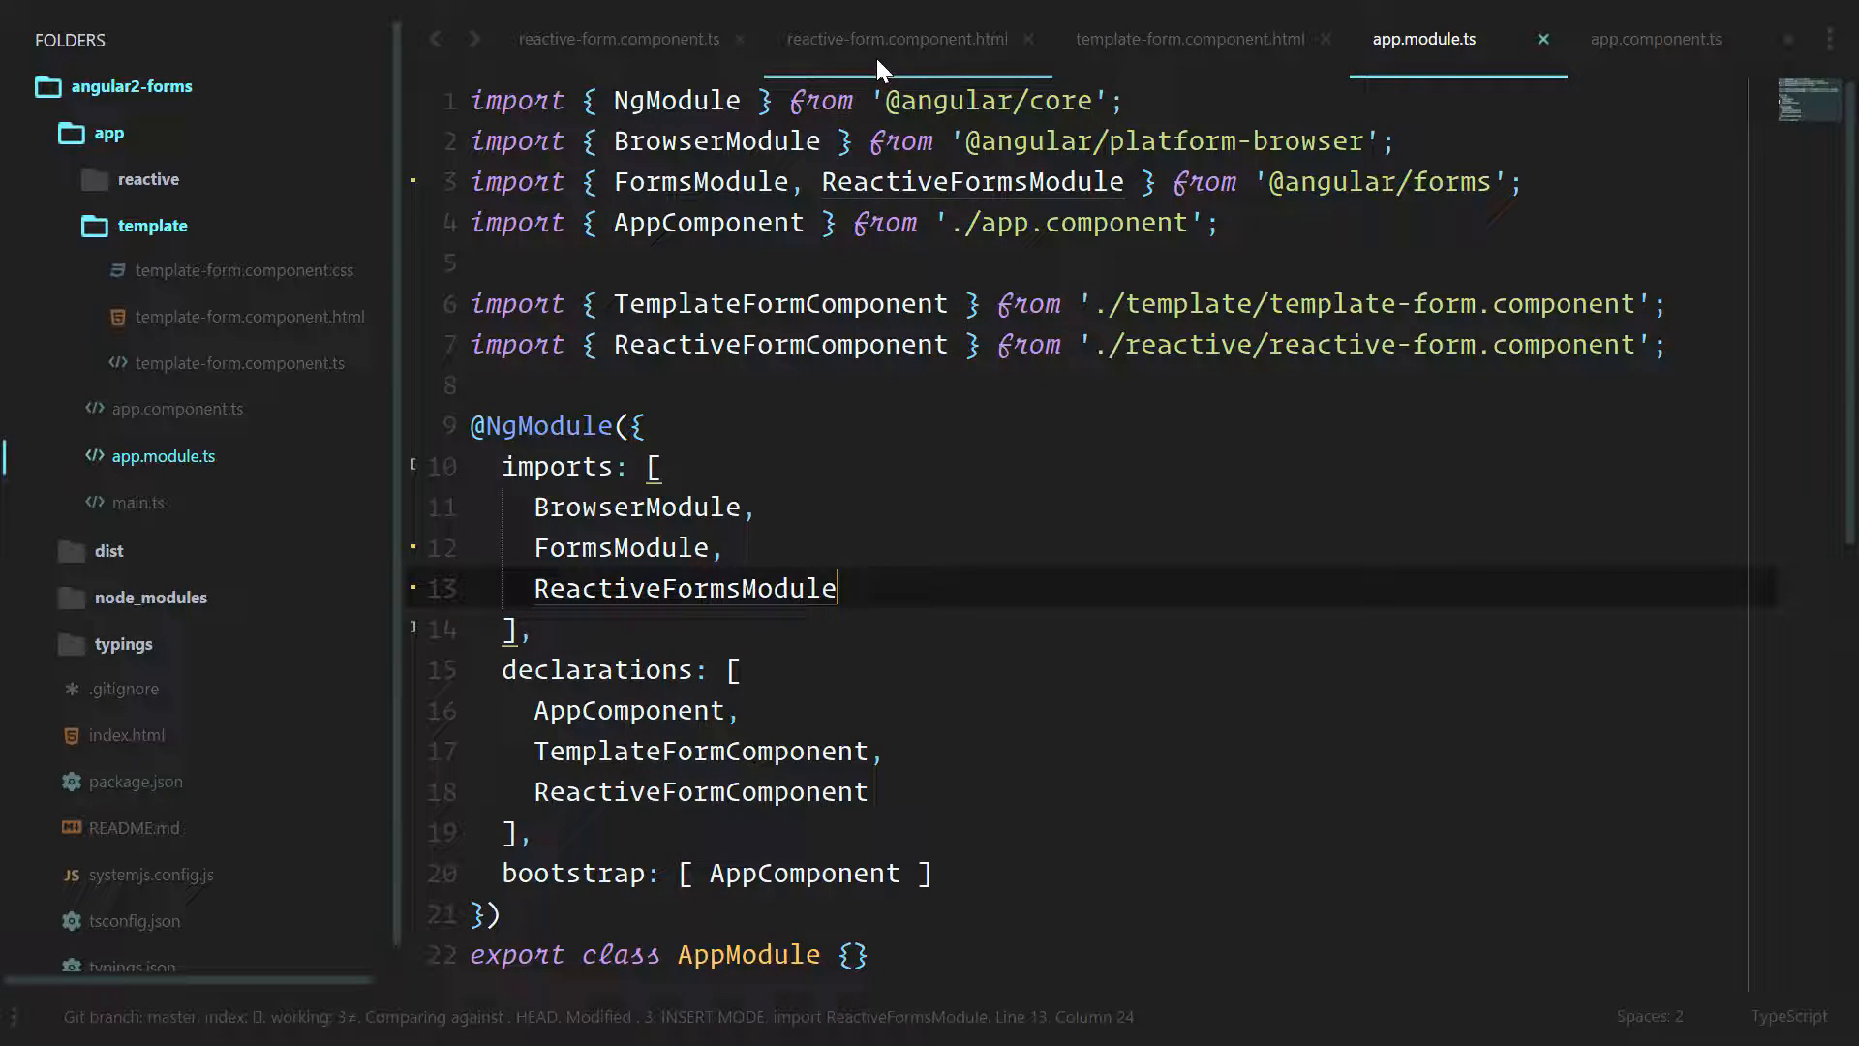
left_click(617, 39)
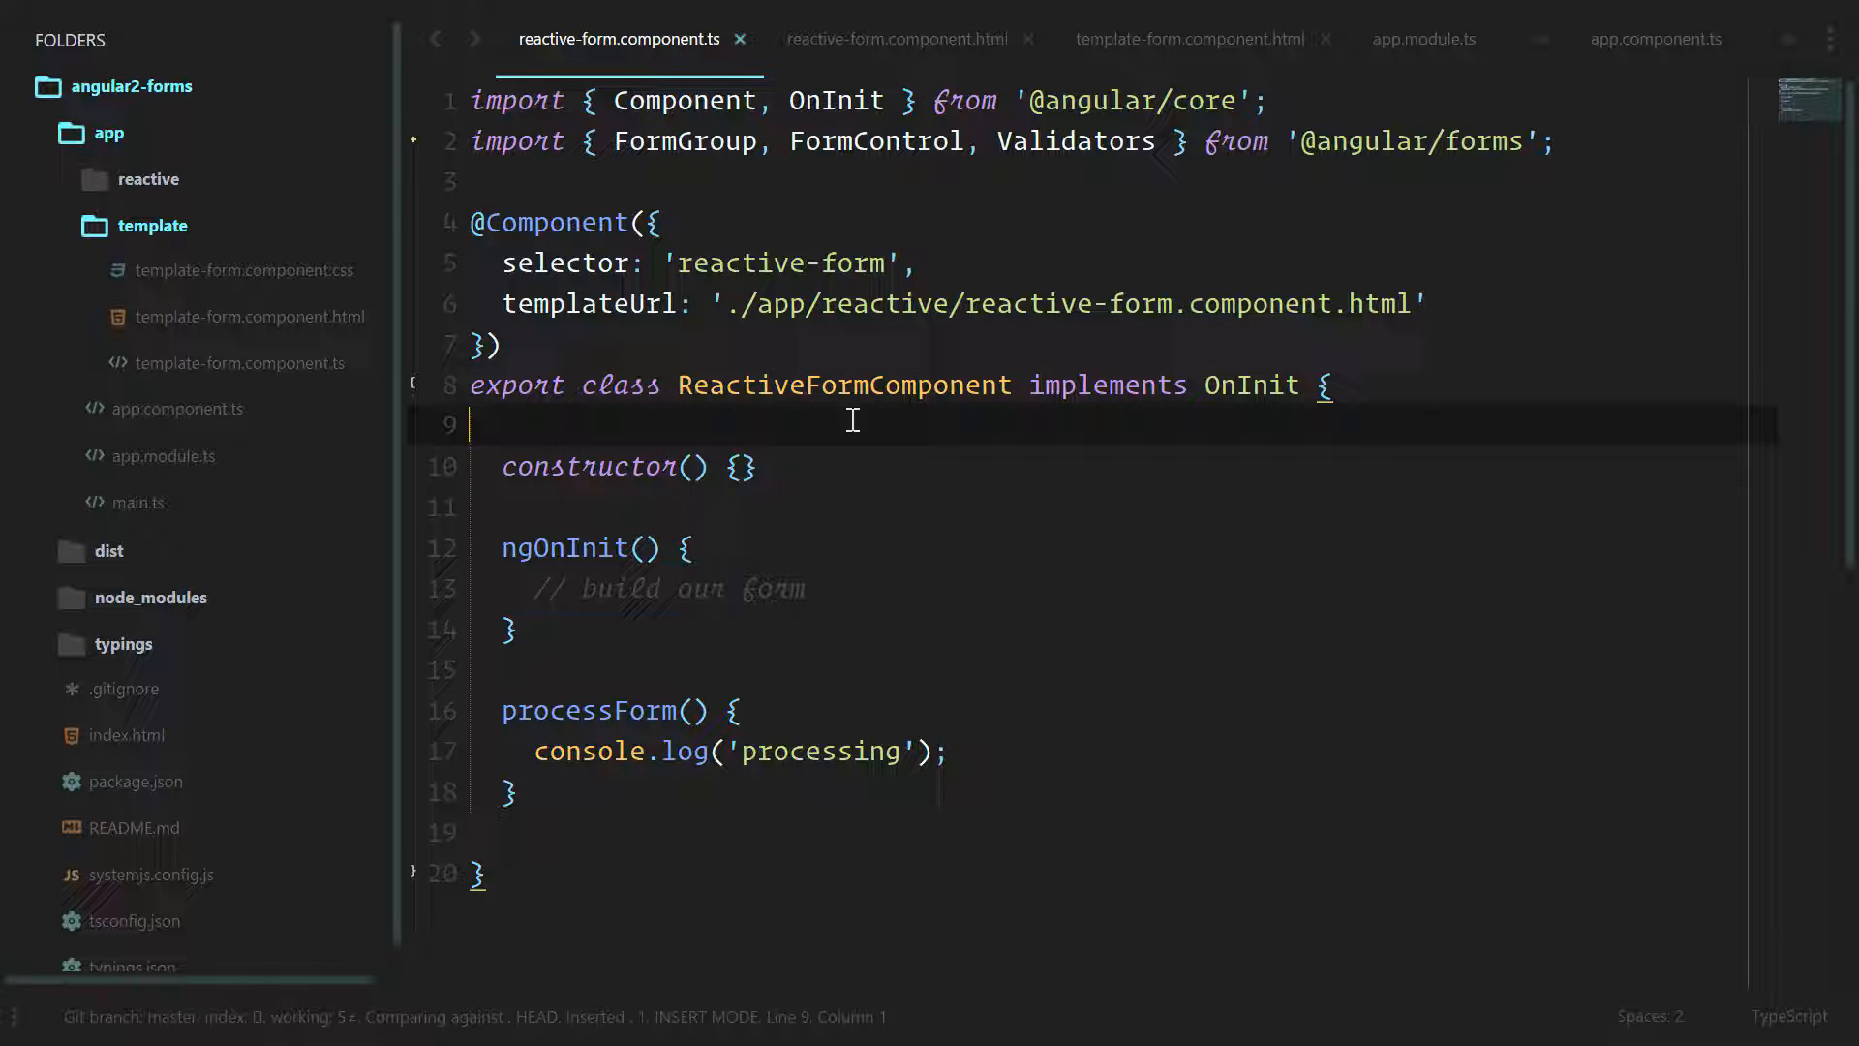
Declare a form: FormGroup property on the reactive form component.
type("form:")
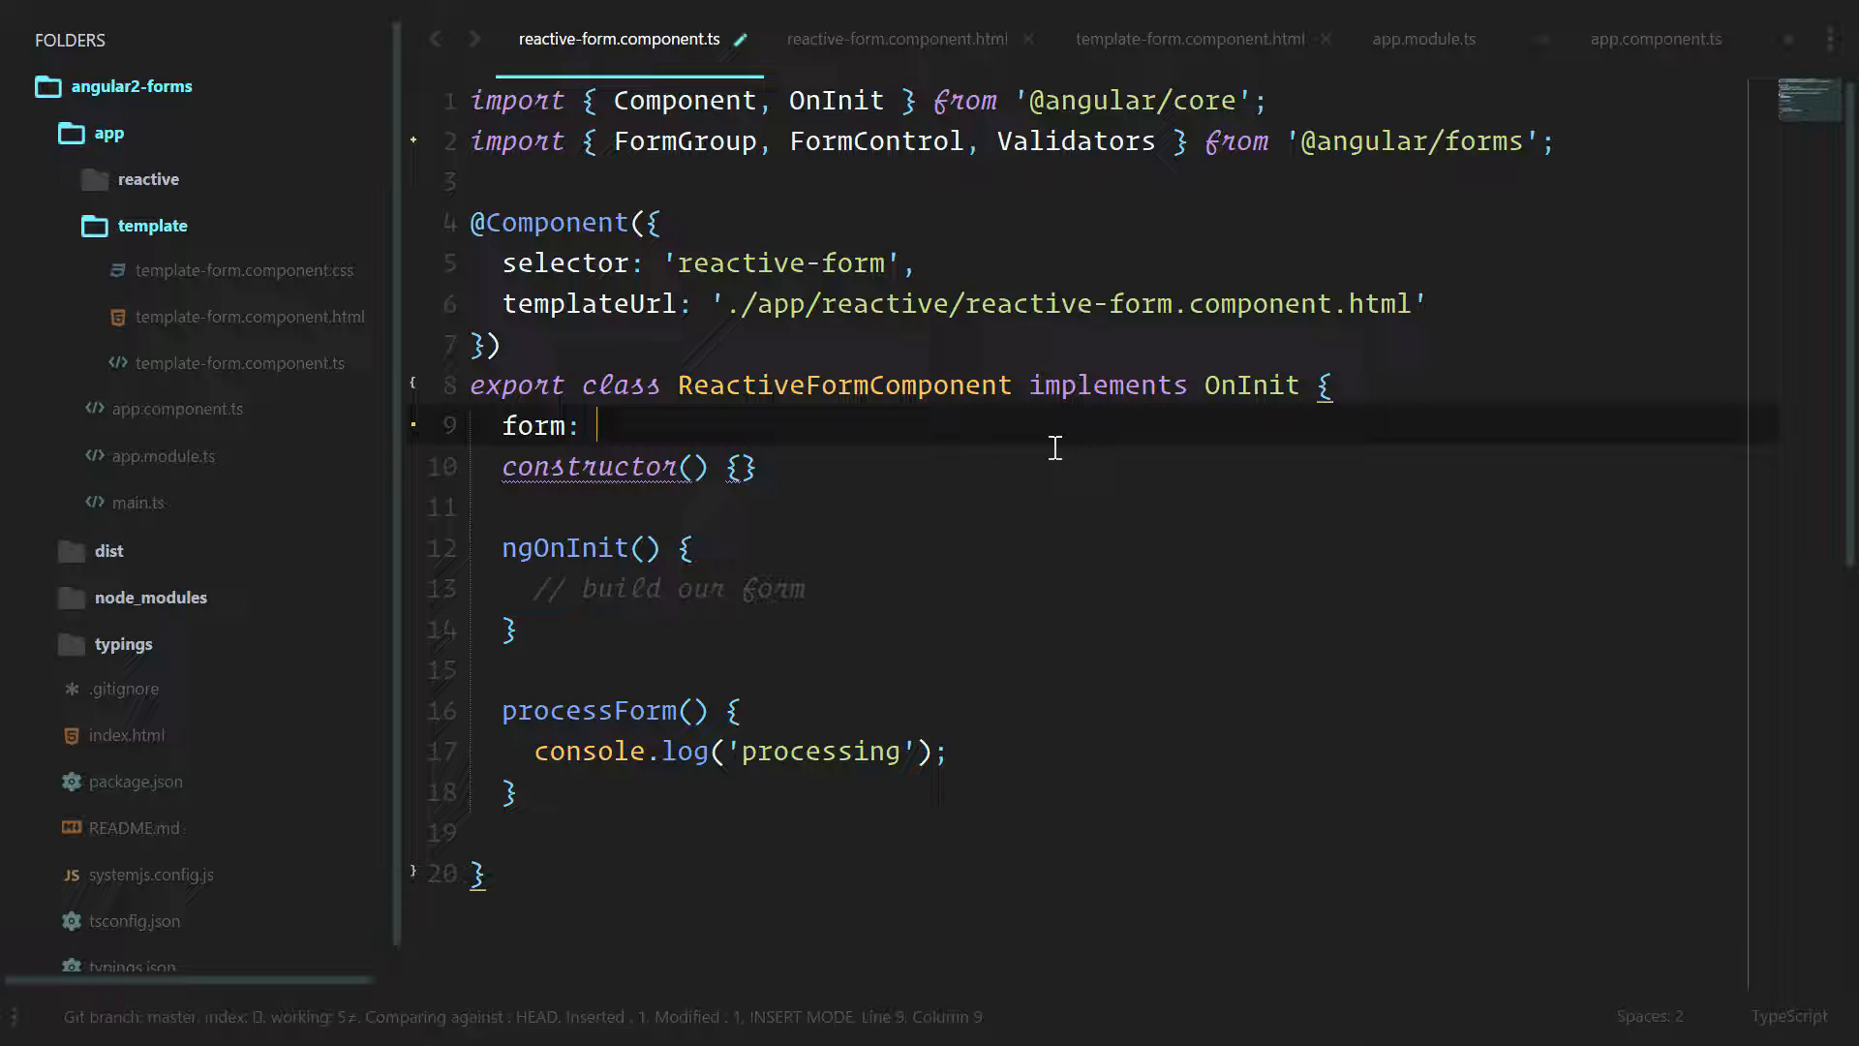
type("FormGroup;")
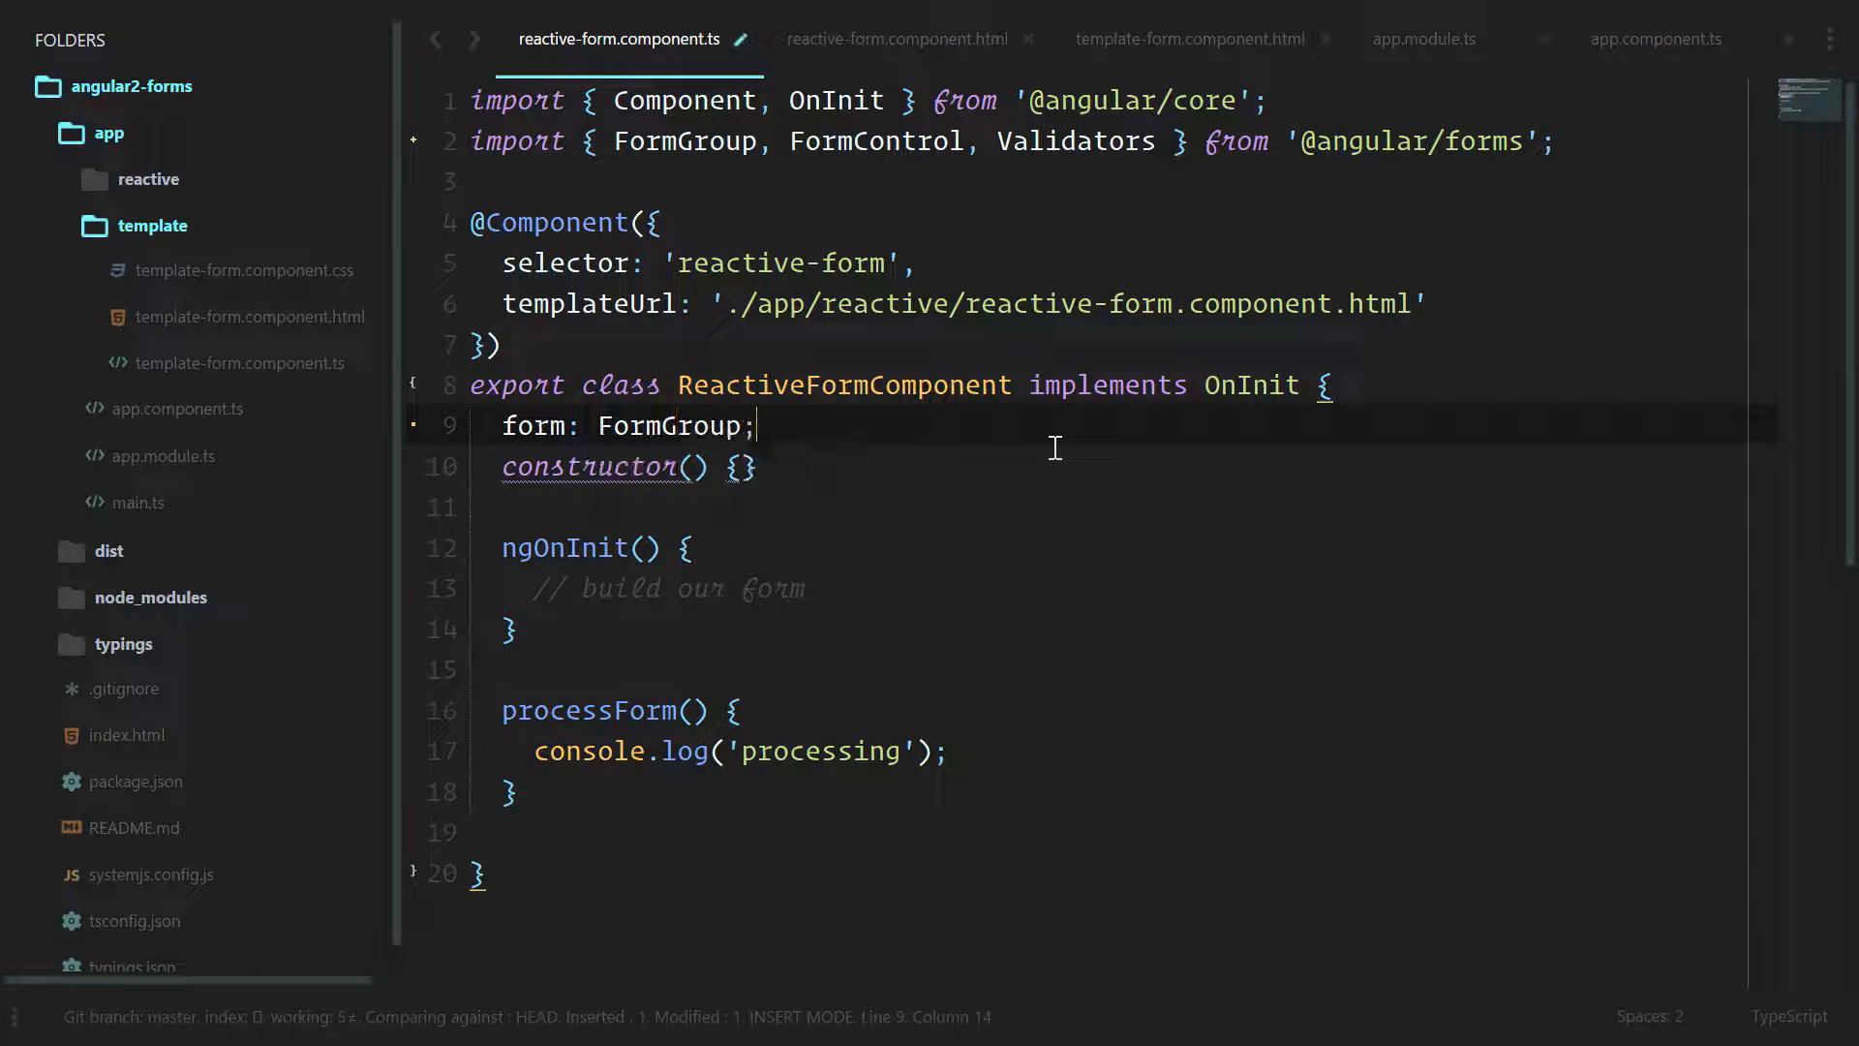
key("enter")
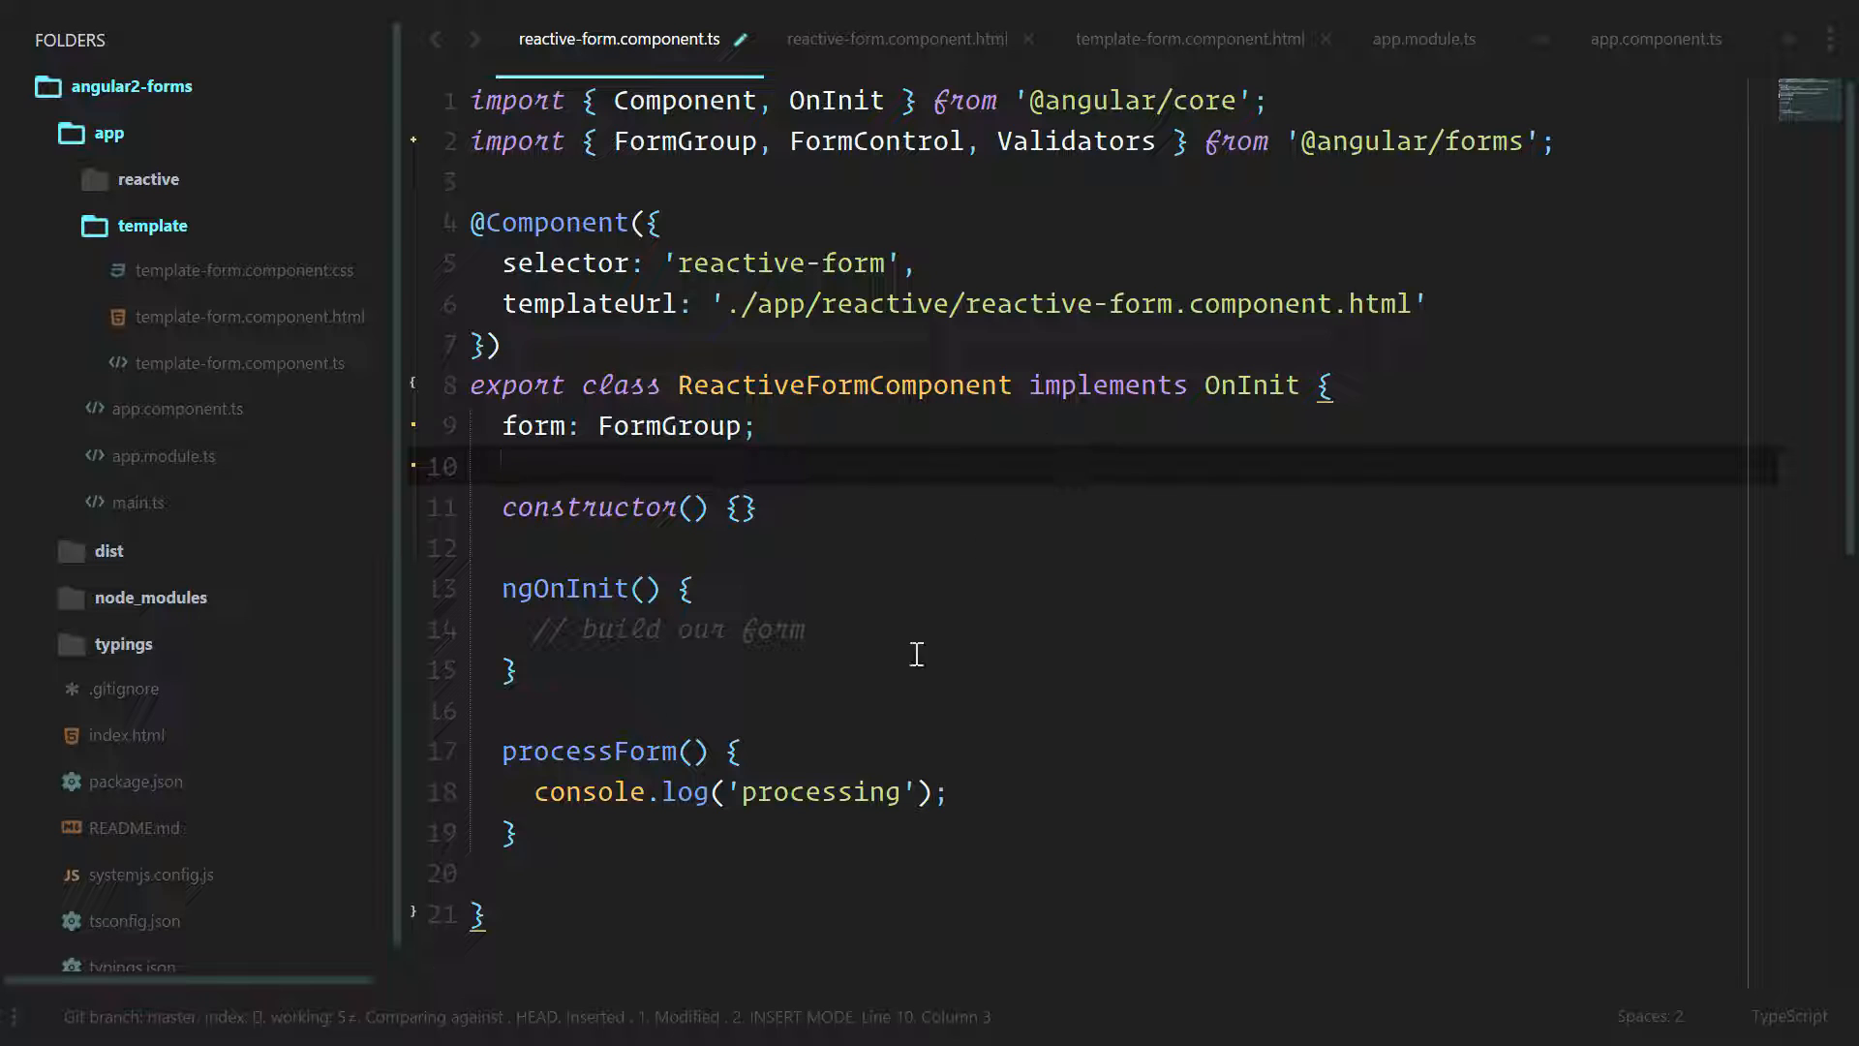
In ngOnInit, set this.form to a new FormGroup with empty name and username FormControls.
key("enter")
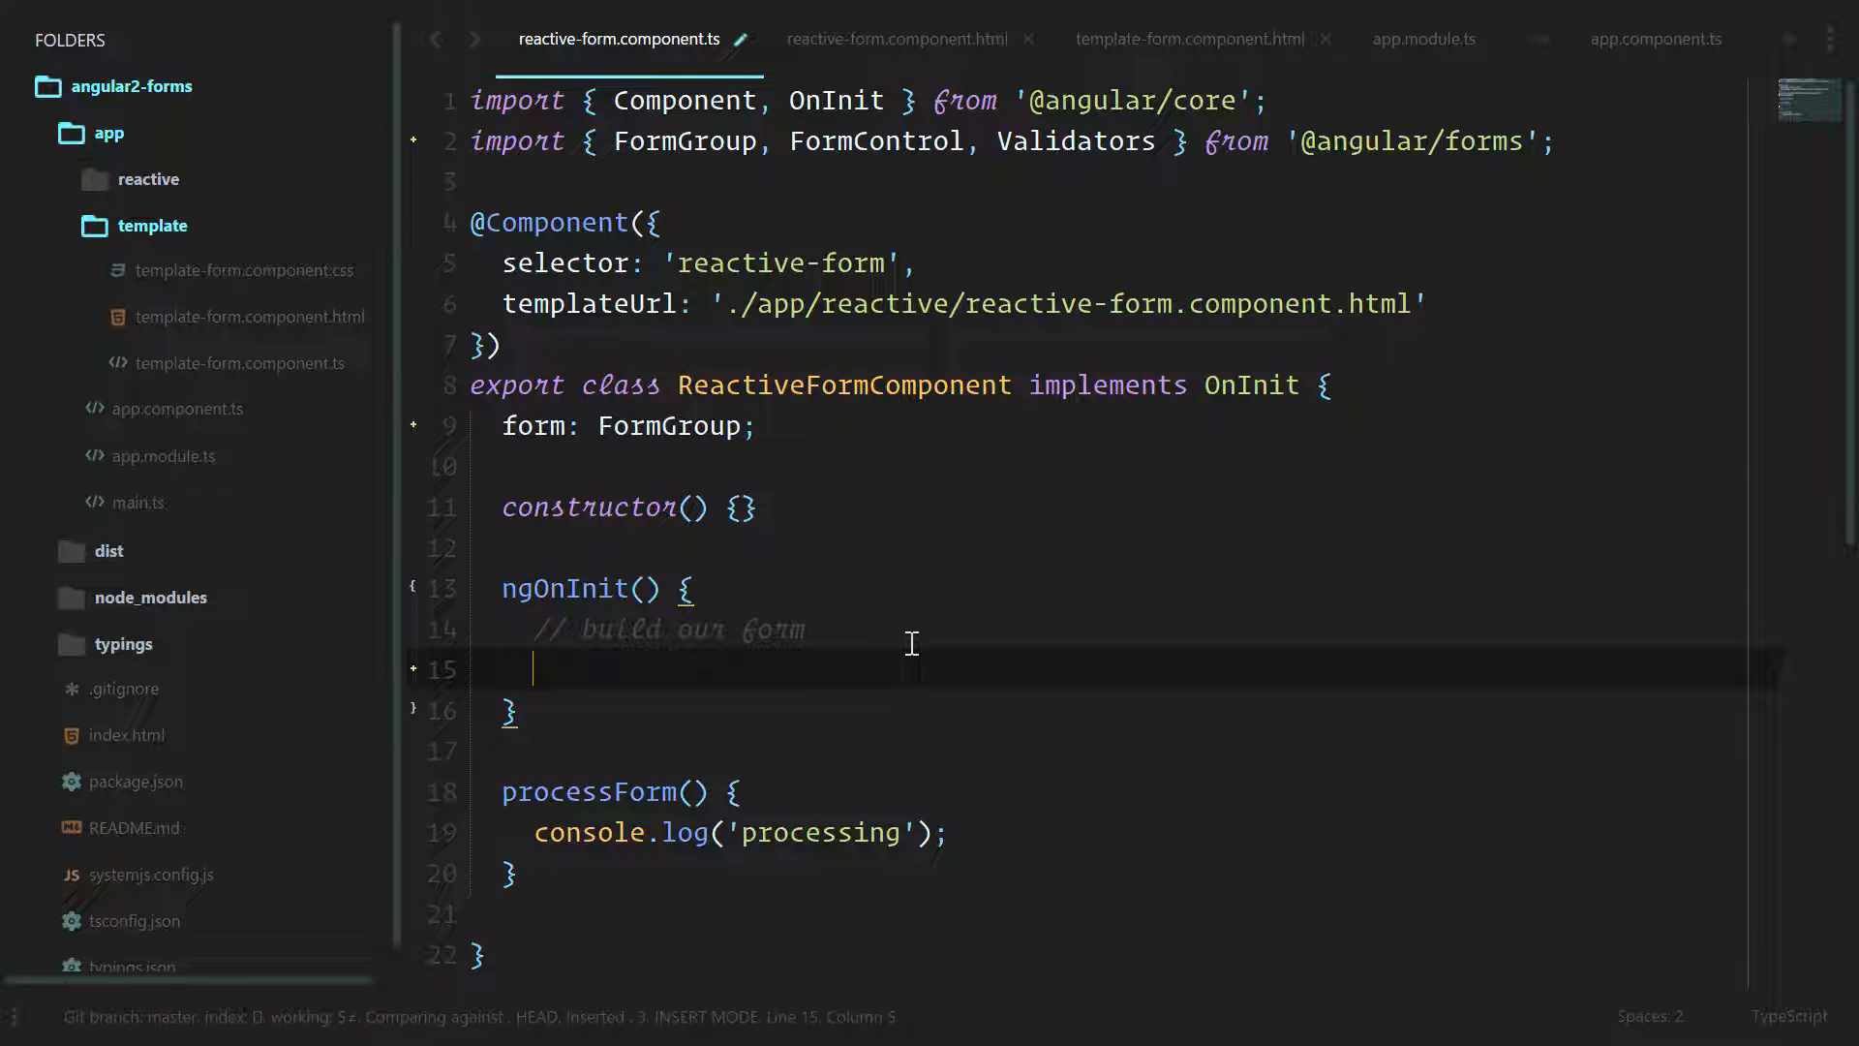
type("this.form =")
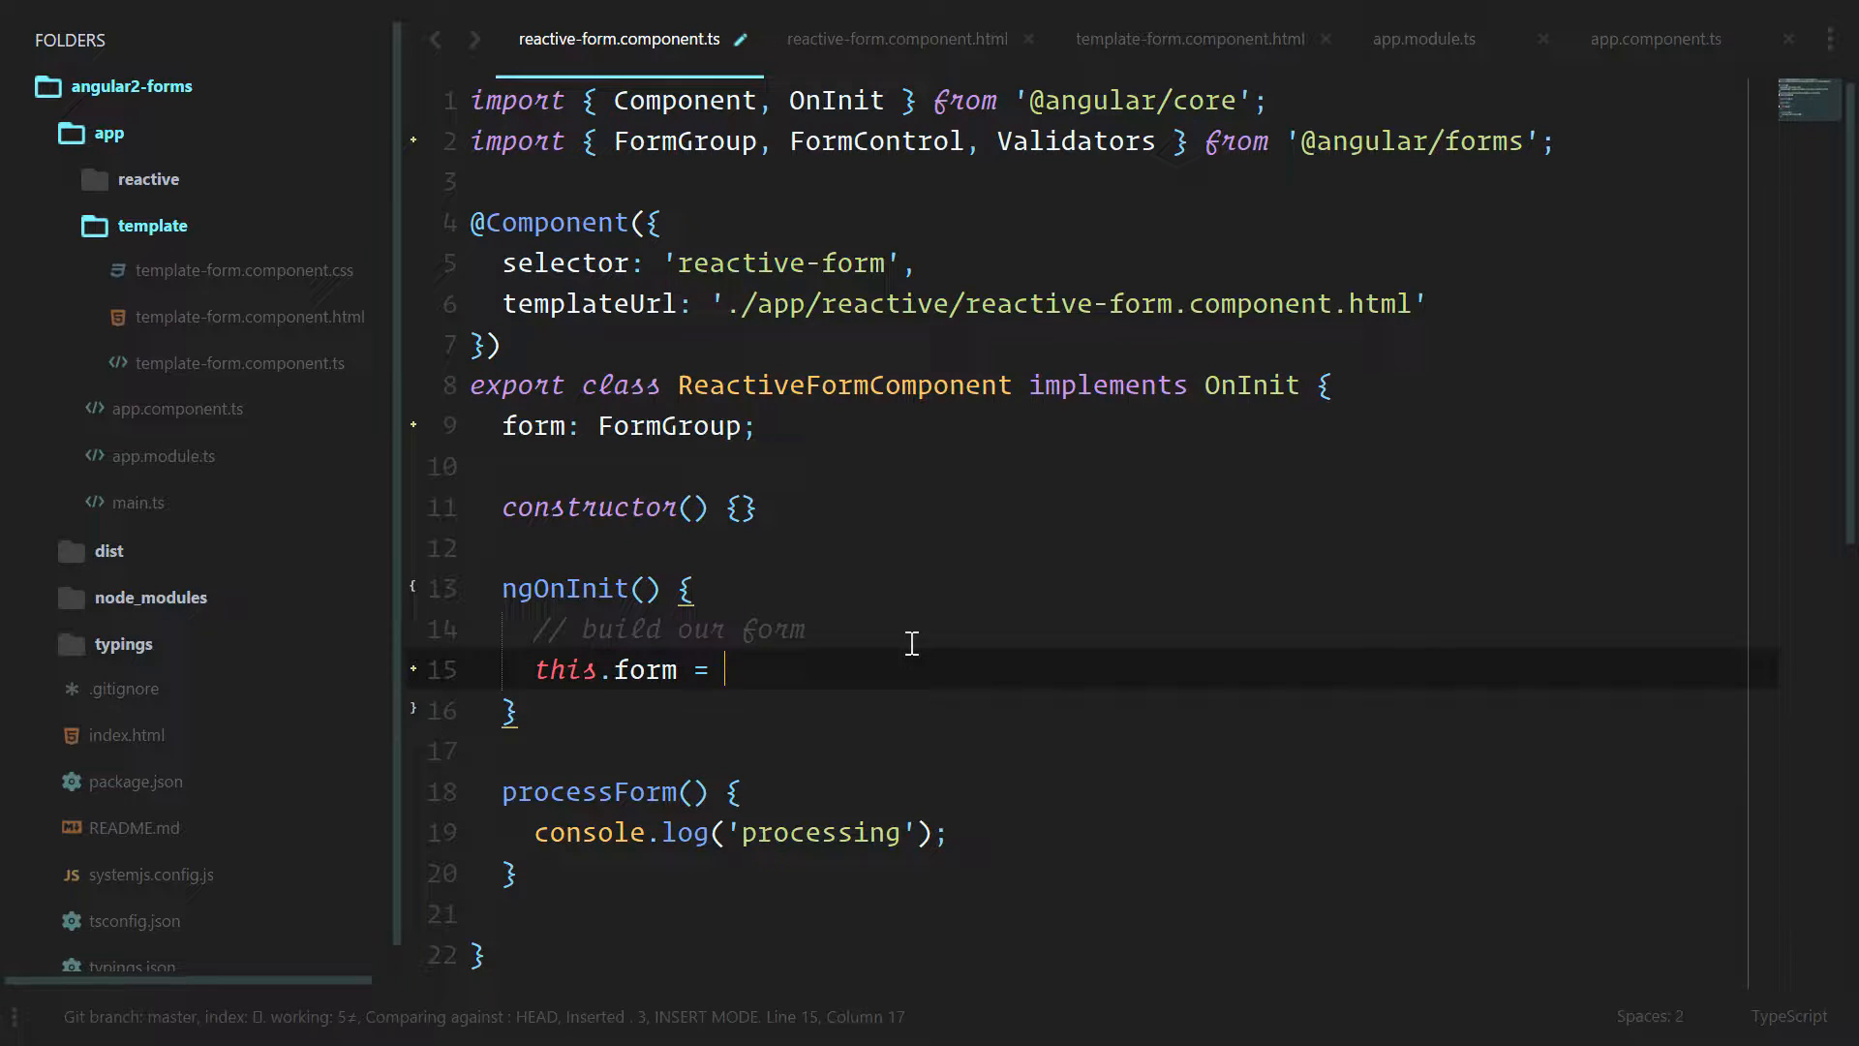
type("new FormGroup(")
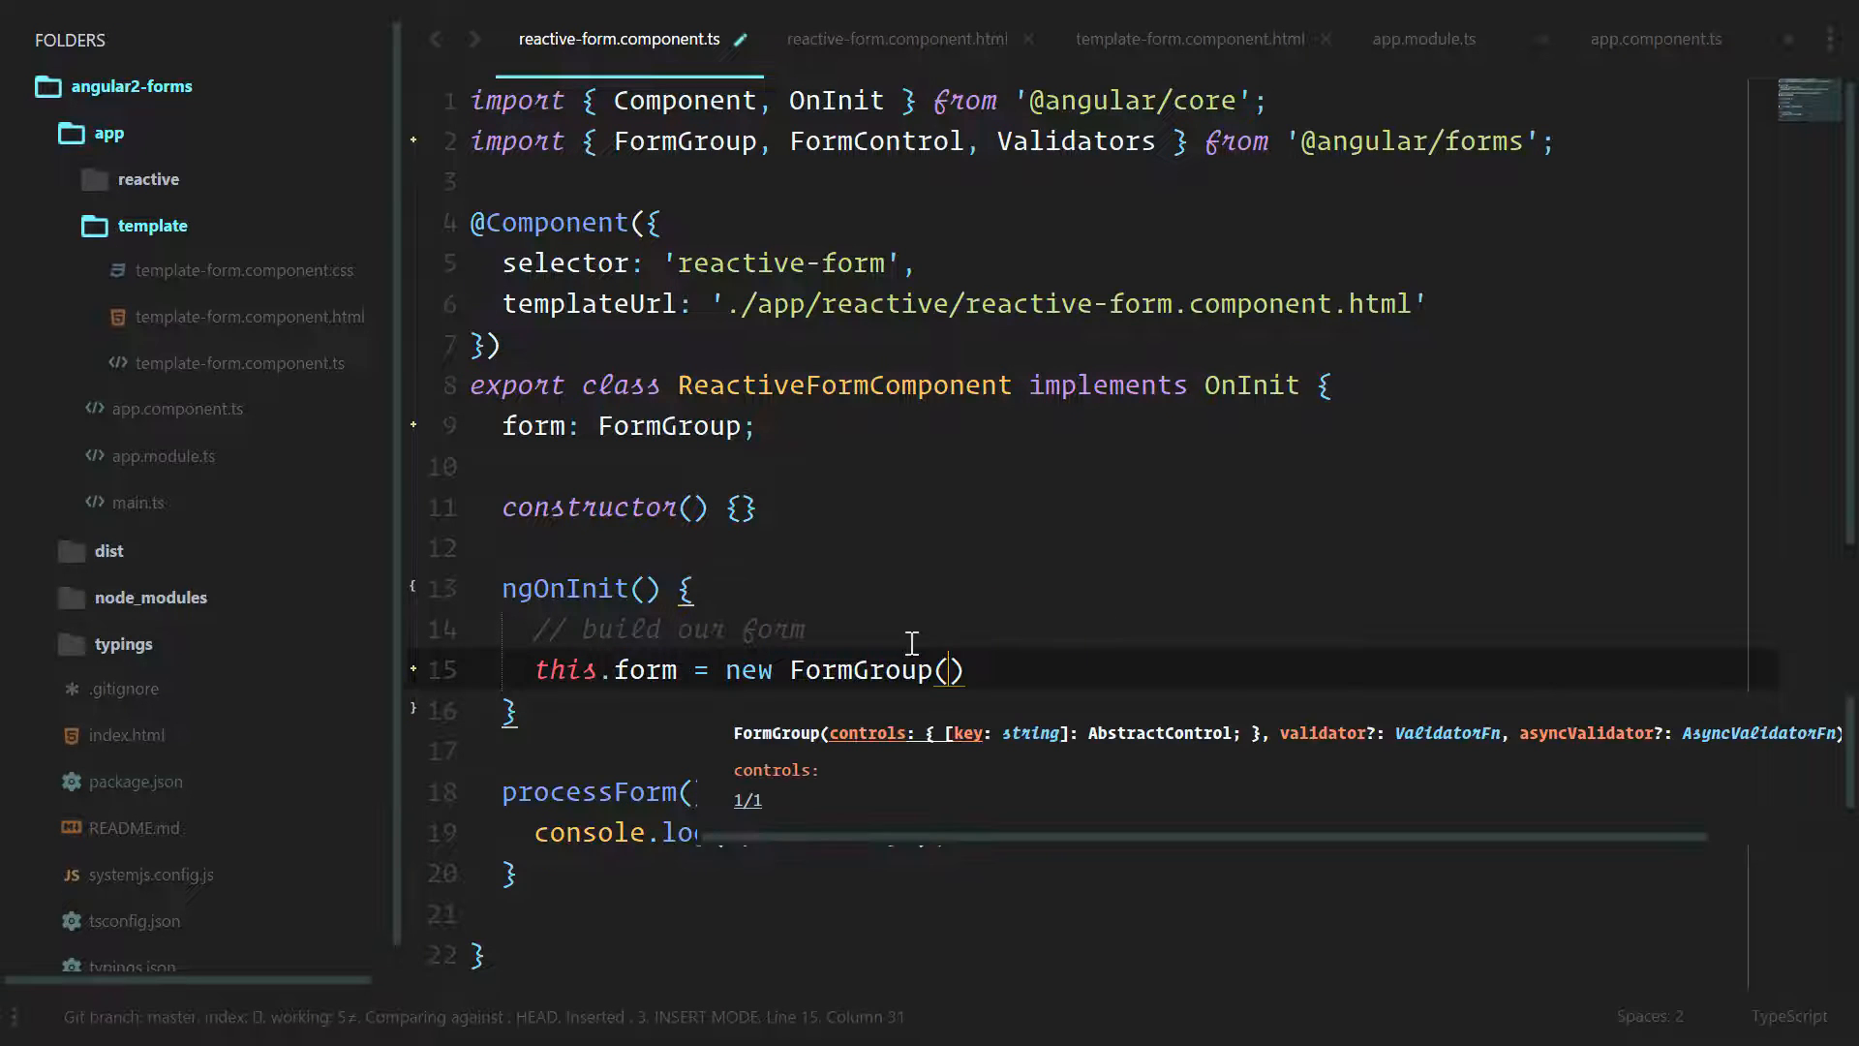
type("{")
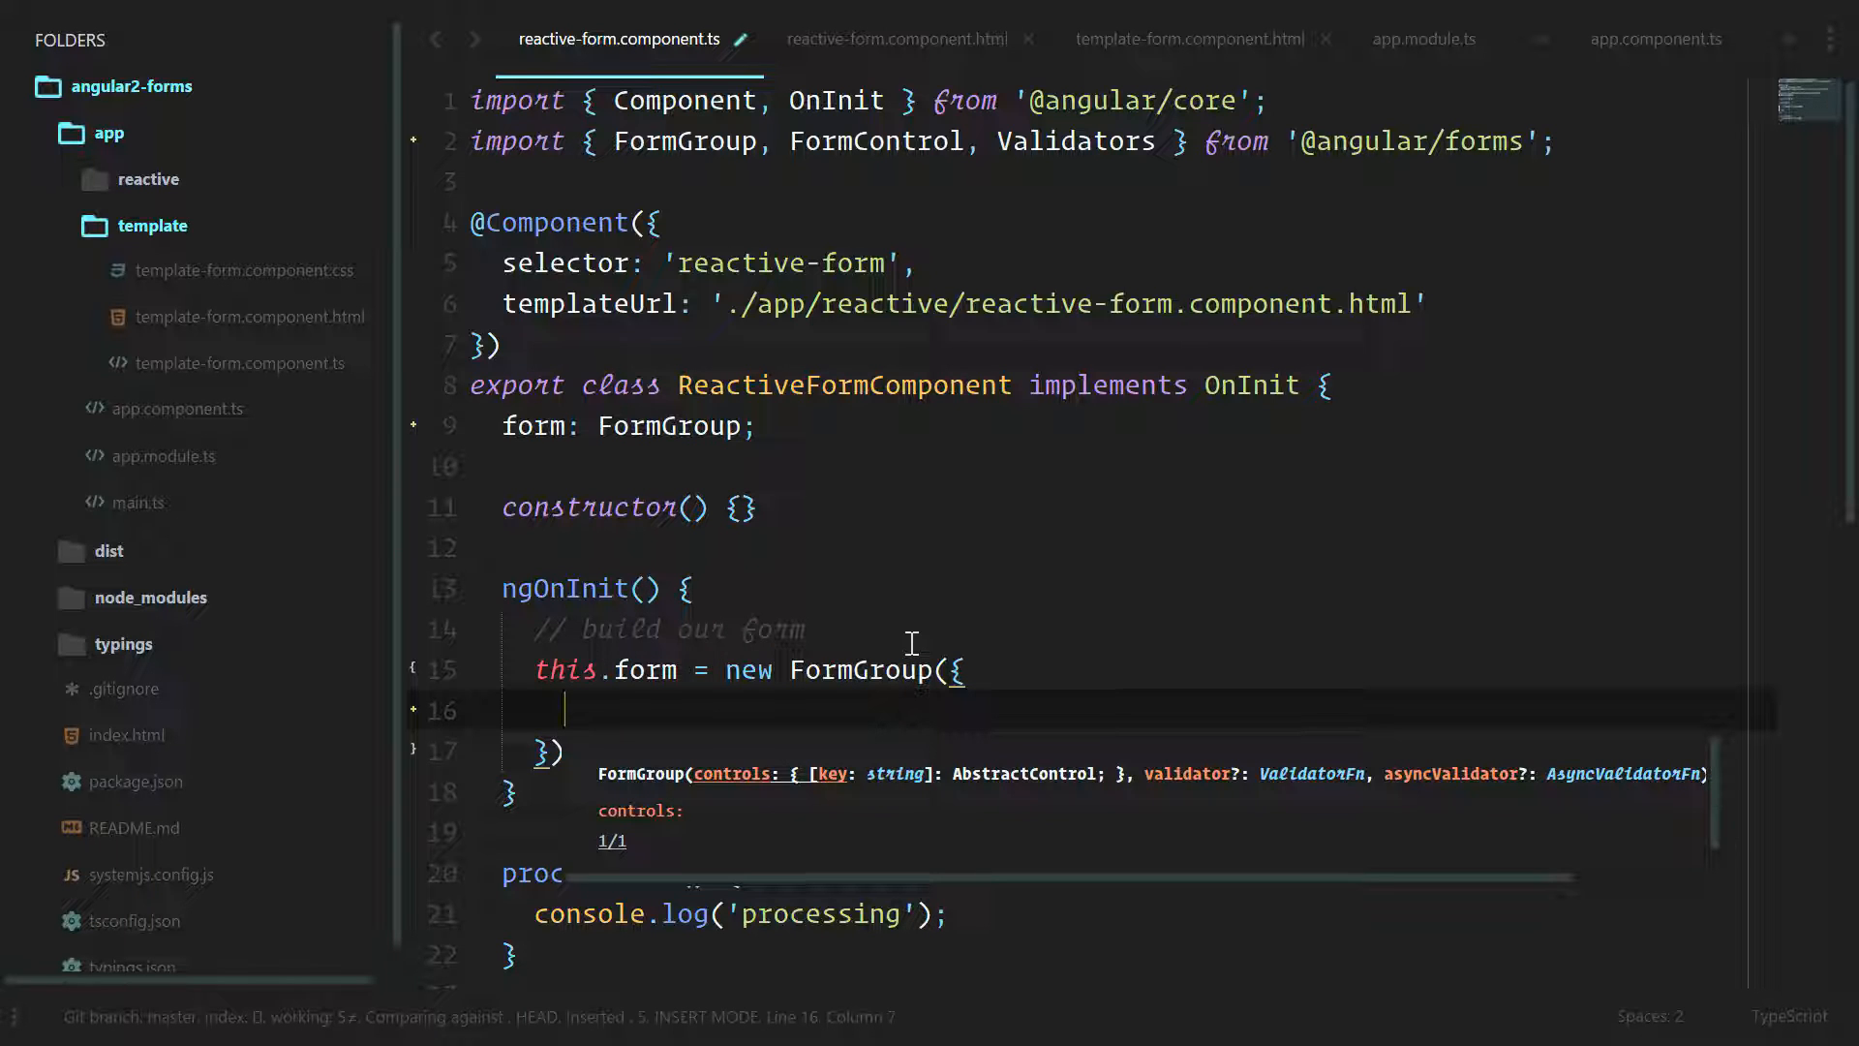
type("name: new")
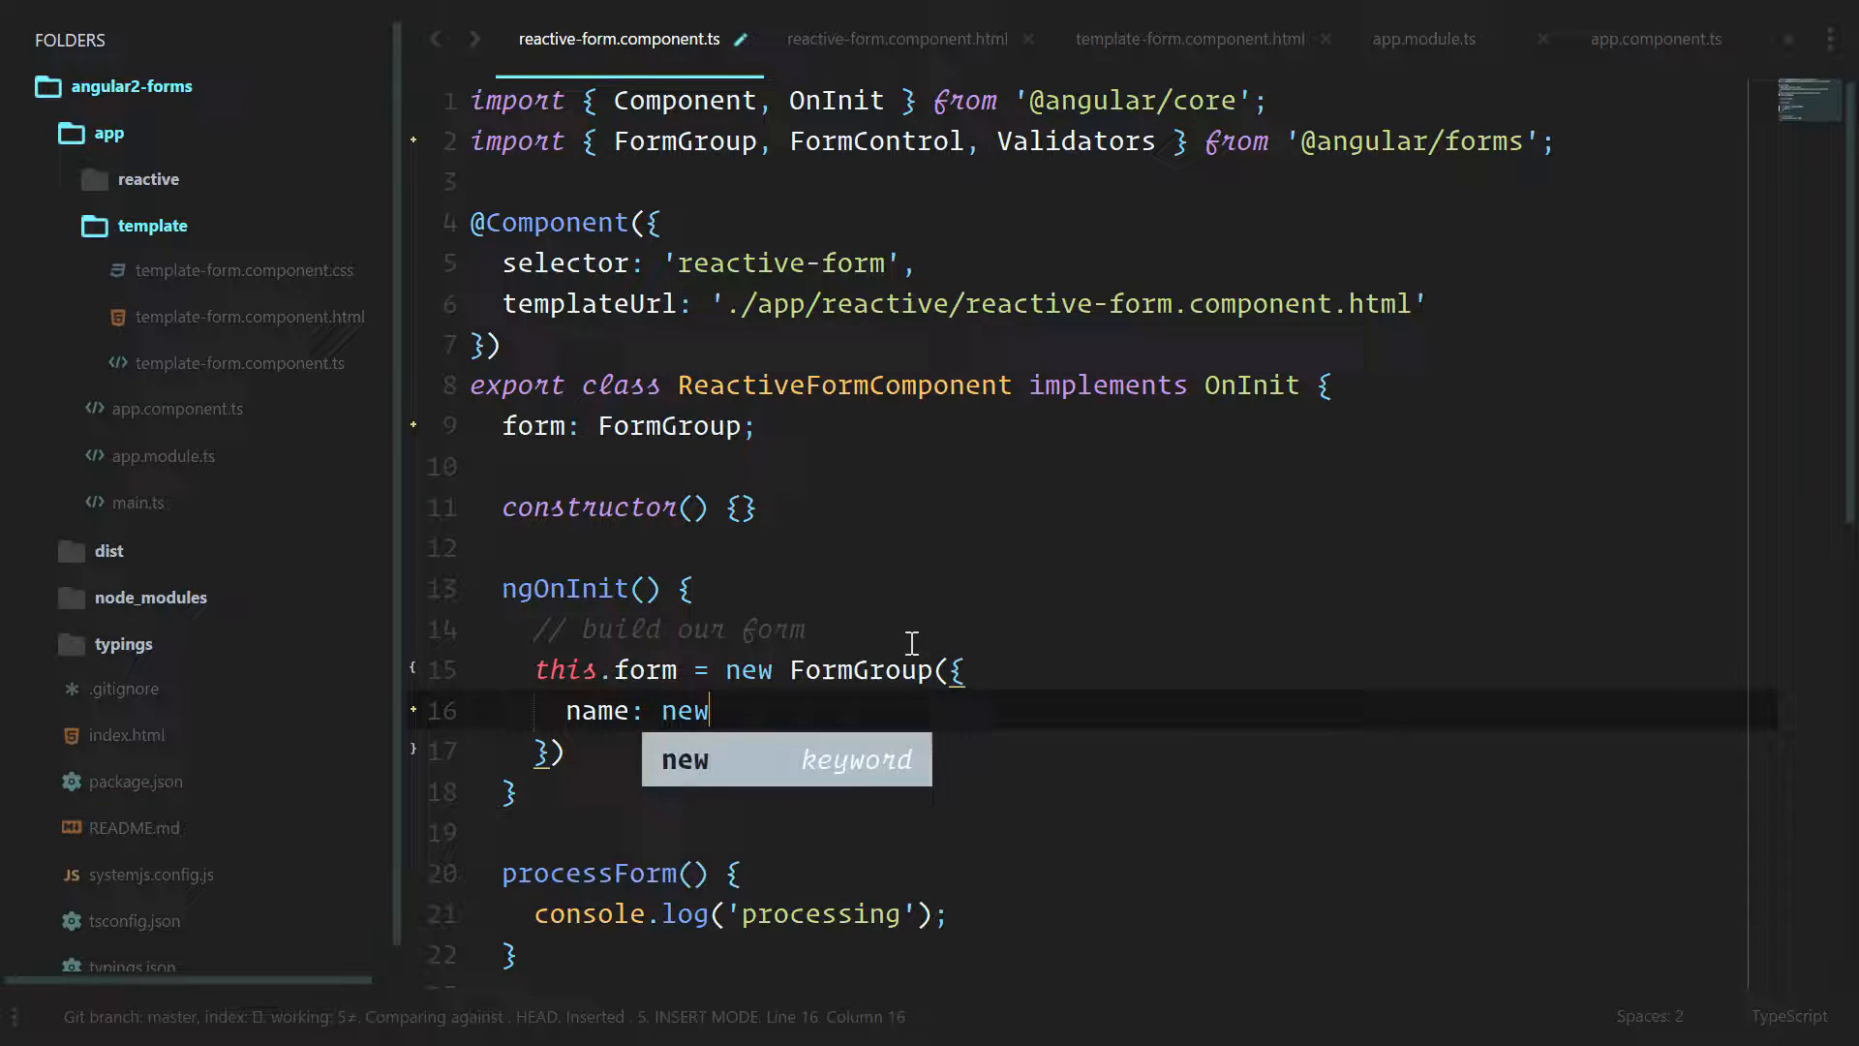
type("FormControl(''),")
type("u")
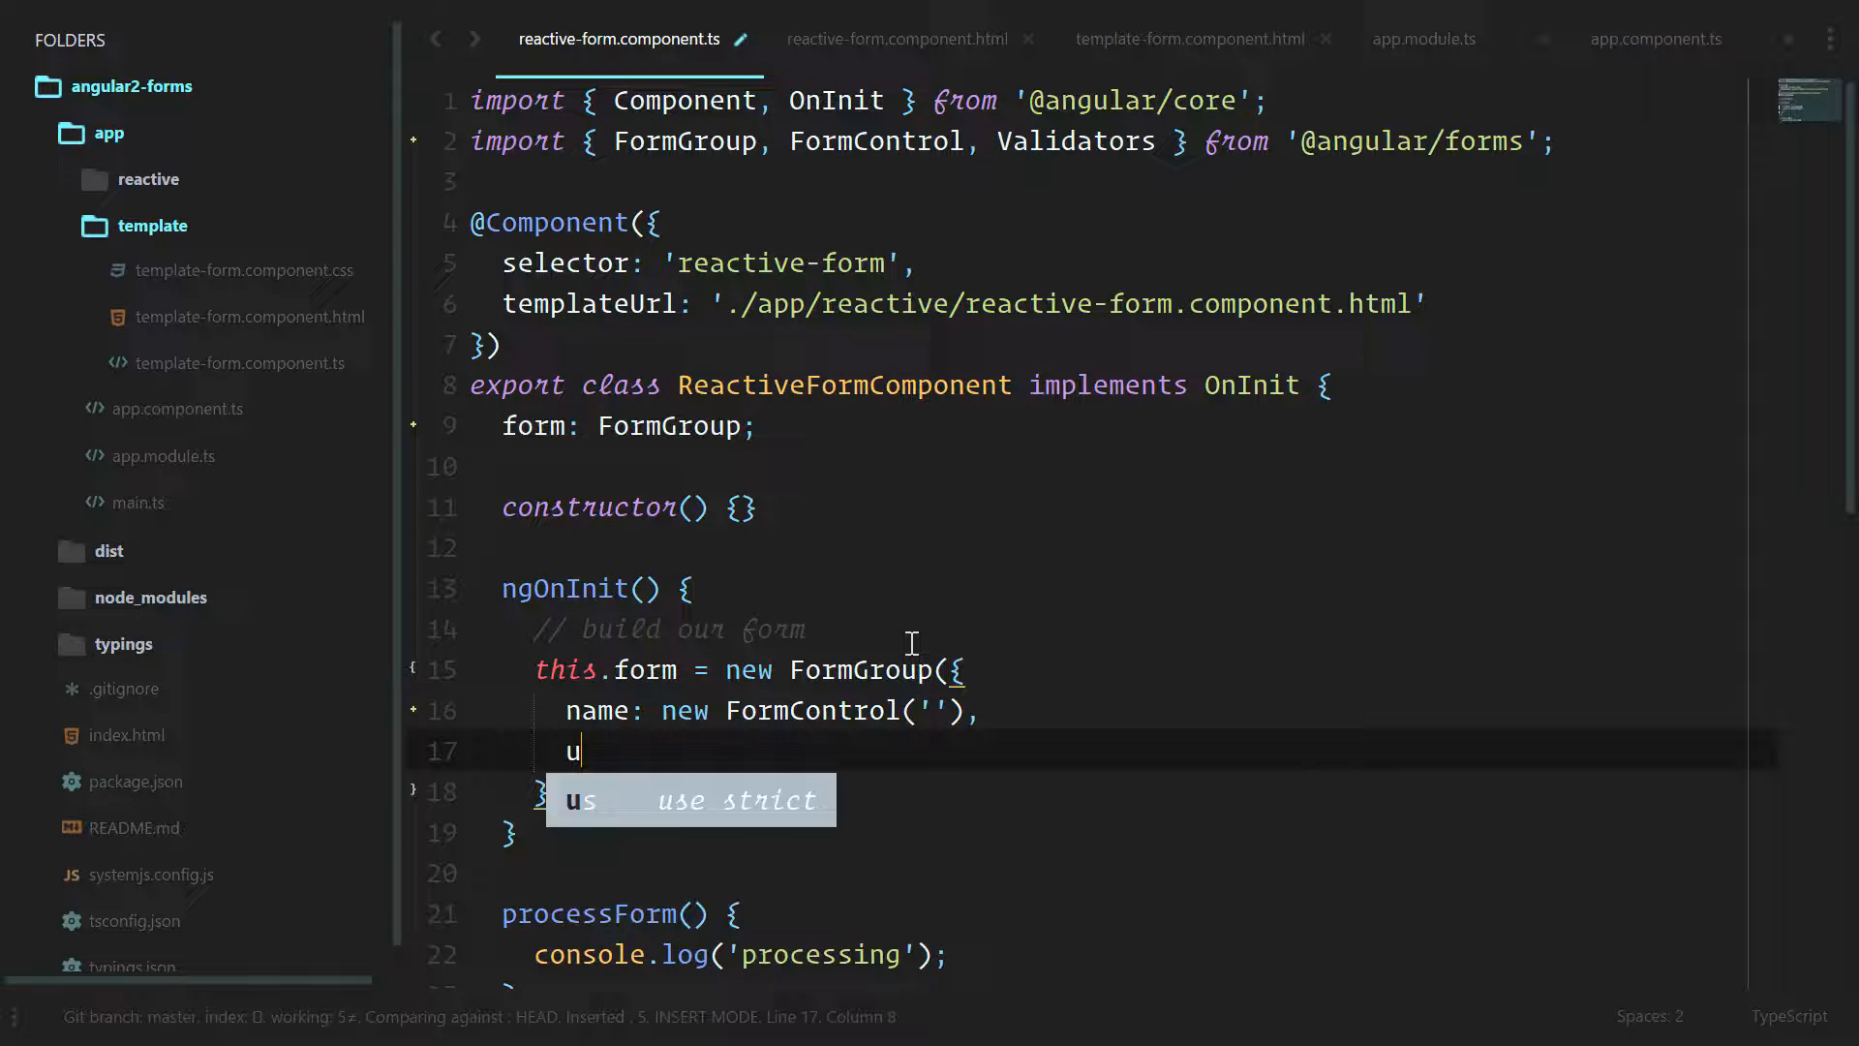
type("sername: new FOr")
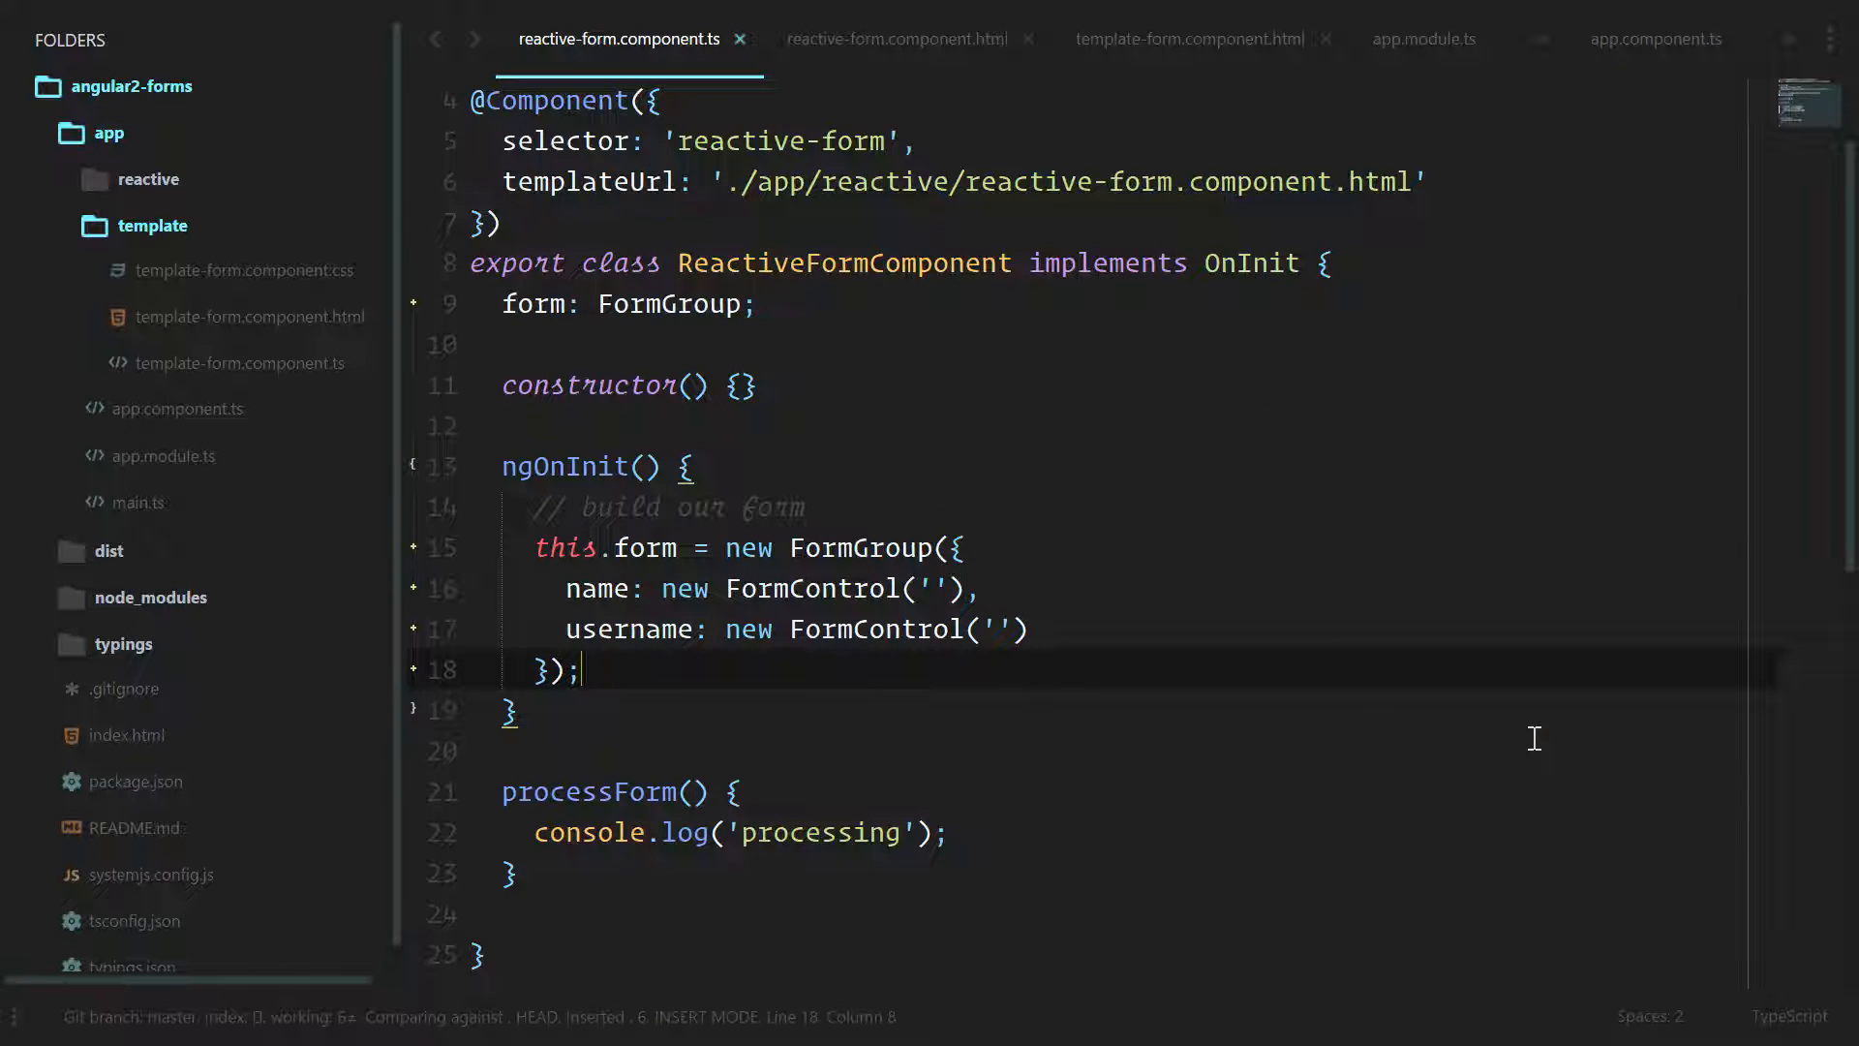
Add console.log(this.form); at the end of ngOnInit.
type("console.log(thi")
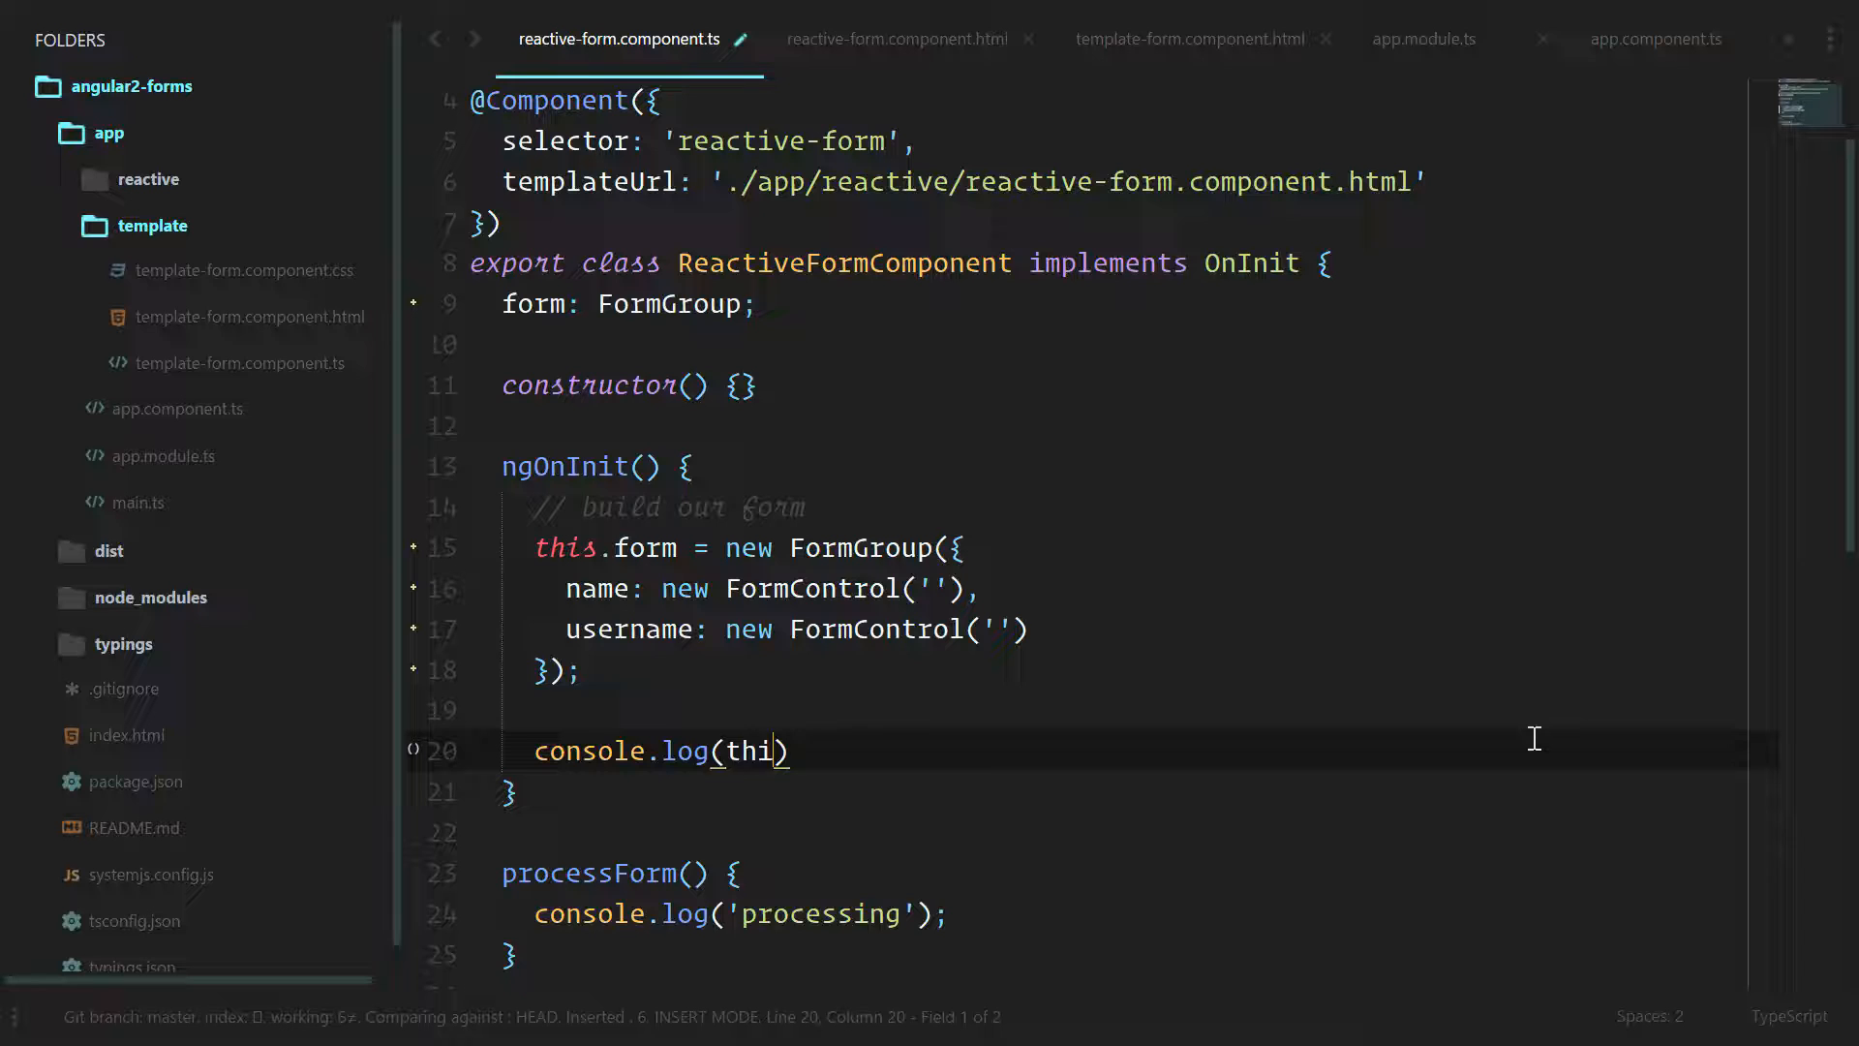
type("s.form);")
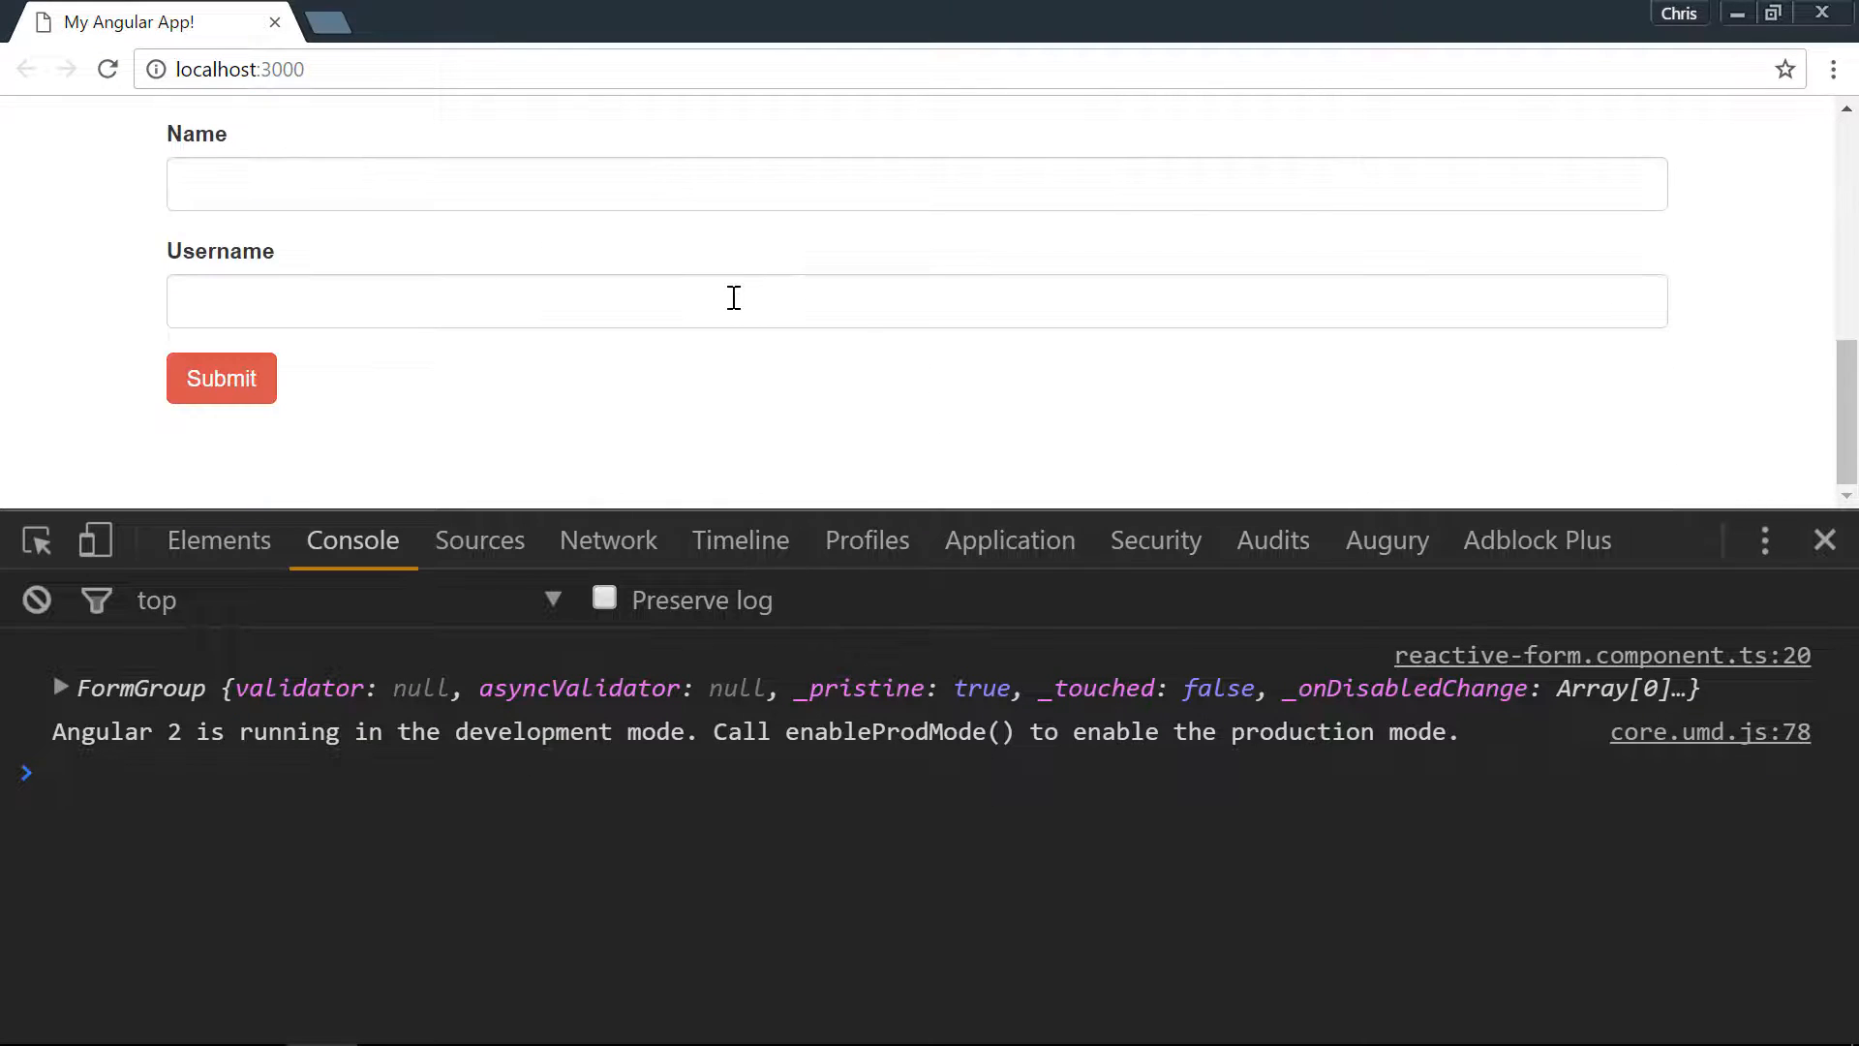
Expand the logged FormGroup, its controls, and the name FormControl in Chrome's console.
left_click(221, 379)
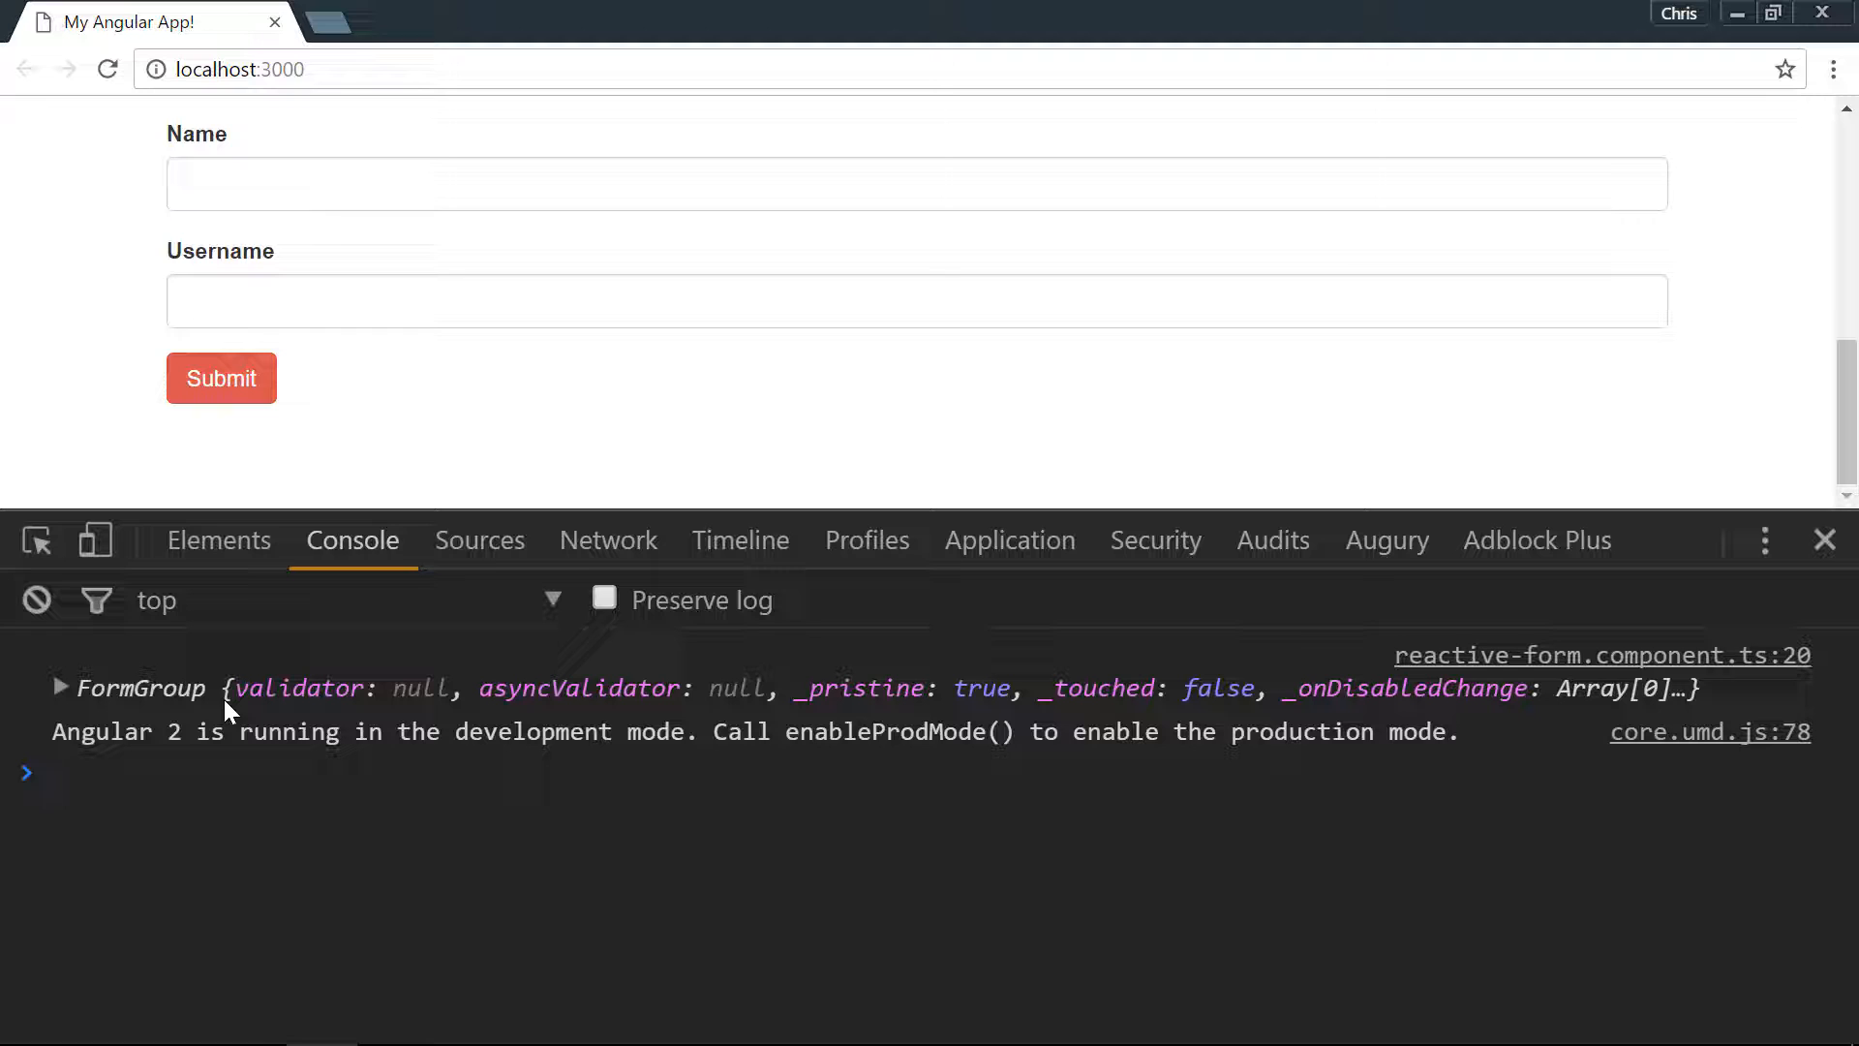
left_click(59, 687)
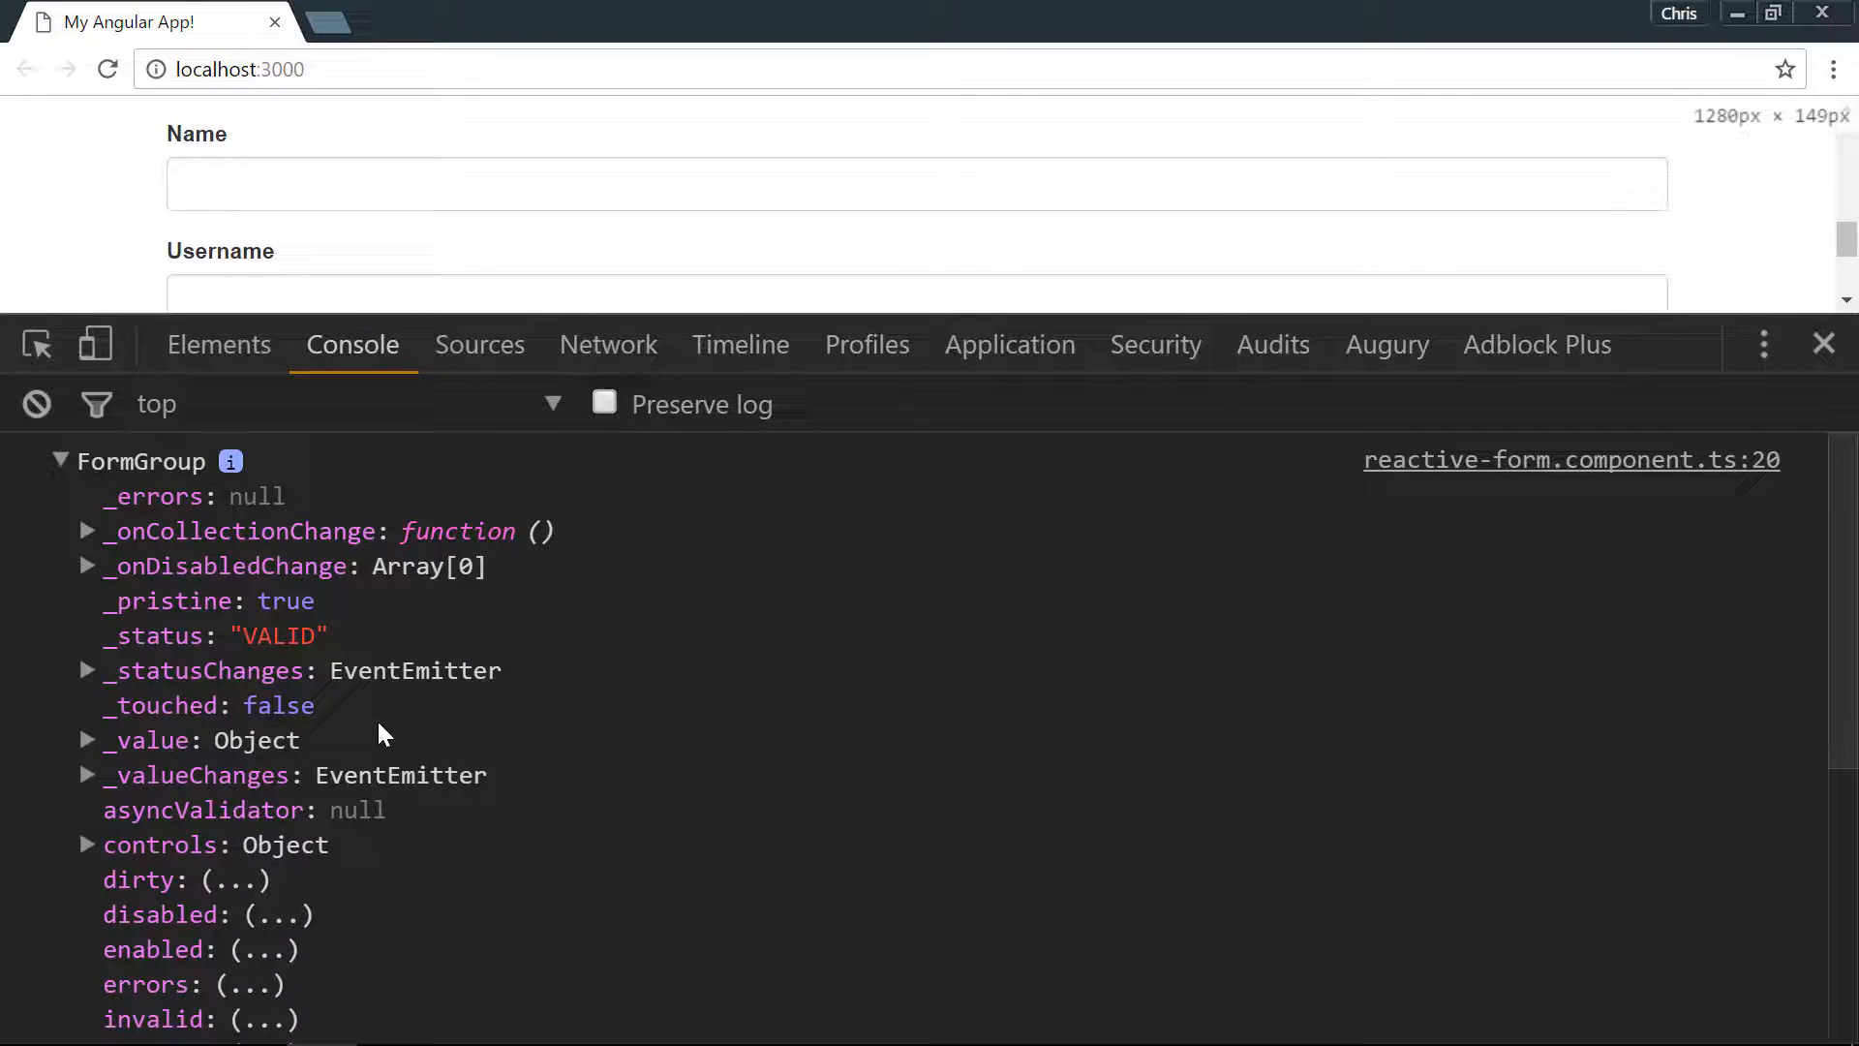
scroll("down", 3)
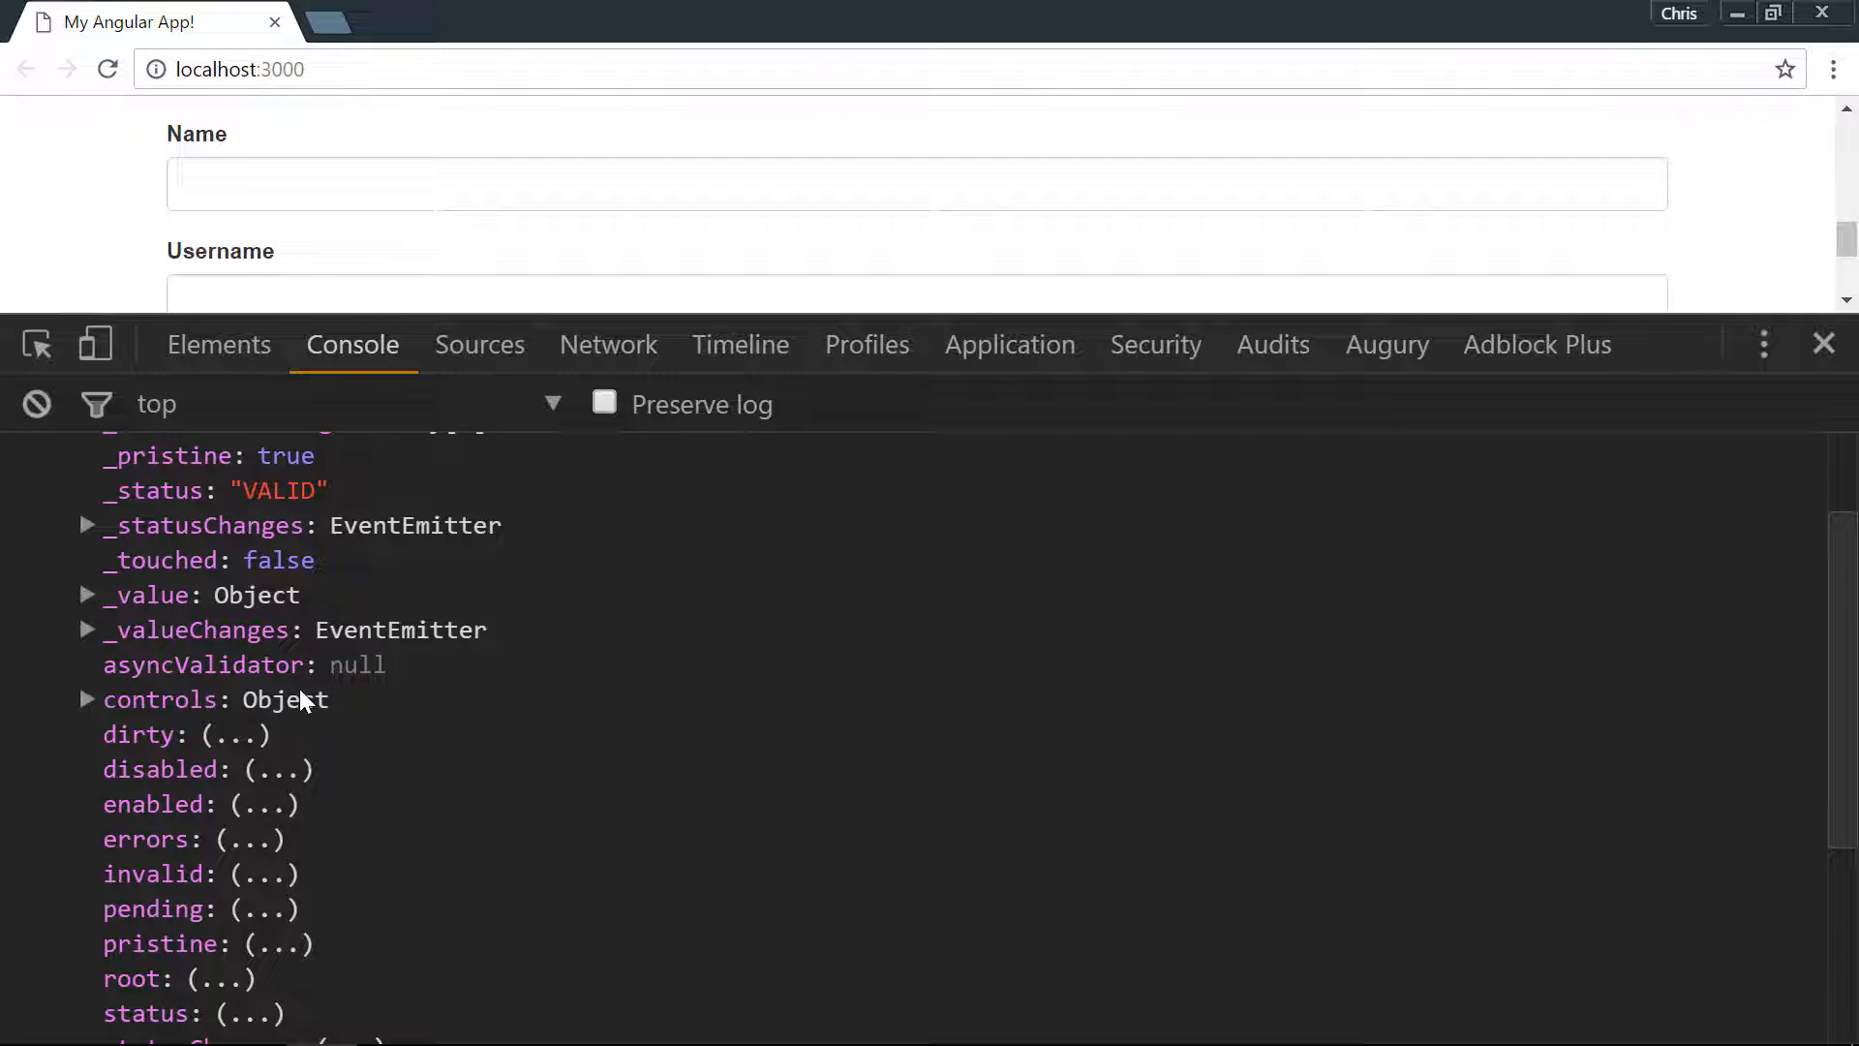
left_click(86, 699)
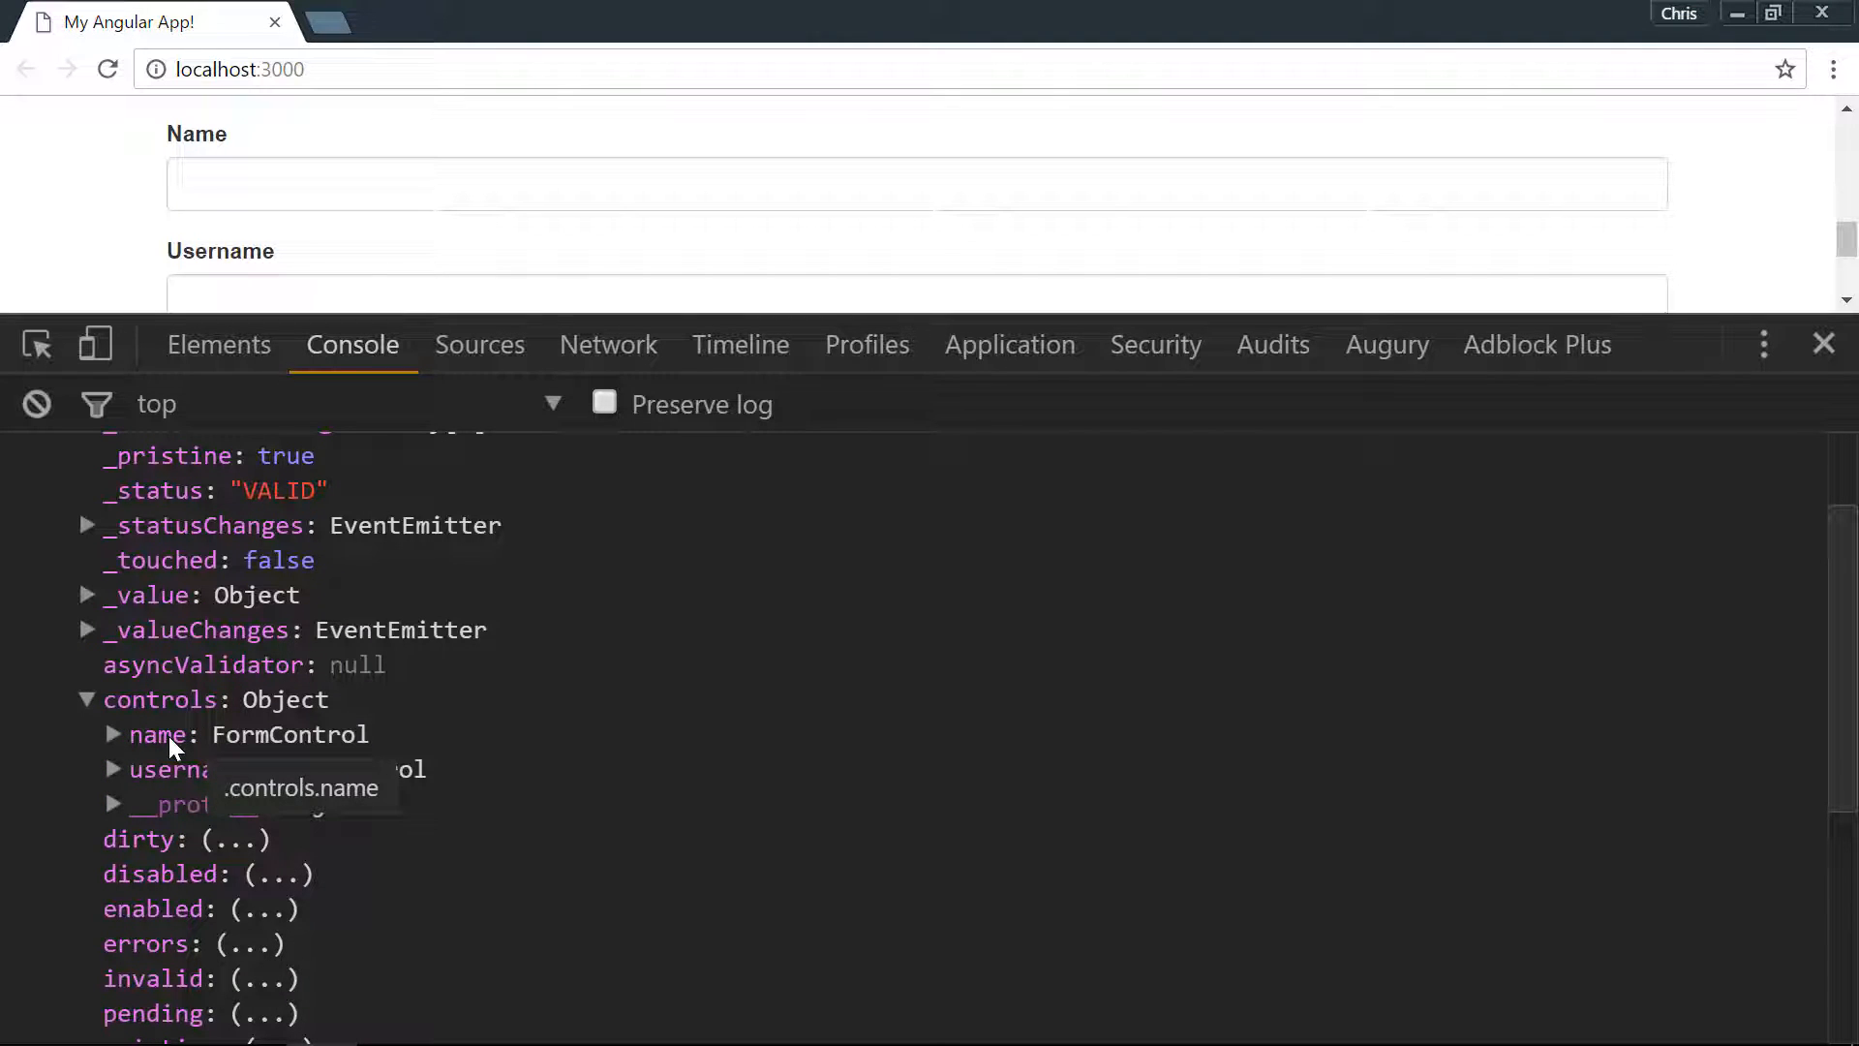
left_click(115, 733)
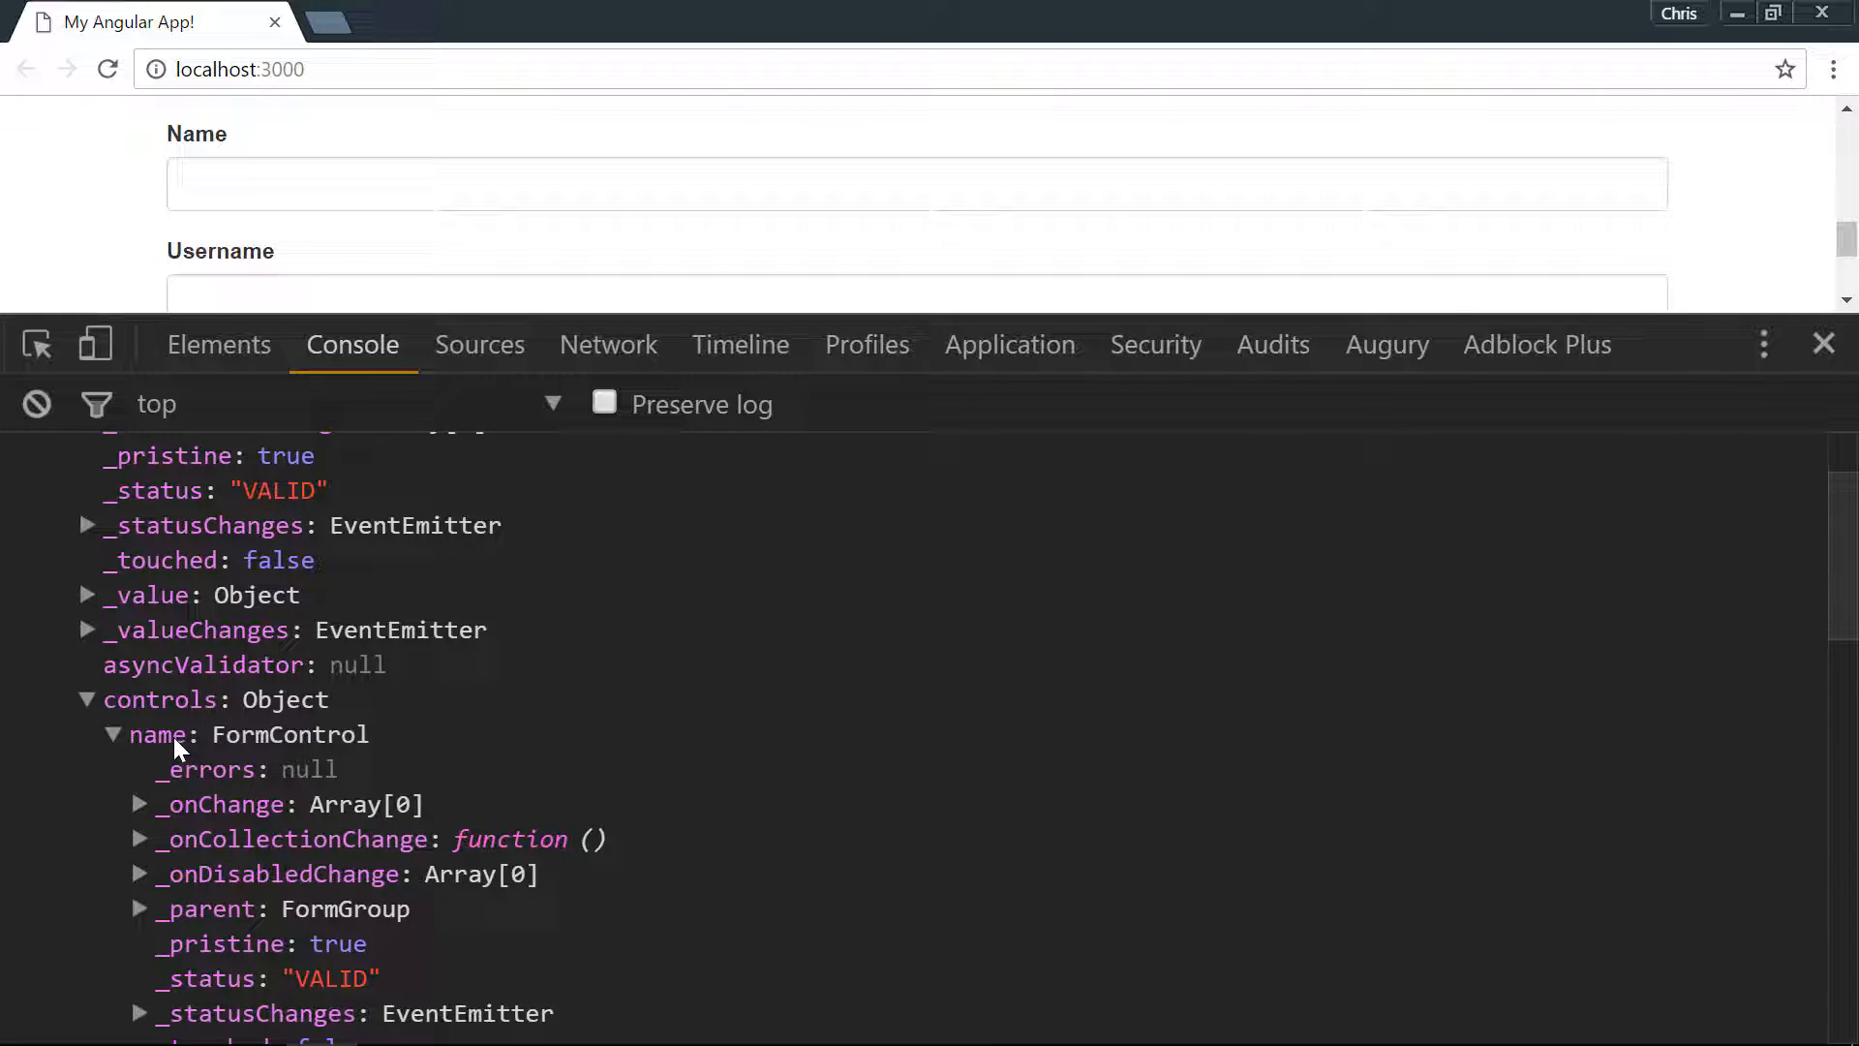
scroll("down", 3)
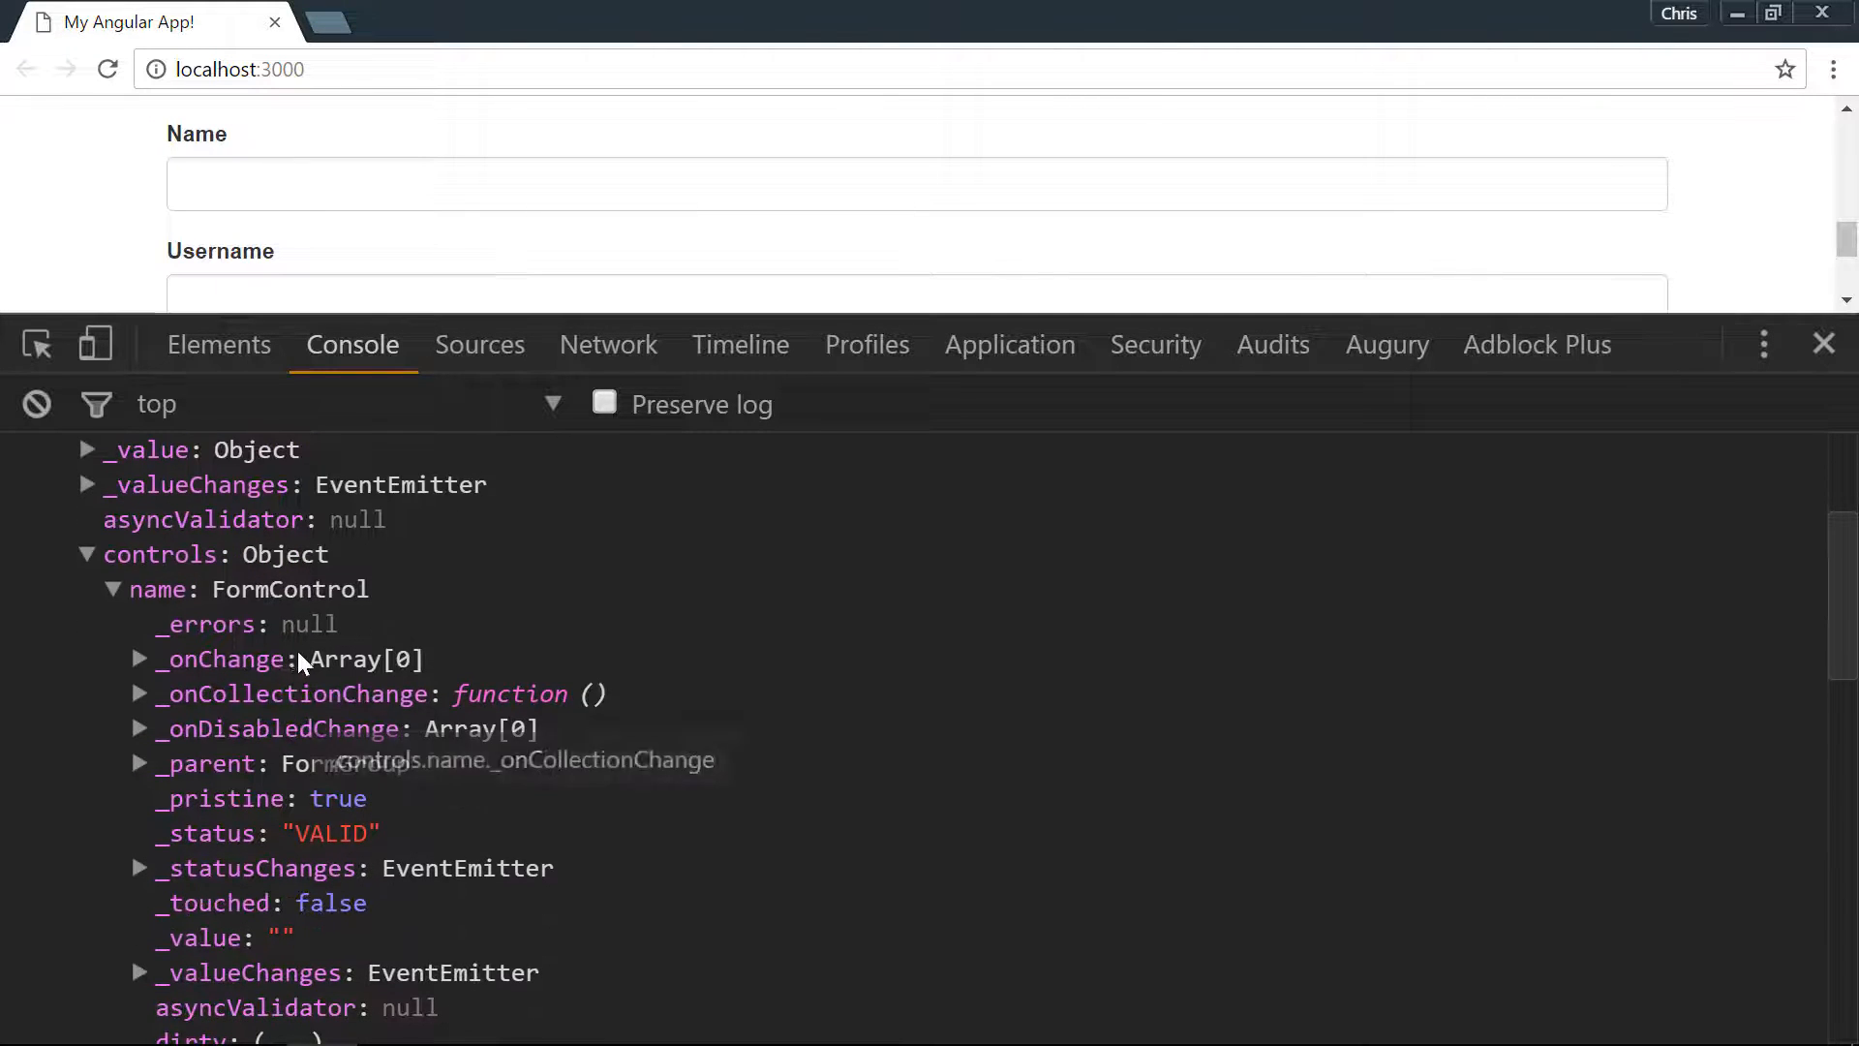
scroll("down", 3)
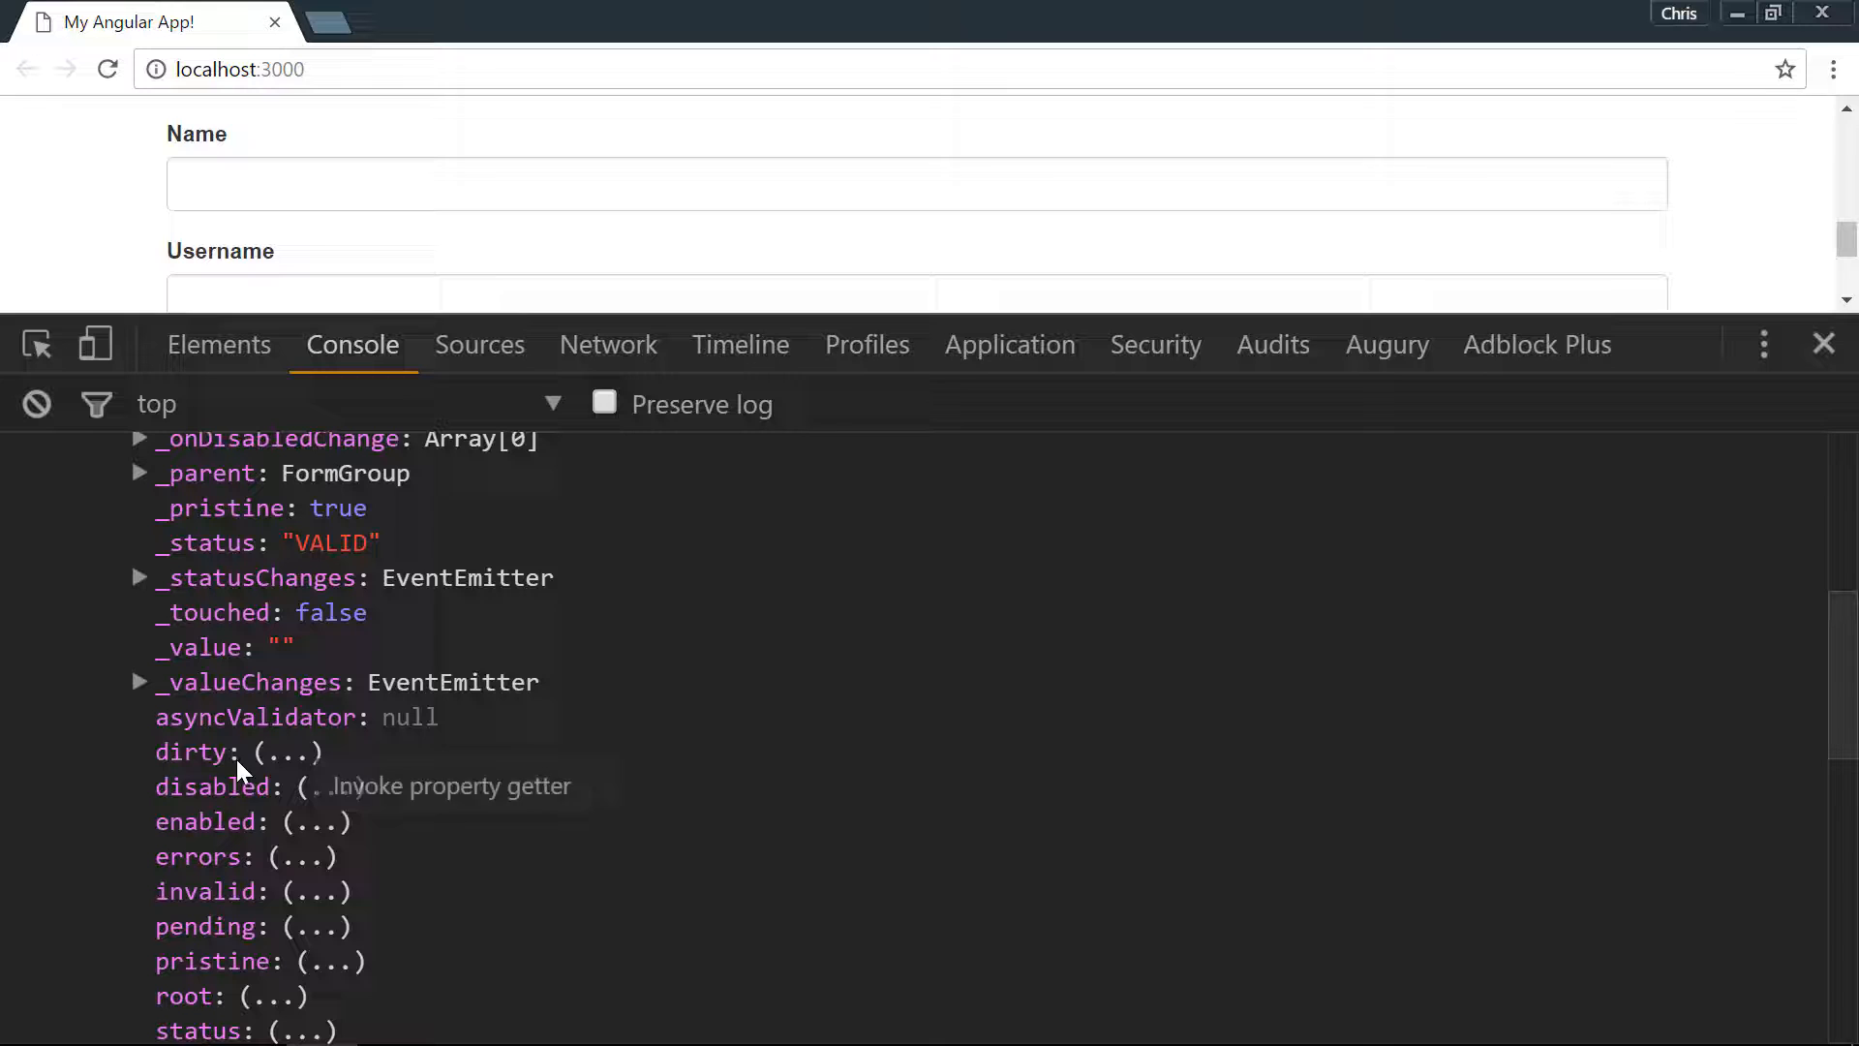
mouse_move(225, 856)
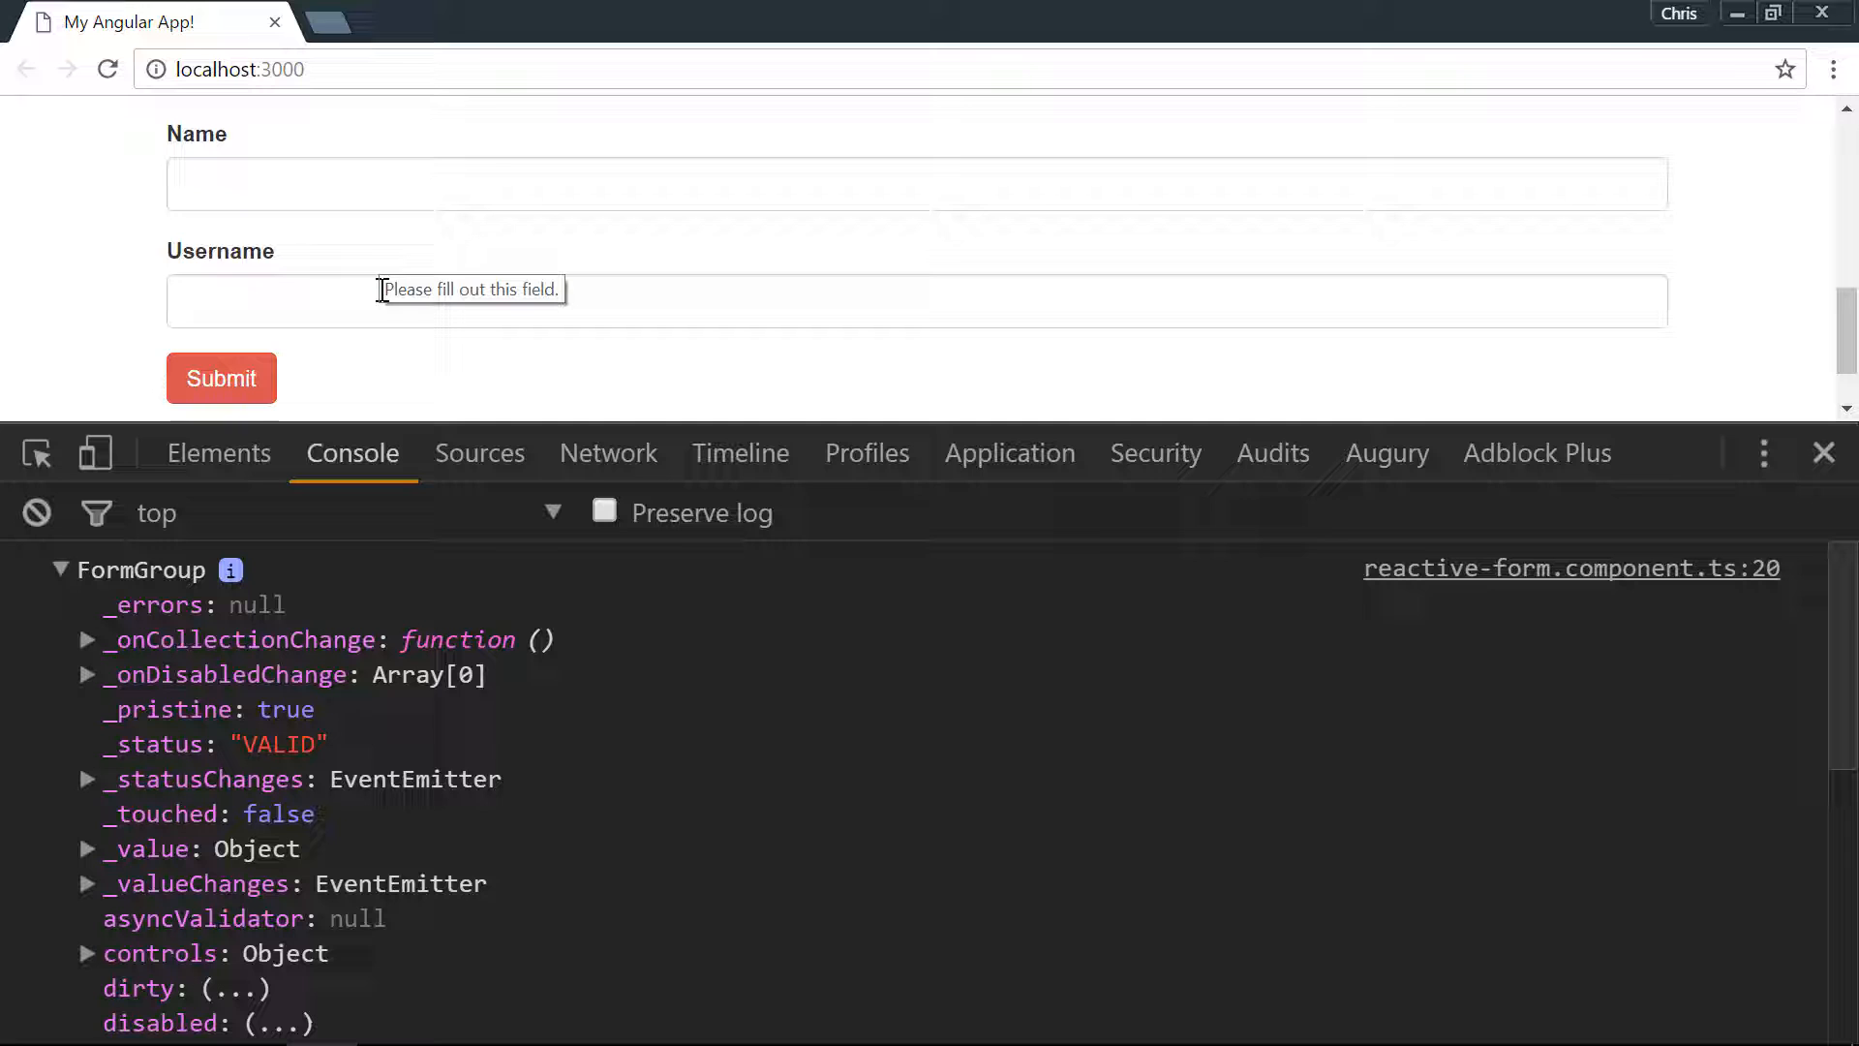
key("alt+tab")
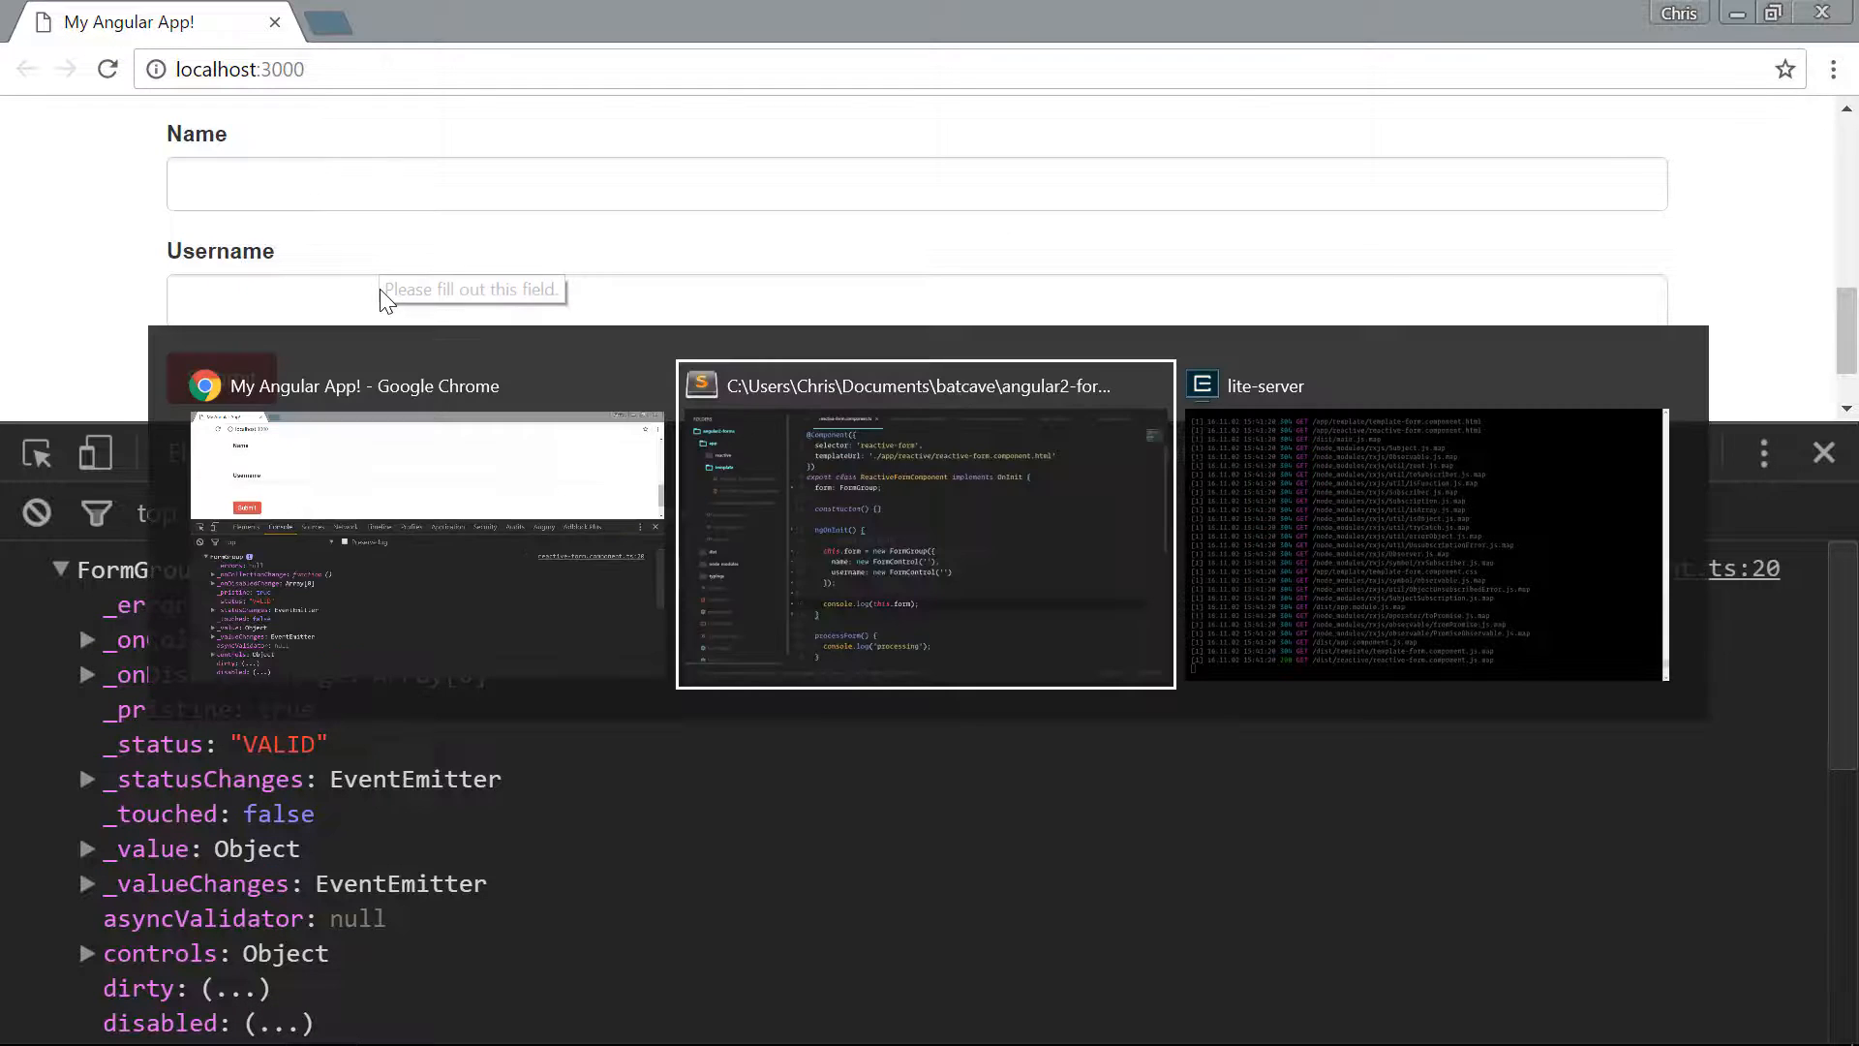
Change processForm's log to console.log('processing', this.form.value).
left_click(924, 385)
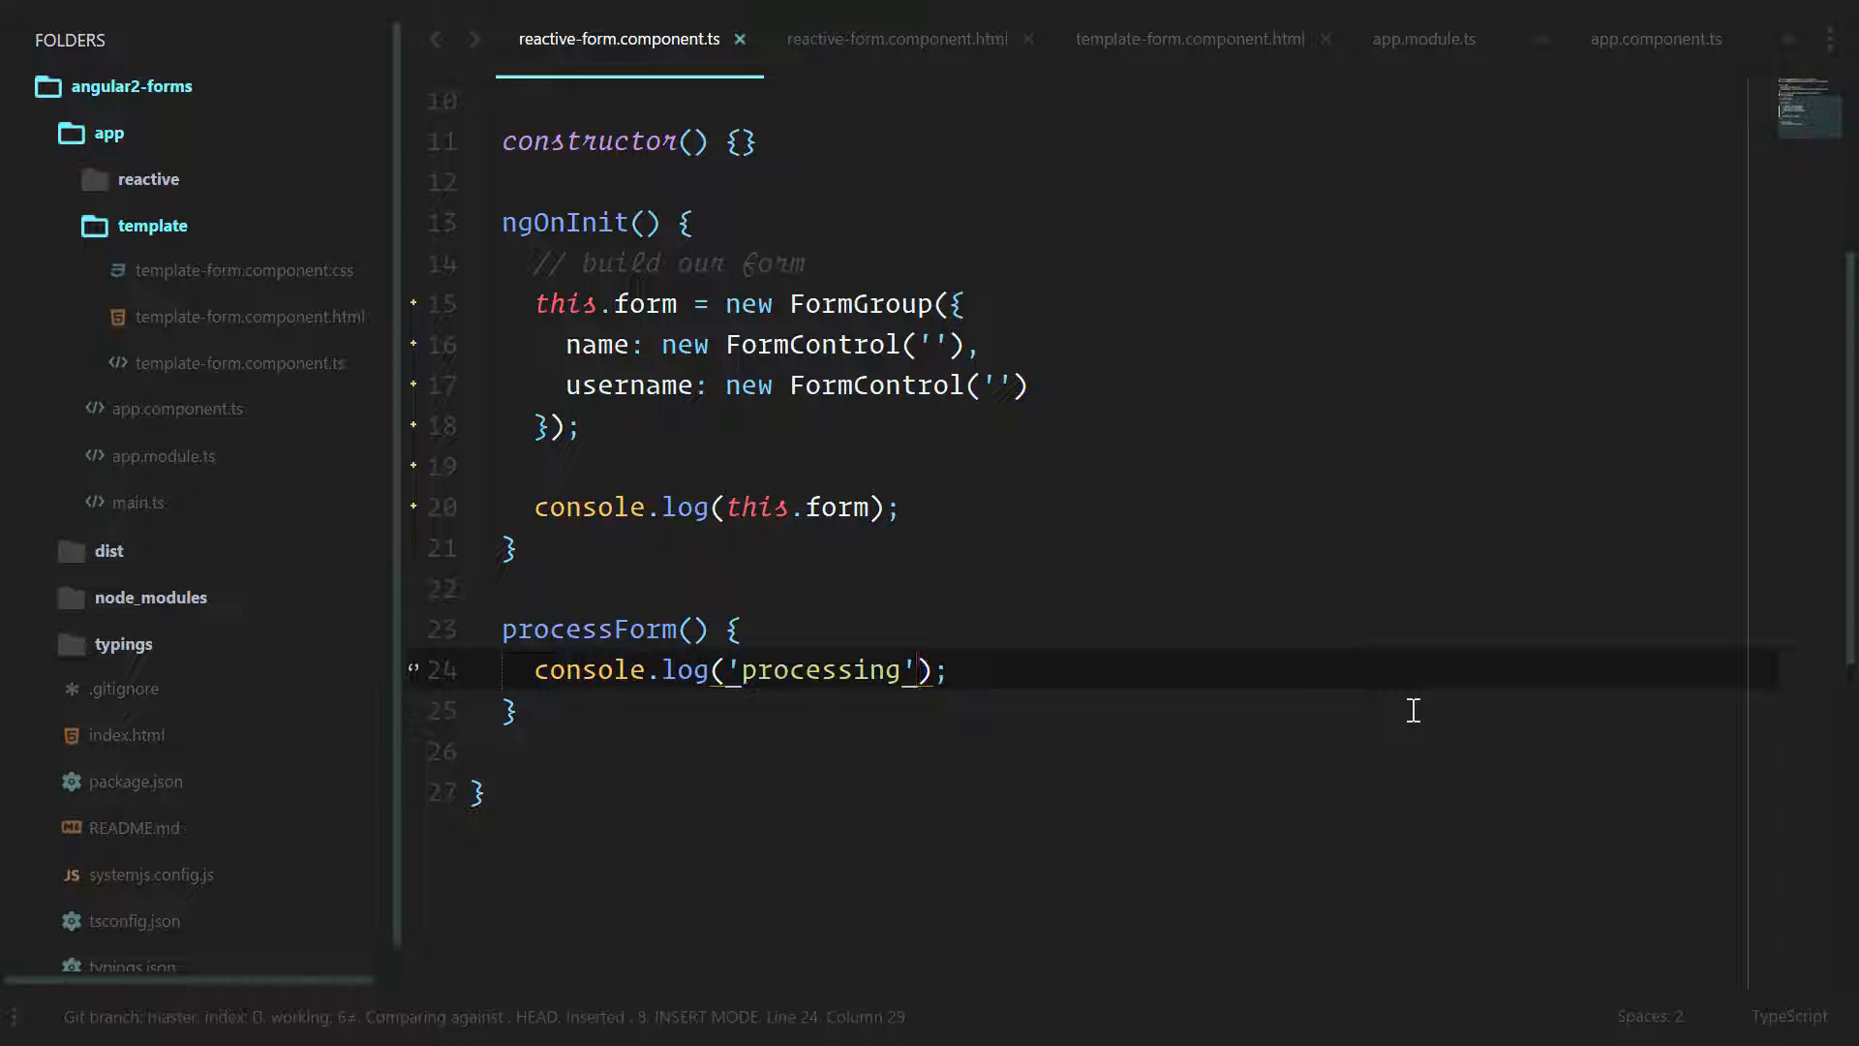
type(", this.")
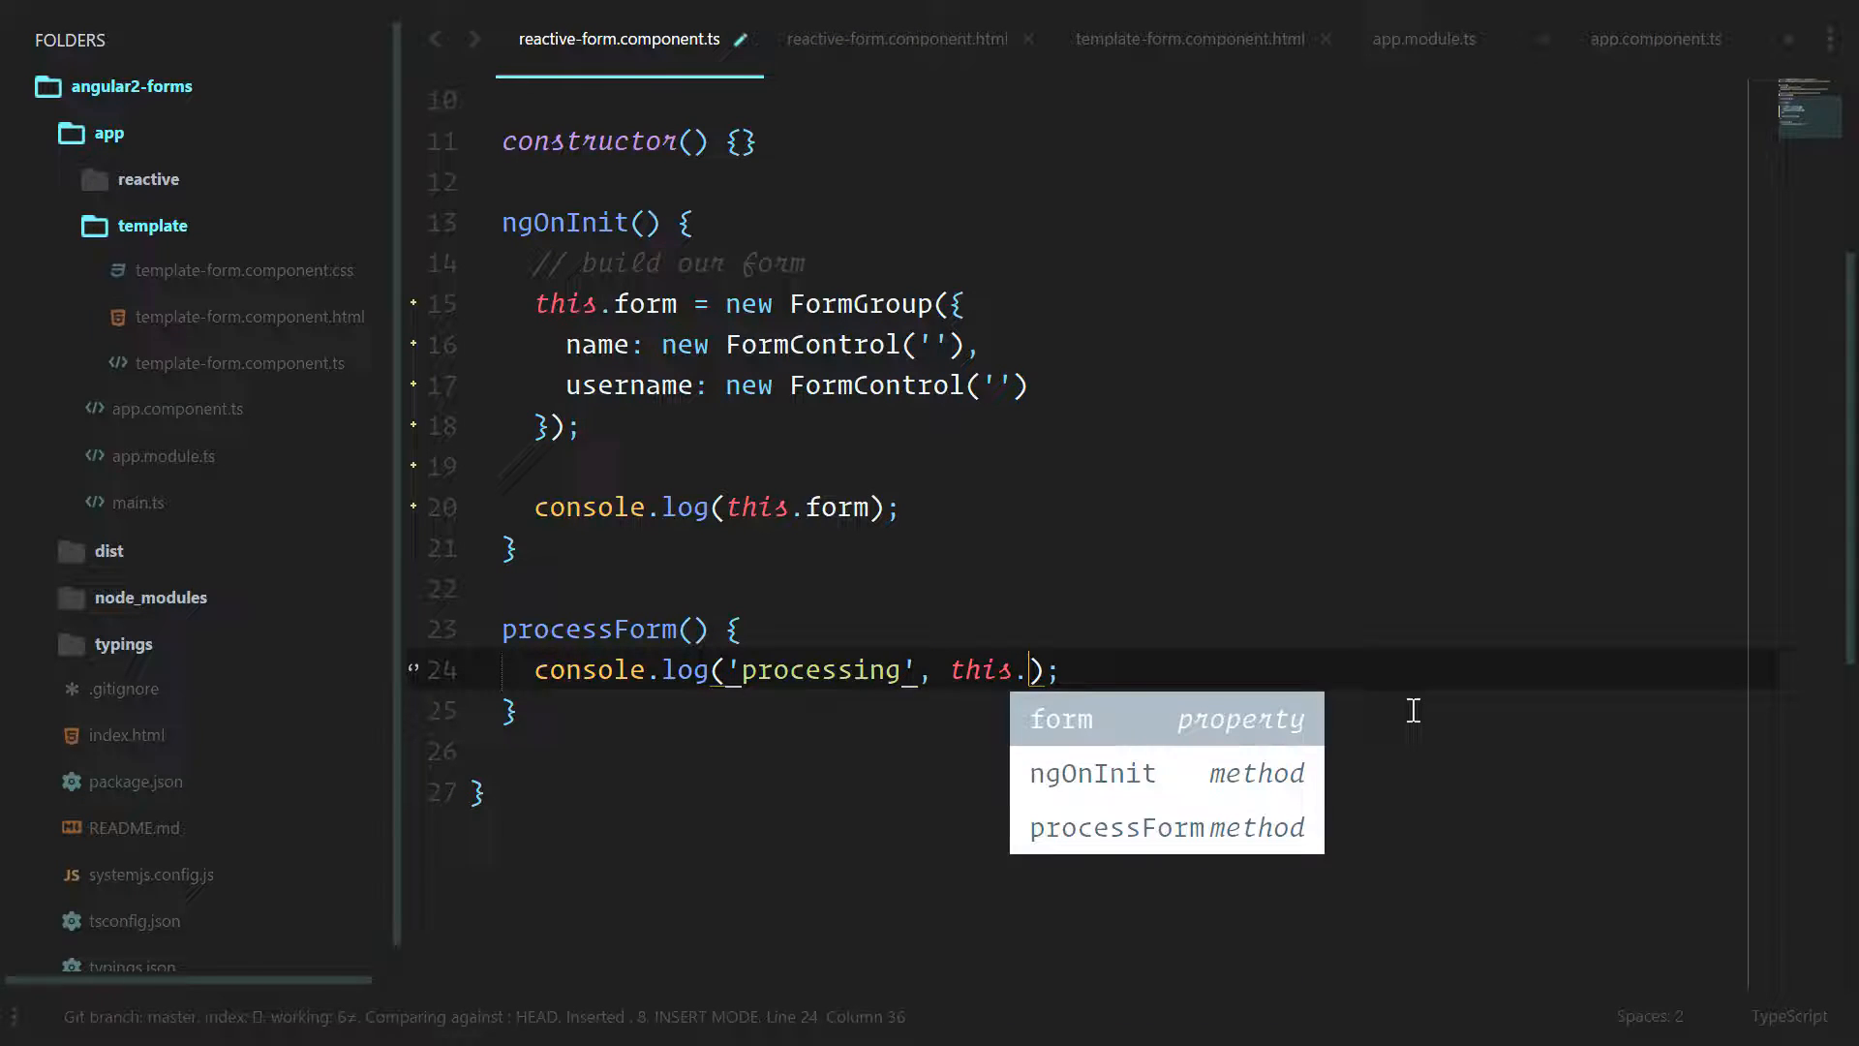
type("form.value")
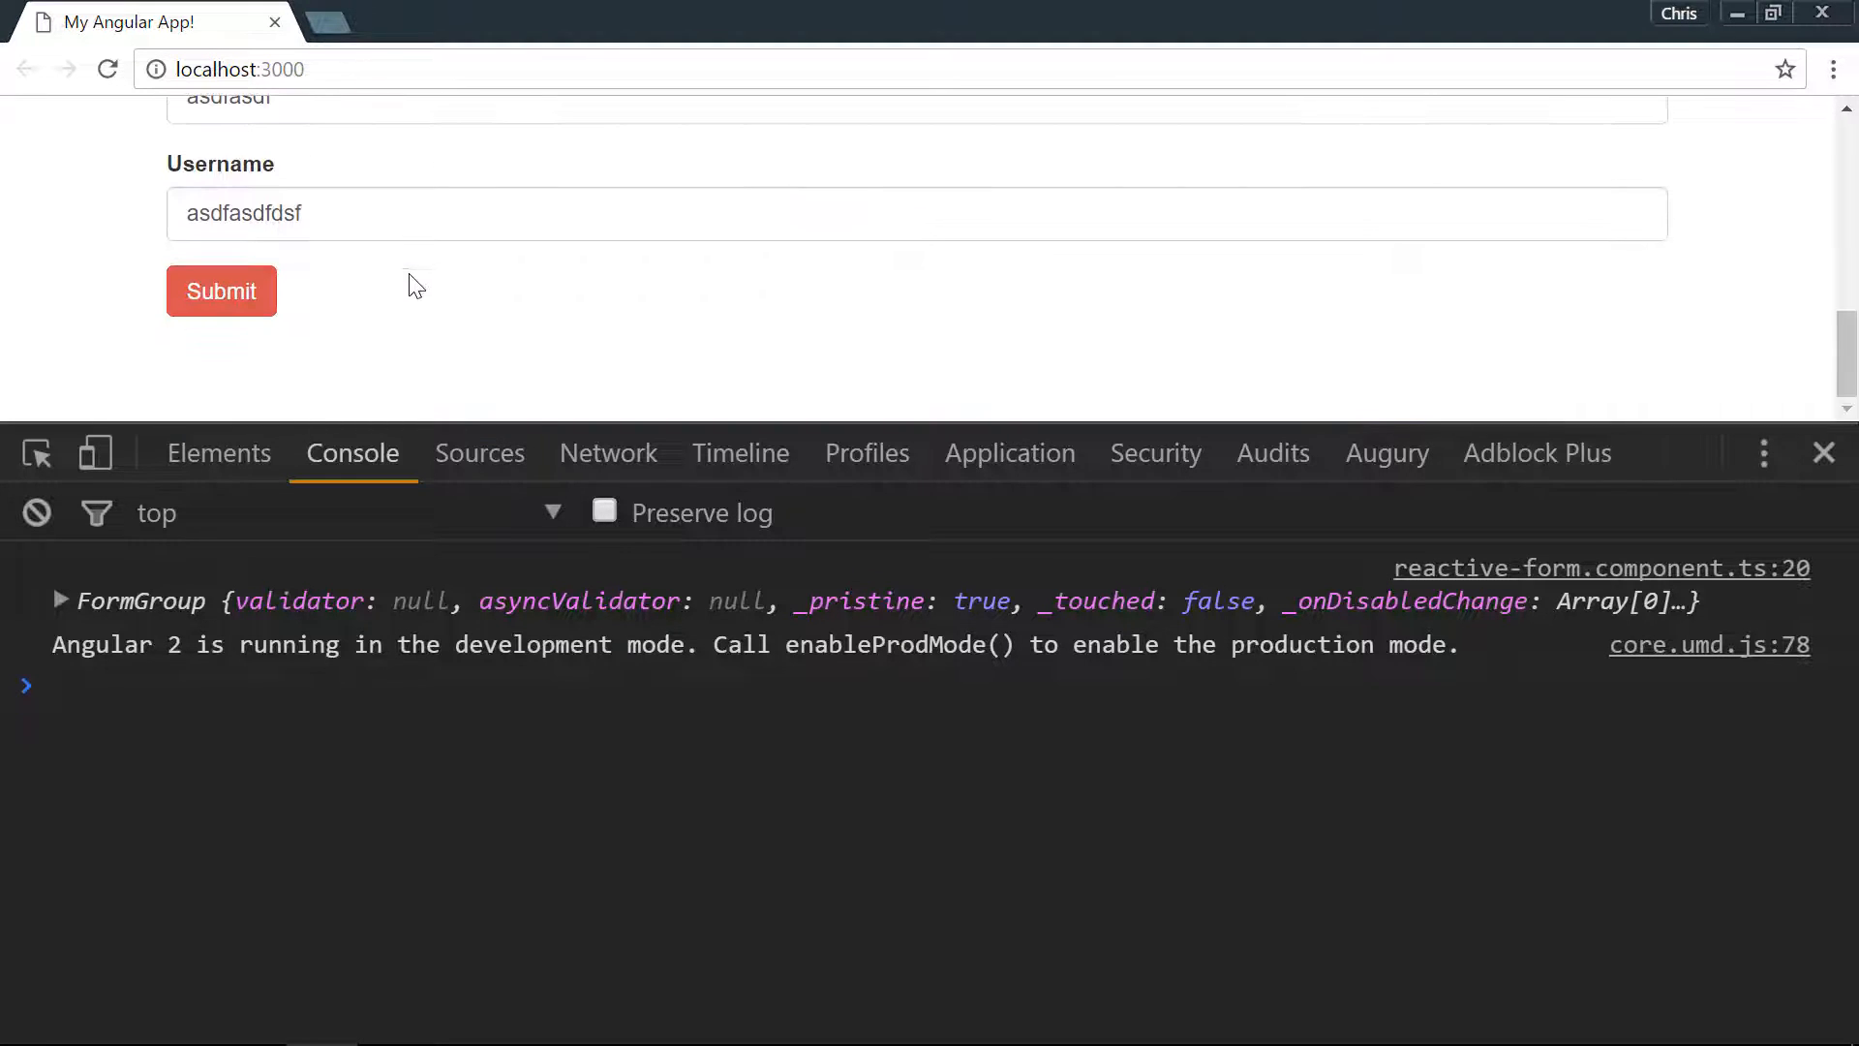
Submit the filled-in form and see 'processing' logged with empty name and username.
left_click(221, 290)
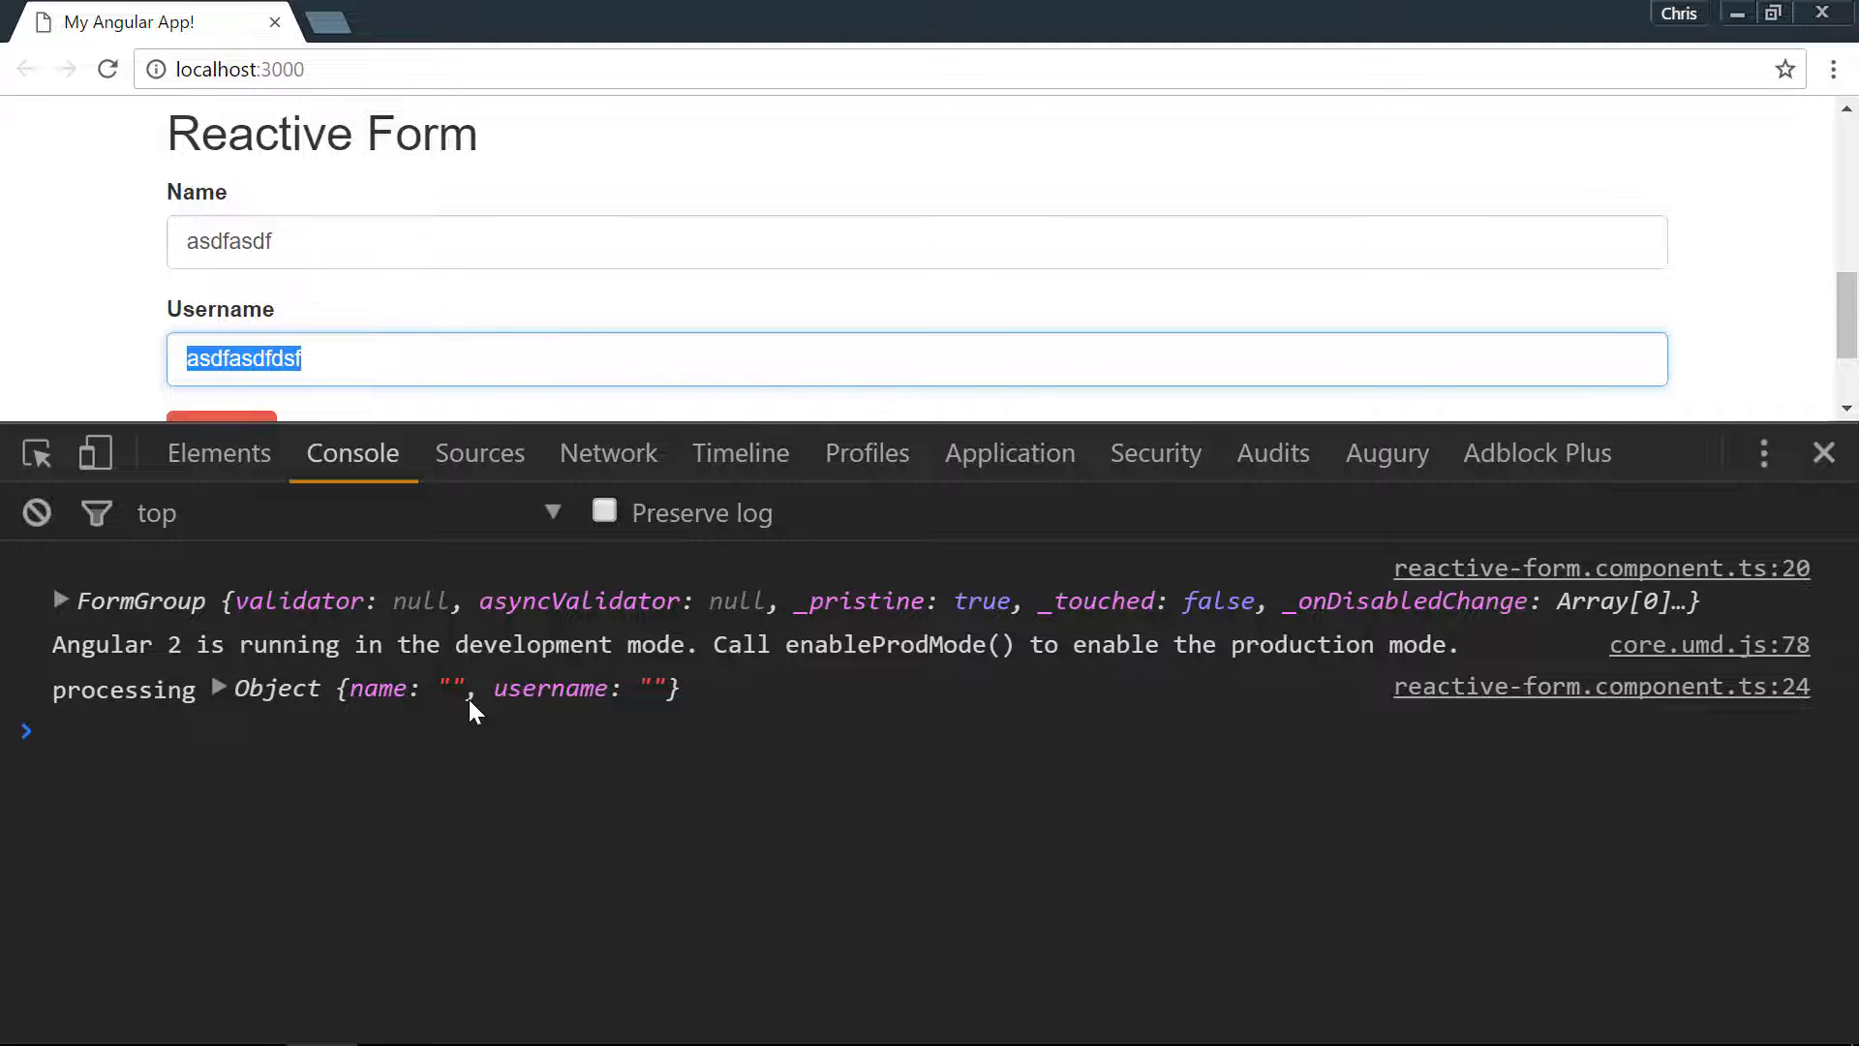
key("alt+tab")
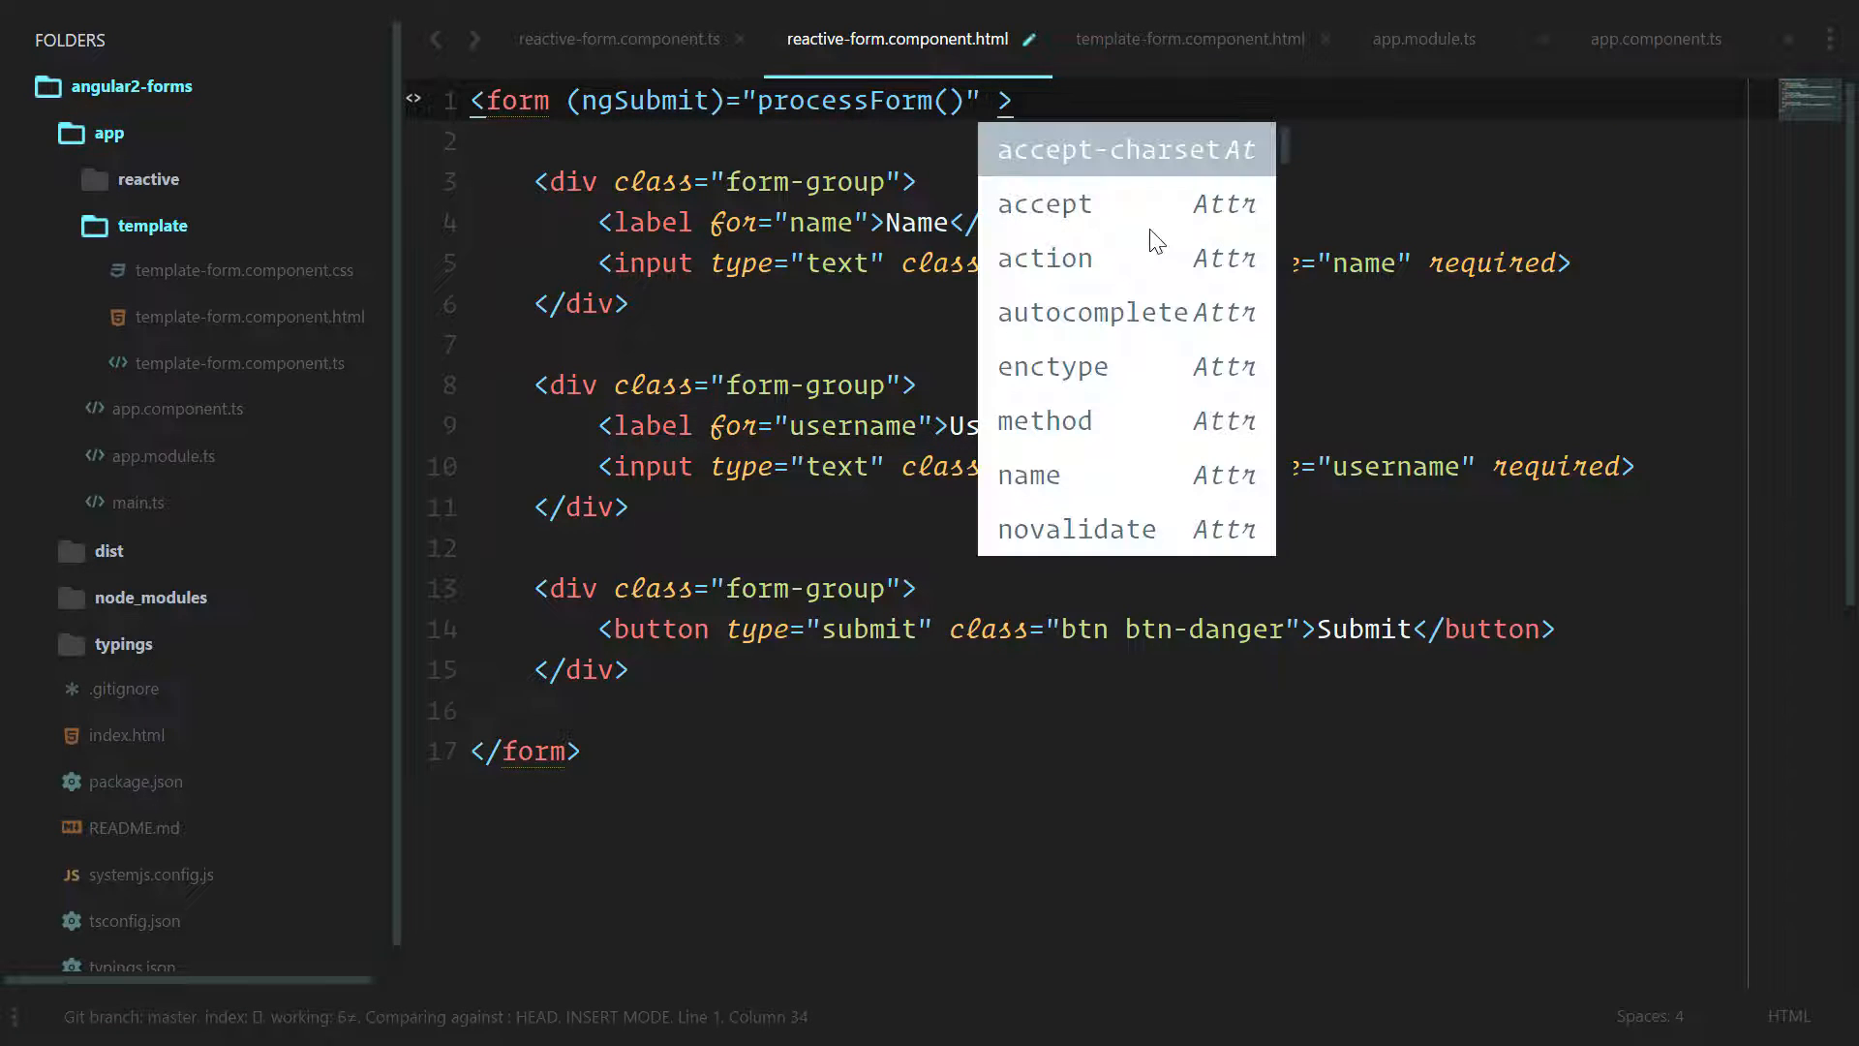
Add [formGroup]="form" to the form tag and formControlName to the name and username inputs.
type("[formGroup]=\"")
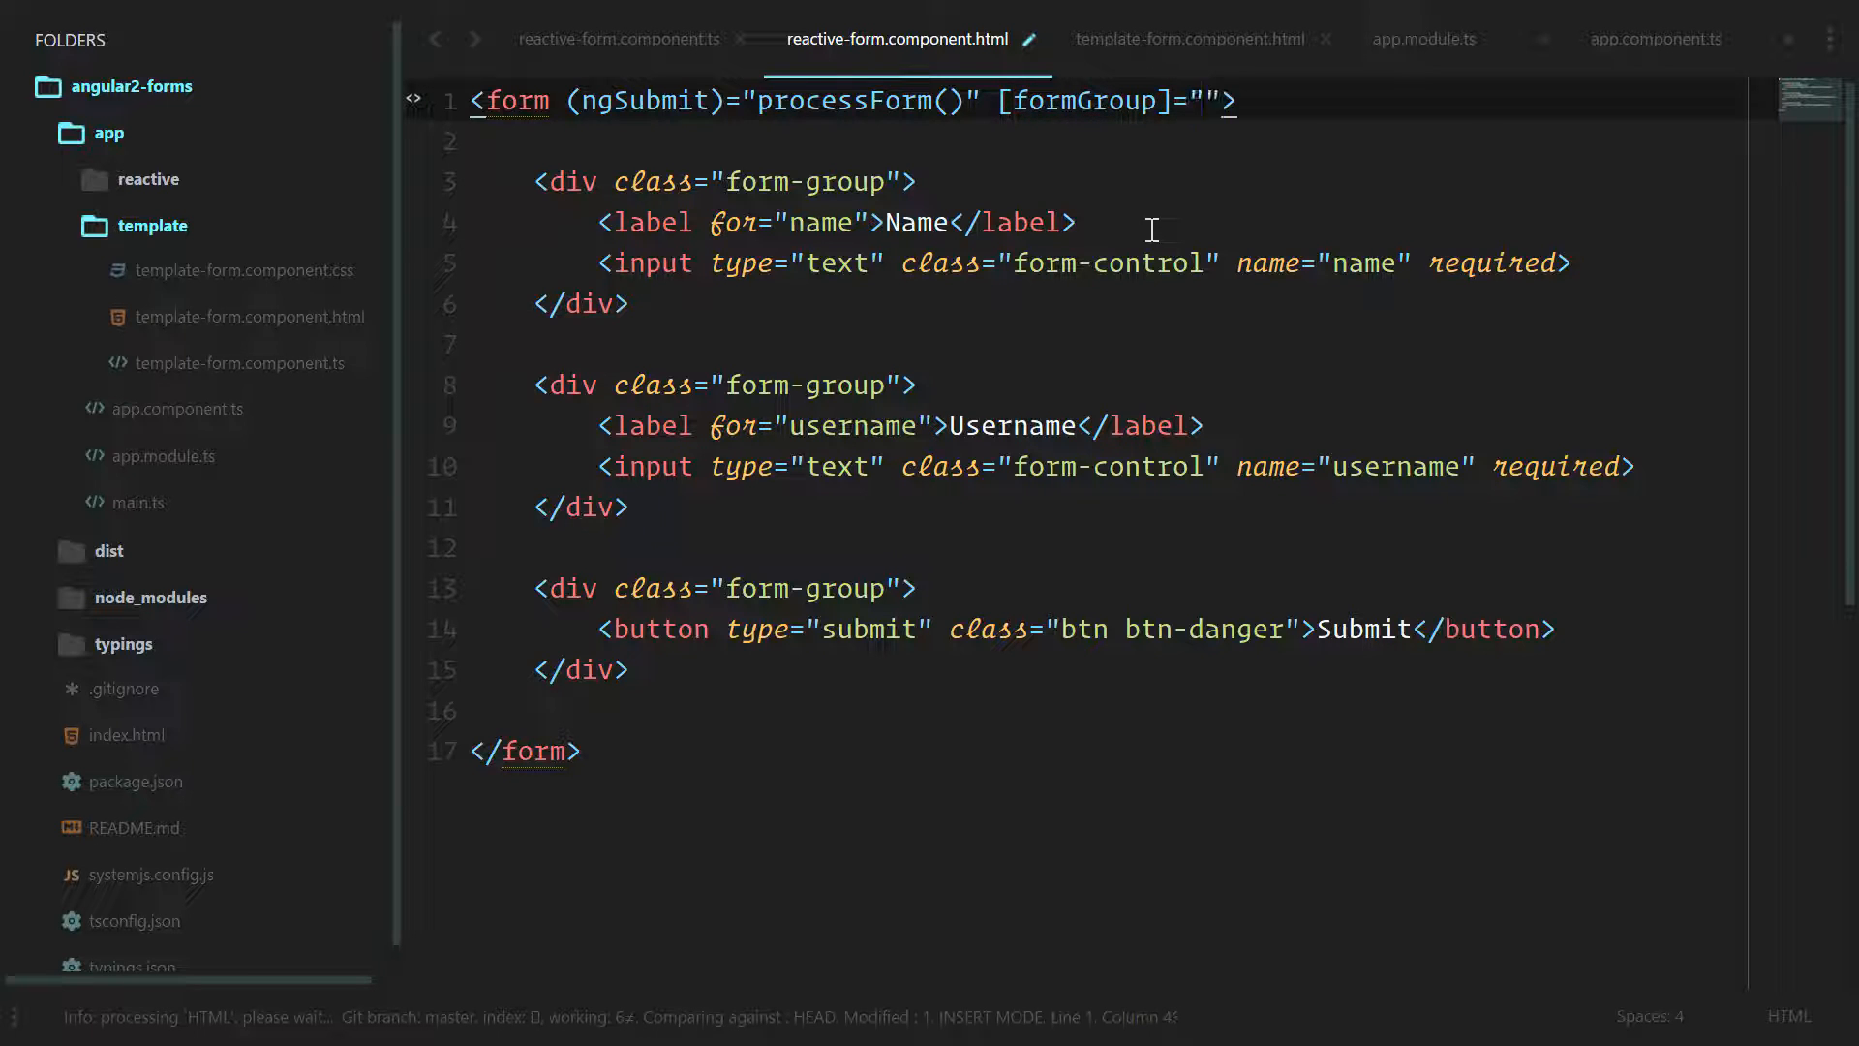
type("form")
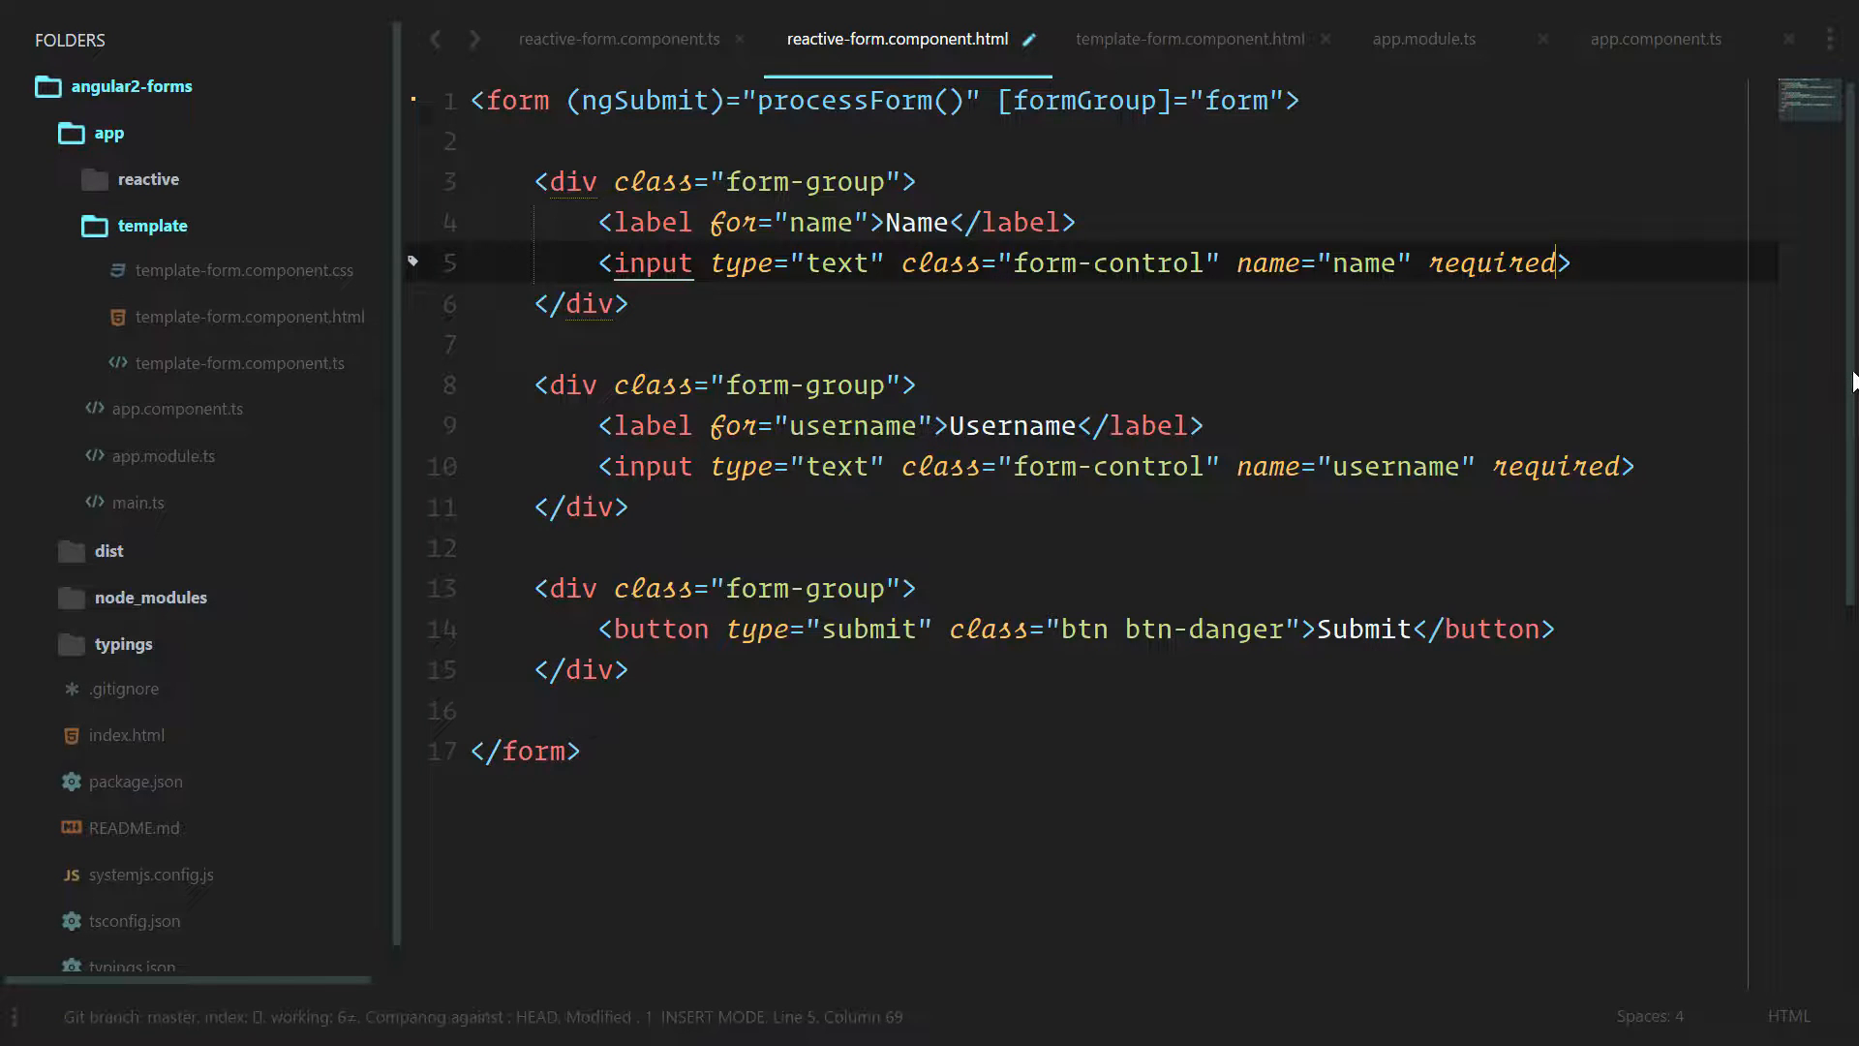
type("formControlName=\"name\">")
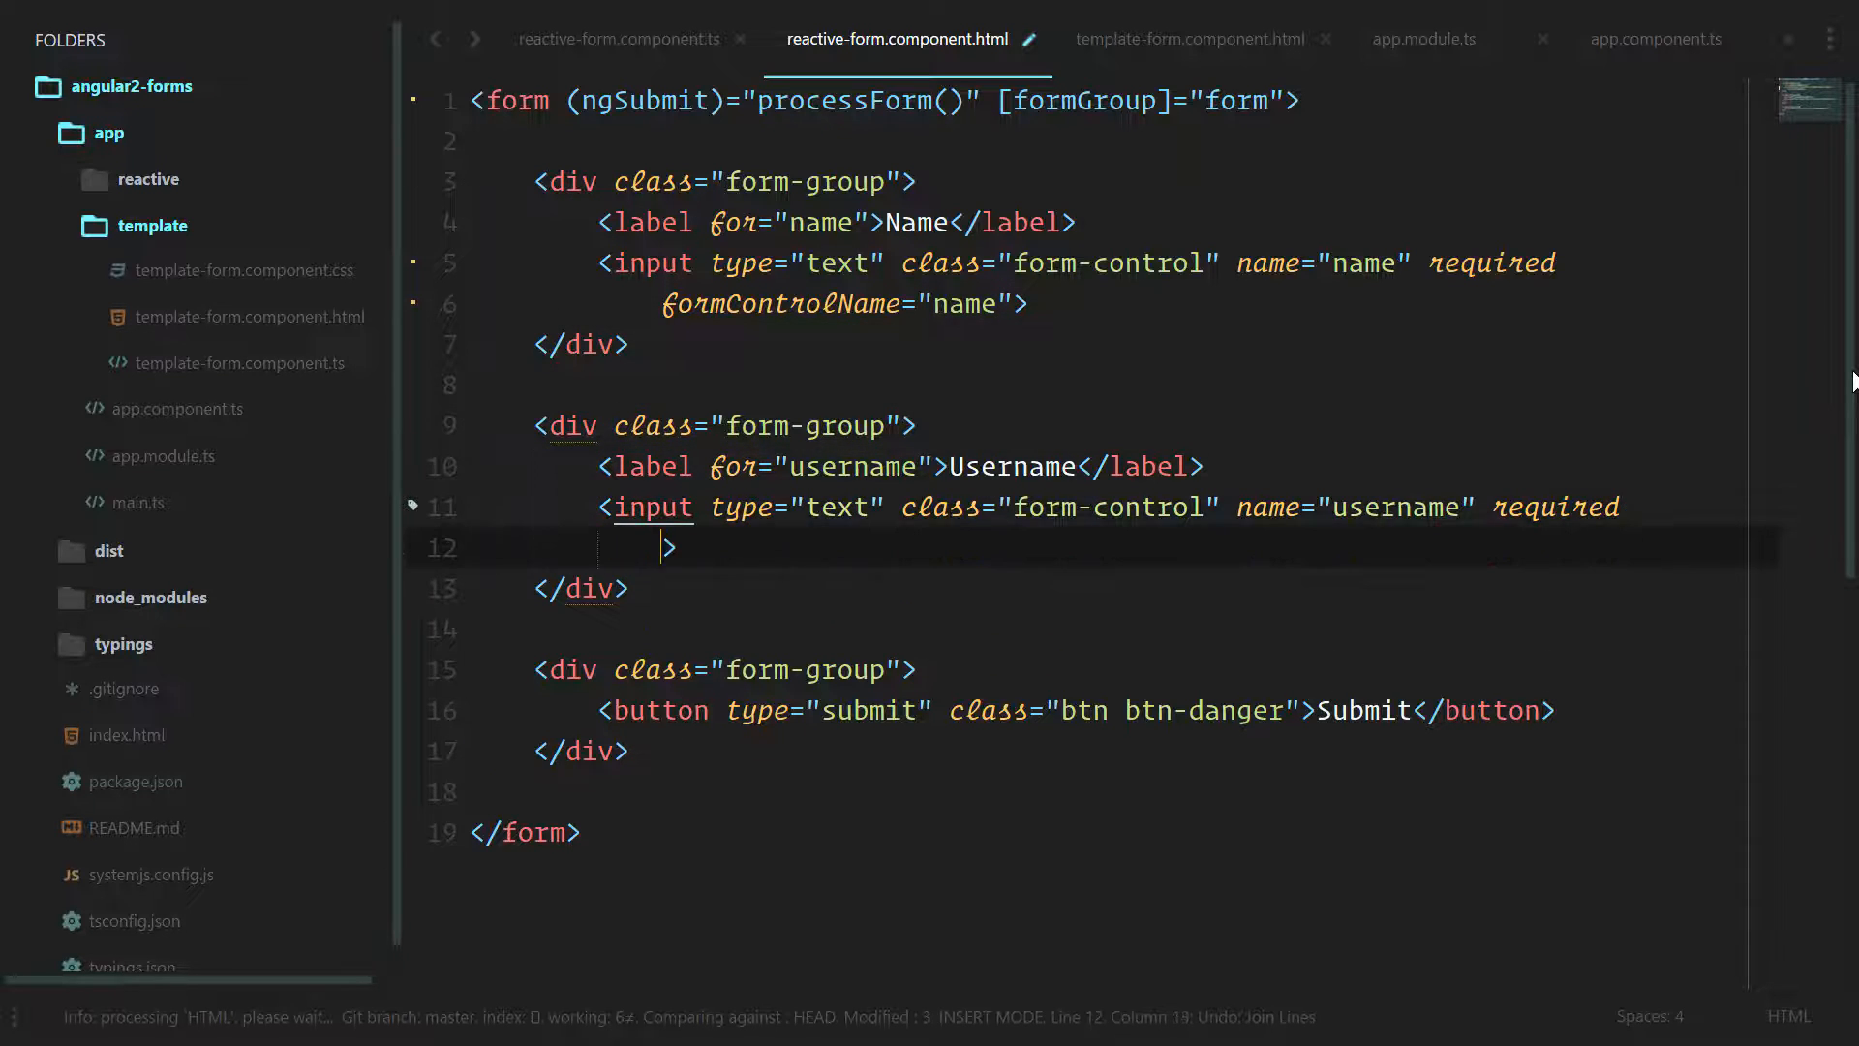
type("form")
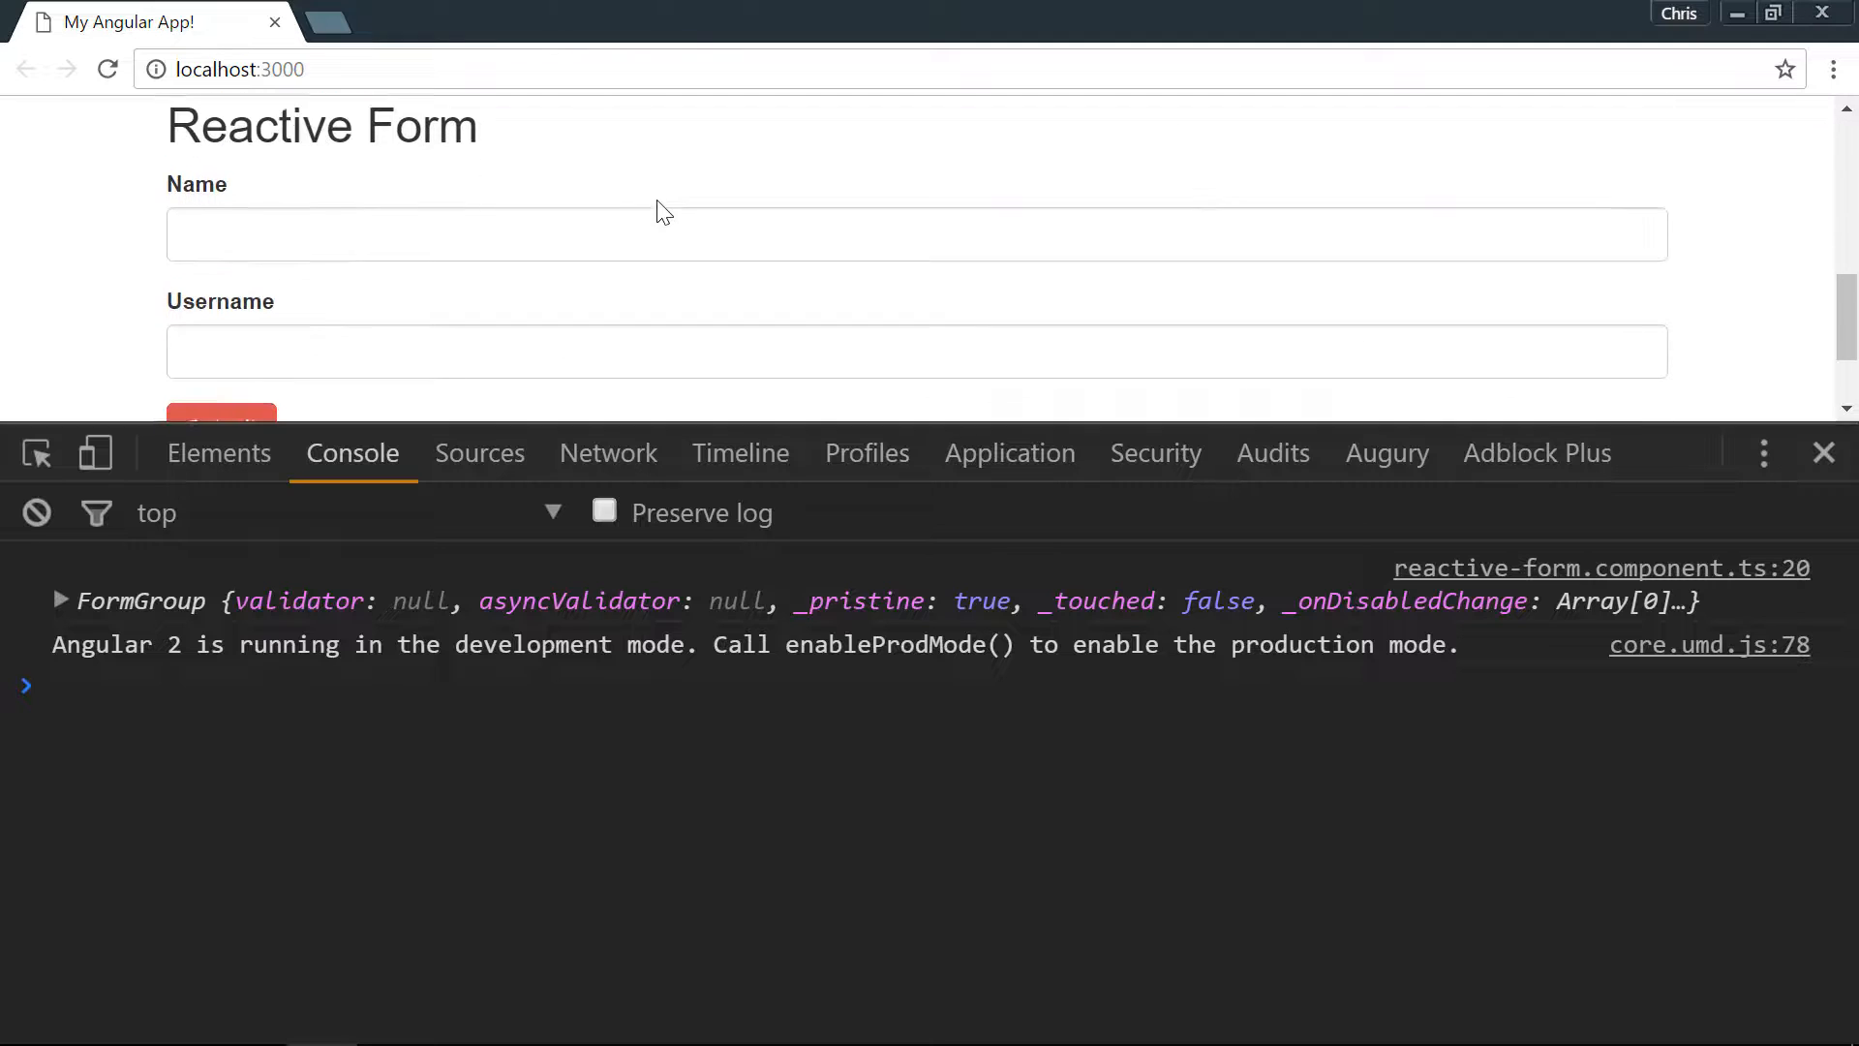
Type 'asdfasdf' into the form and submit, logging the entered name and username values.
type("asdfasdf")
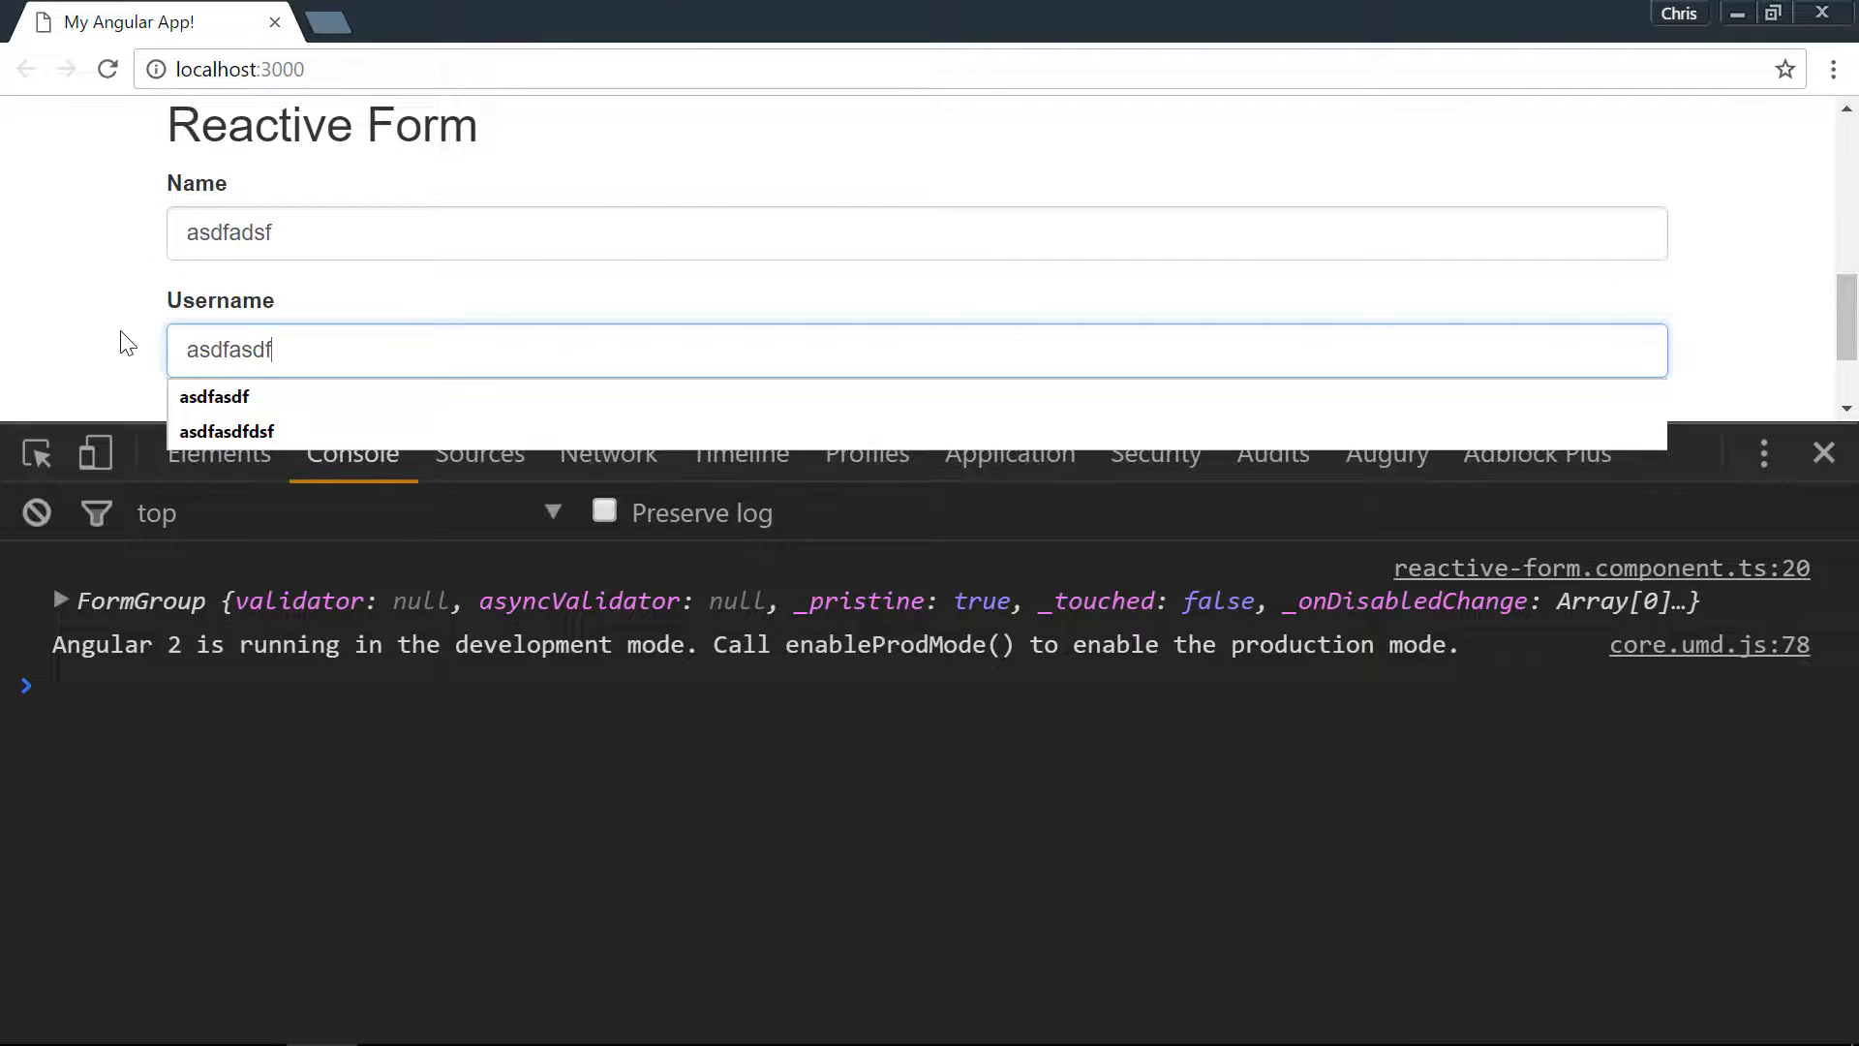
left_click(220, 291)
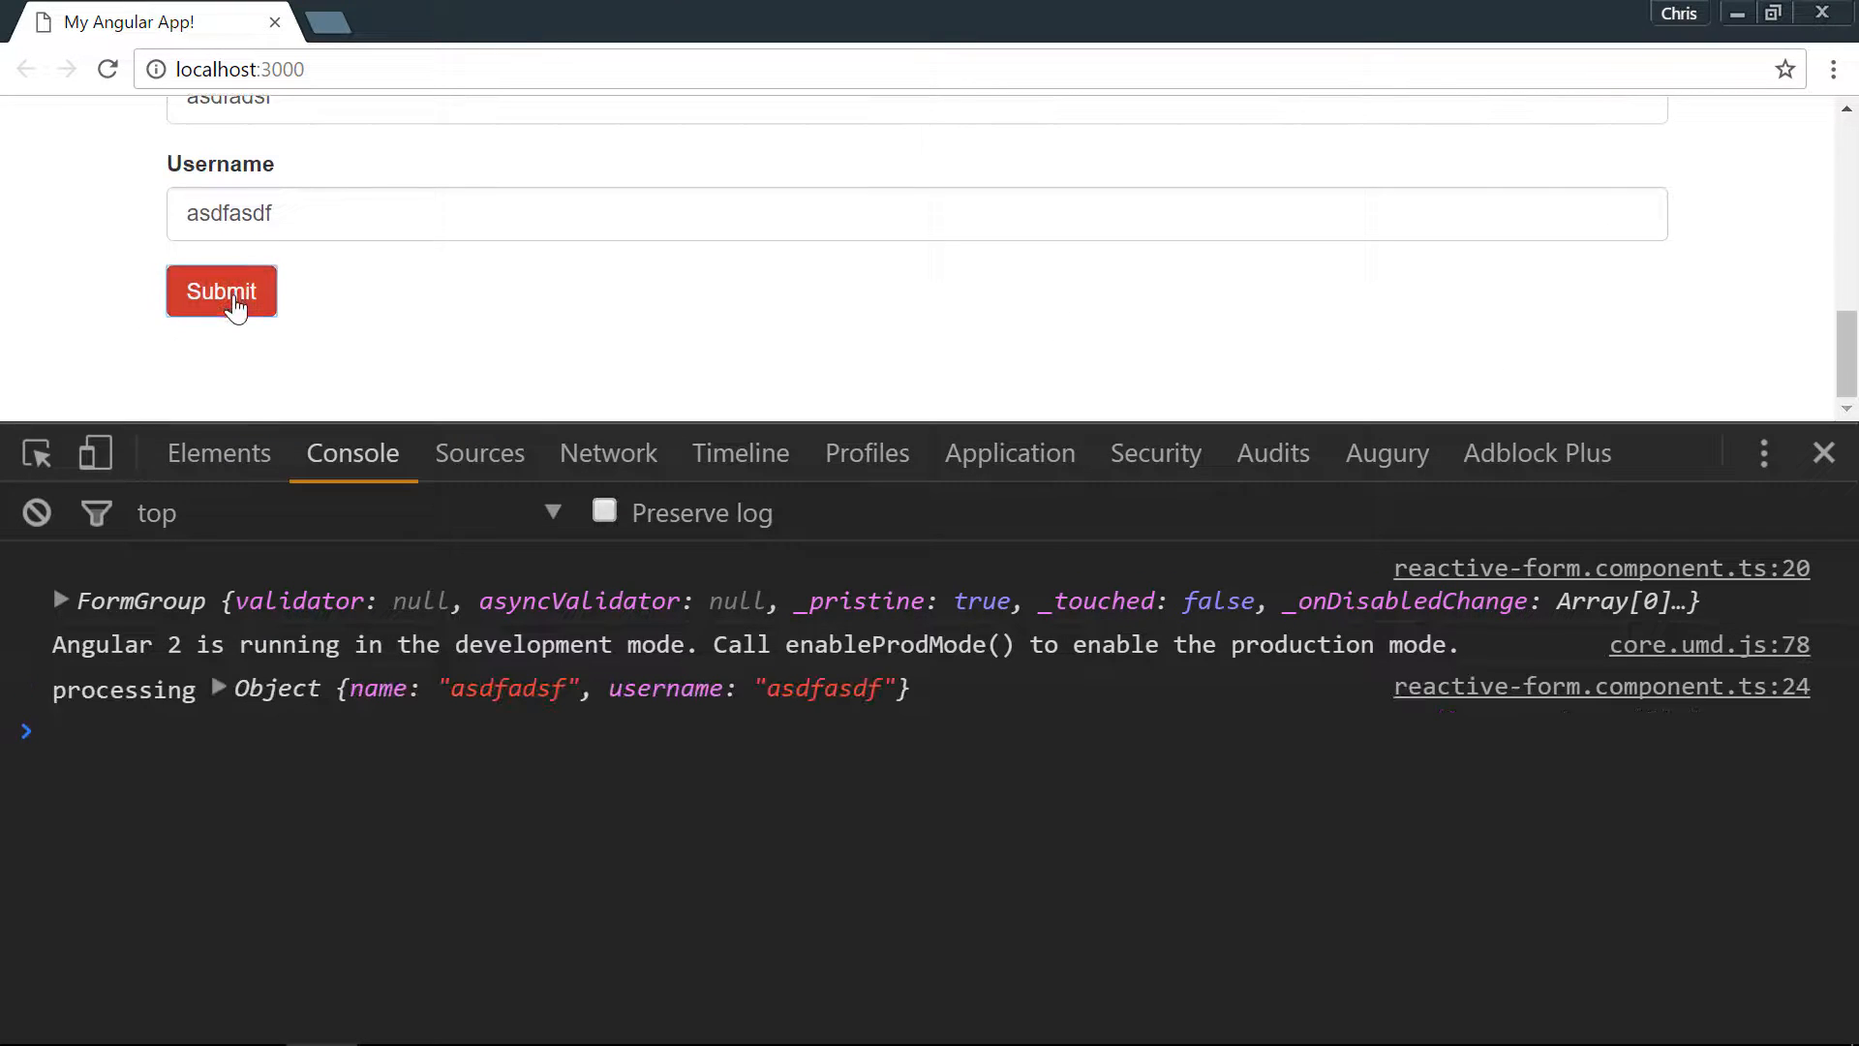
mouse_move(371, 707)
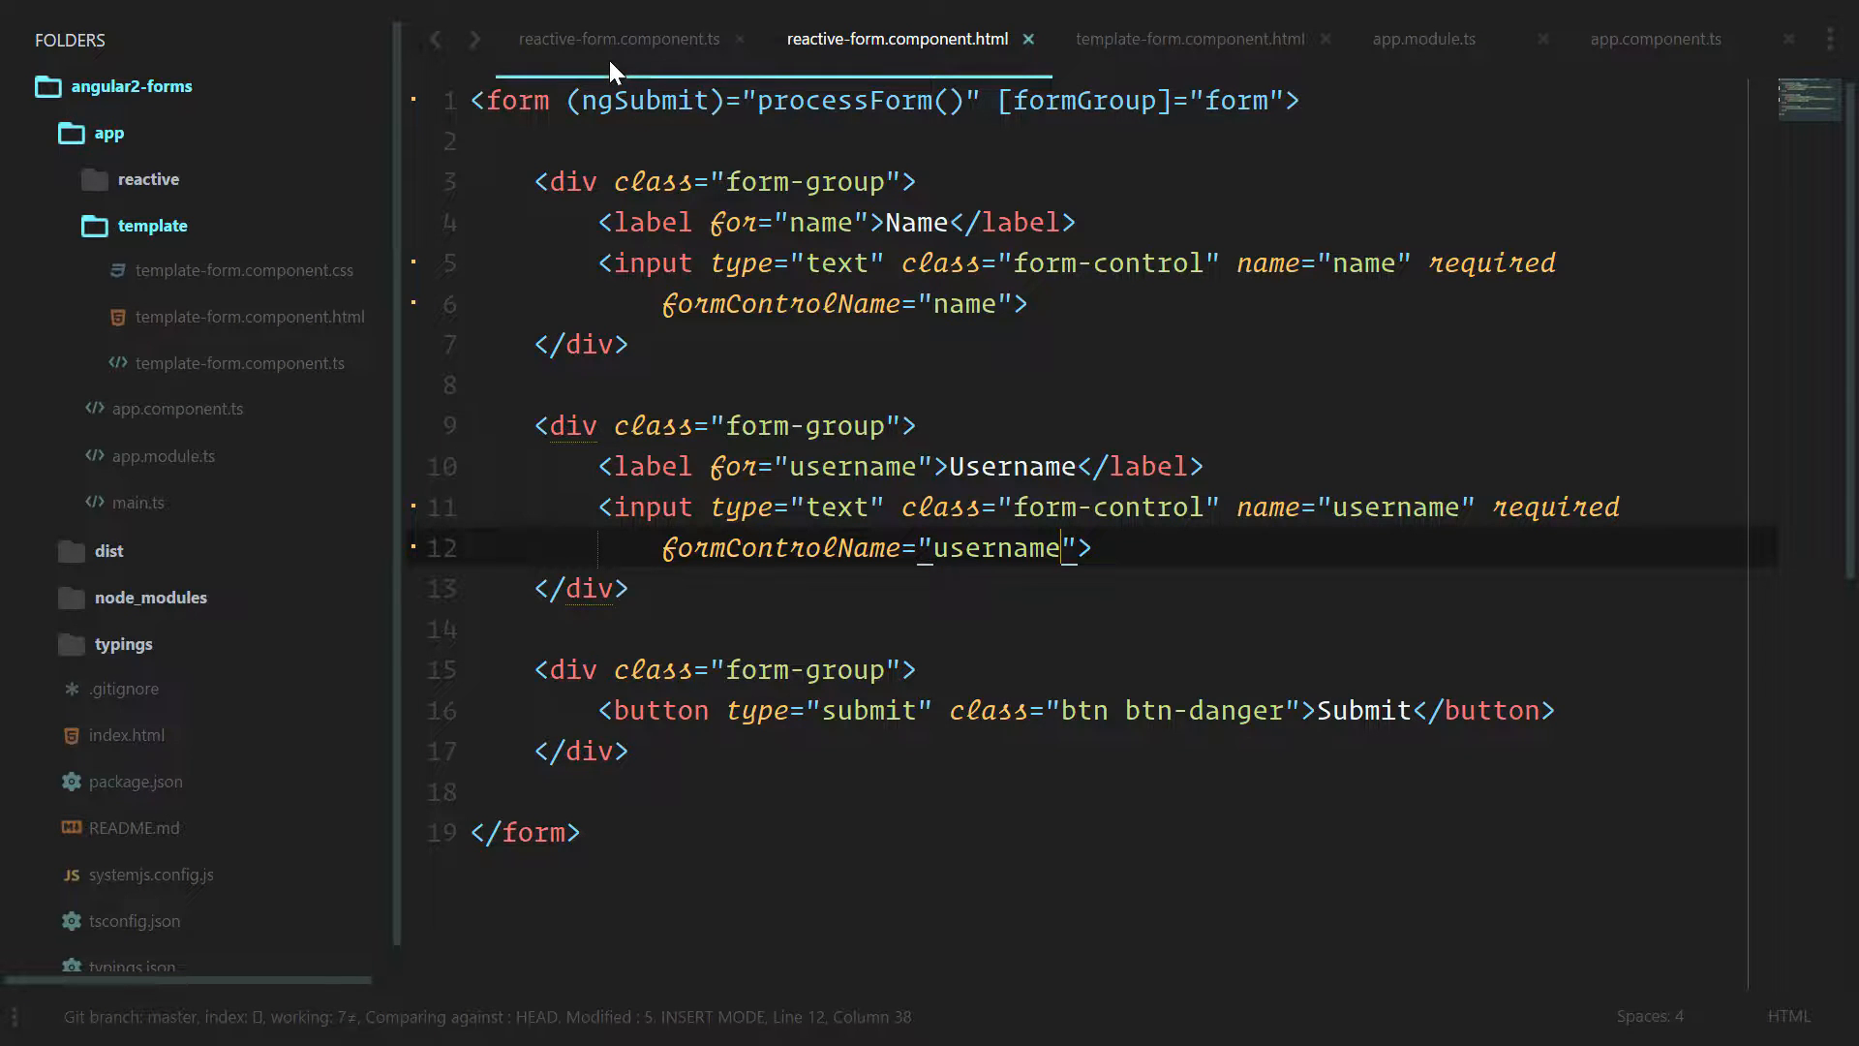
Review reactive-form.component.ts, where the FormGroup holds name and username FormControls.
left_click(616, 38)
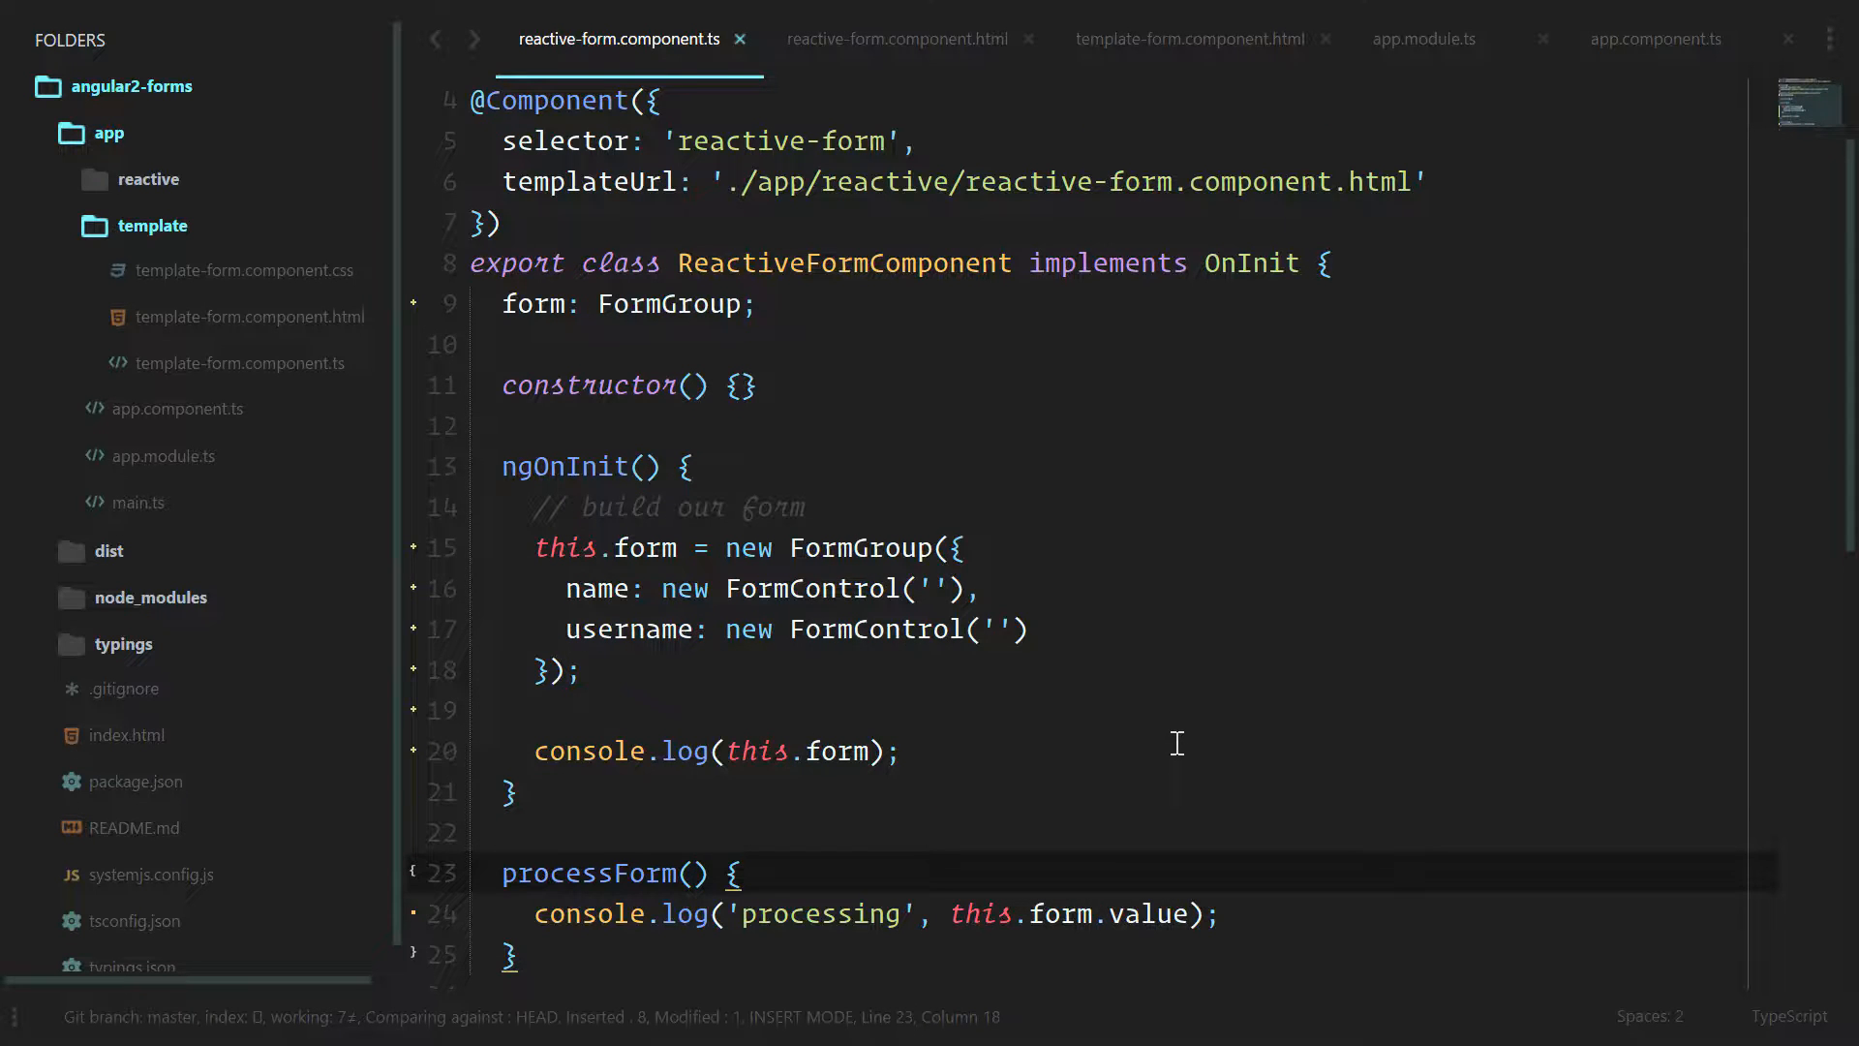
left_click_drag(539, 507, 581, 669)
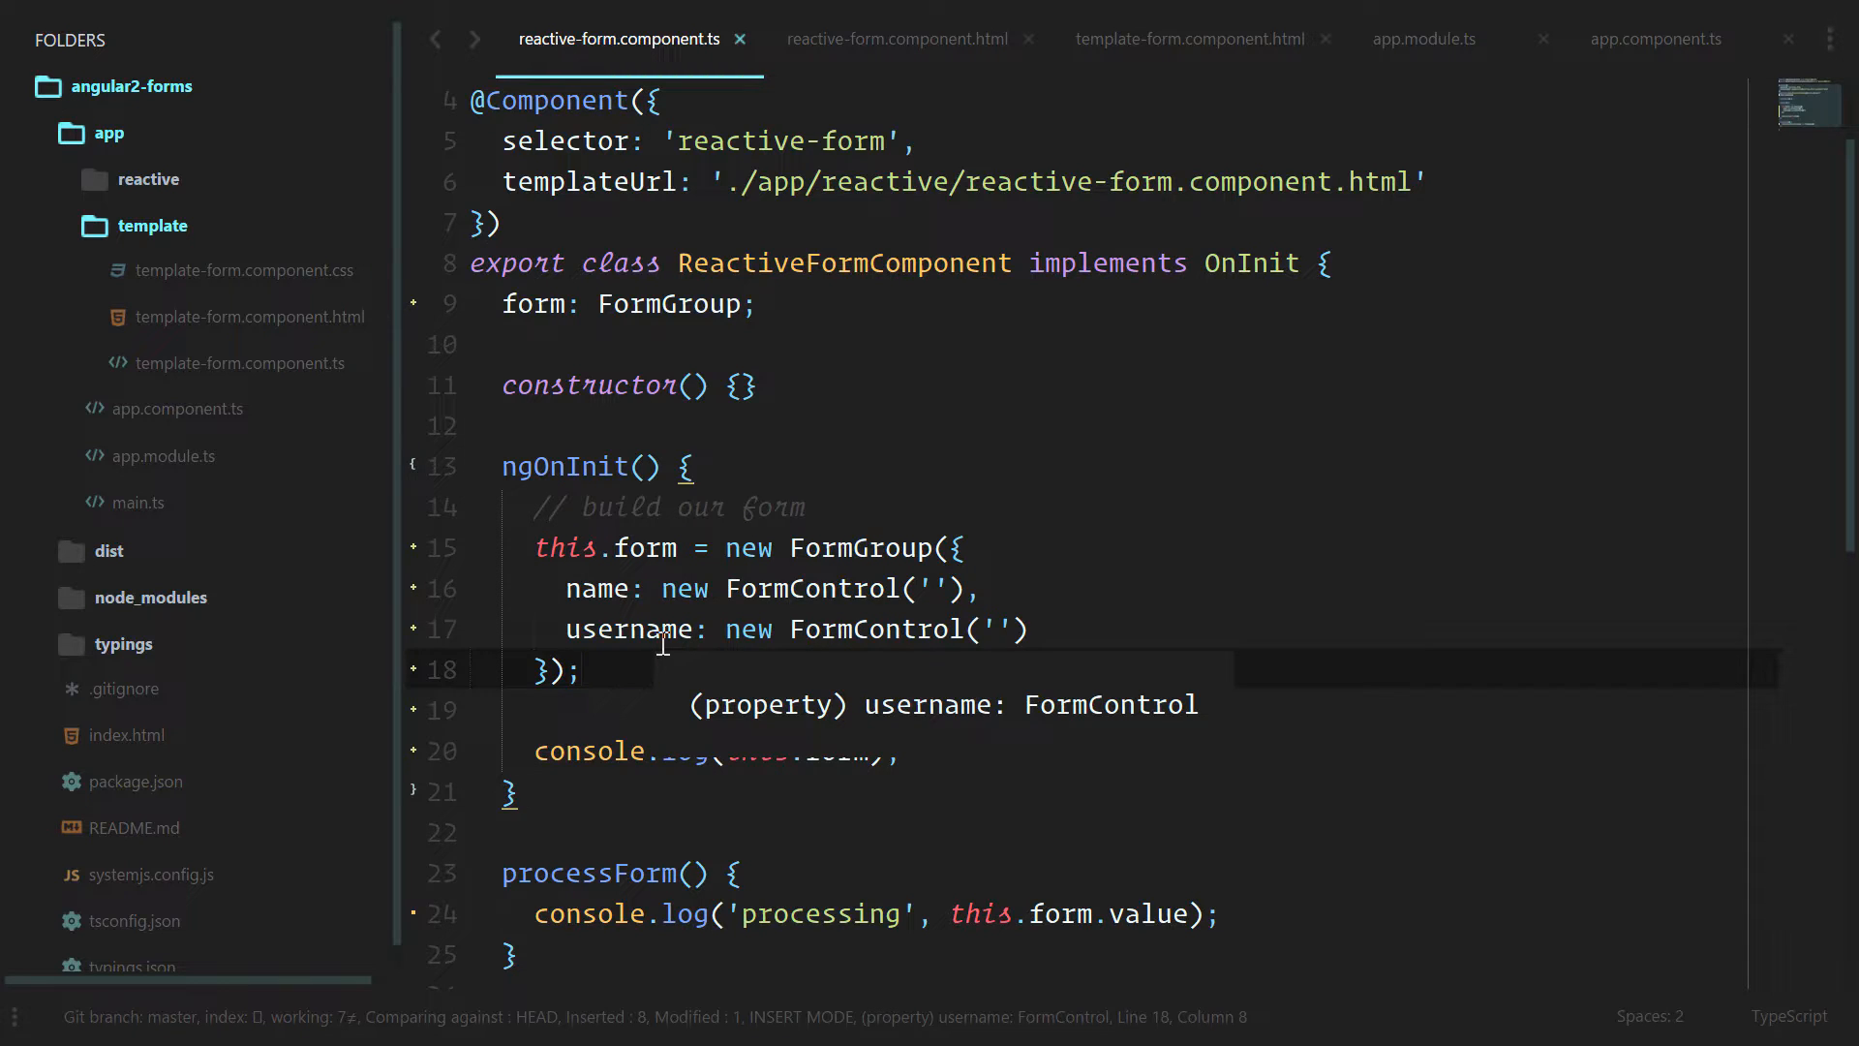
mouse_move(646, 663)
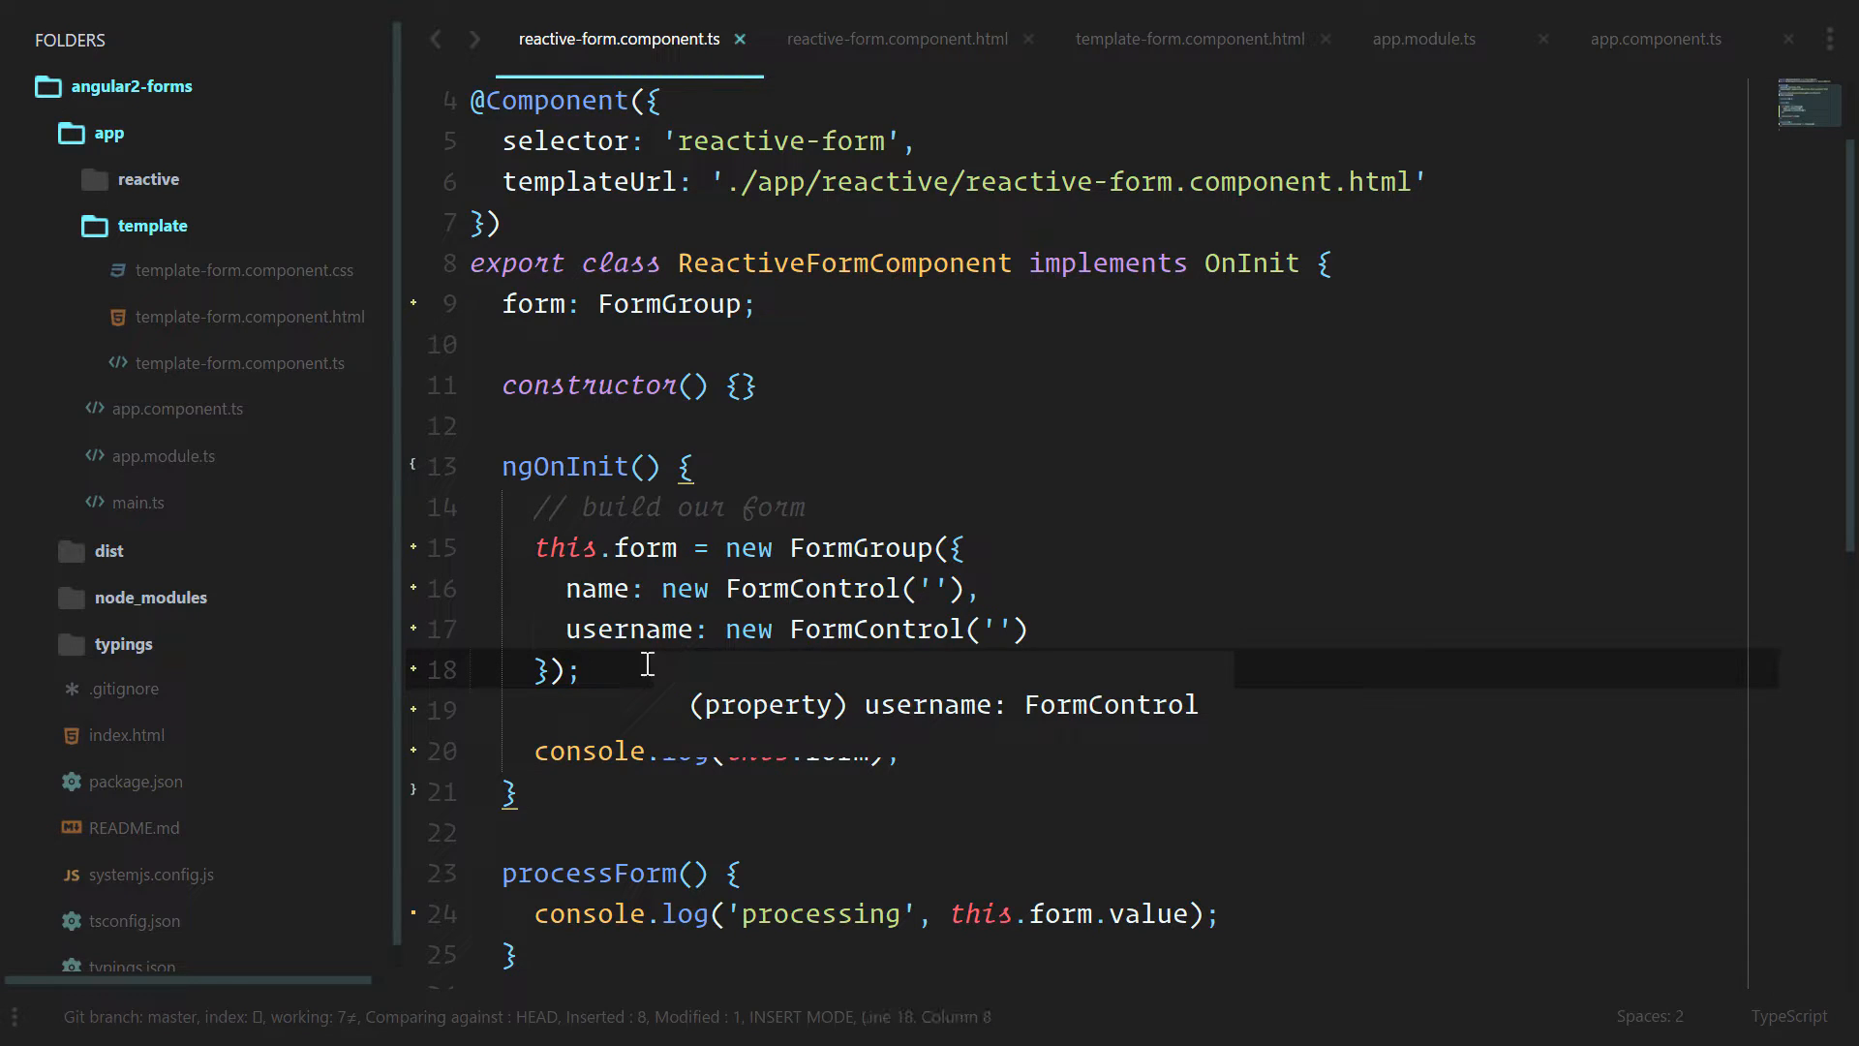